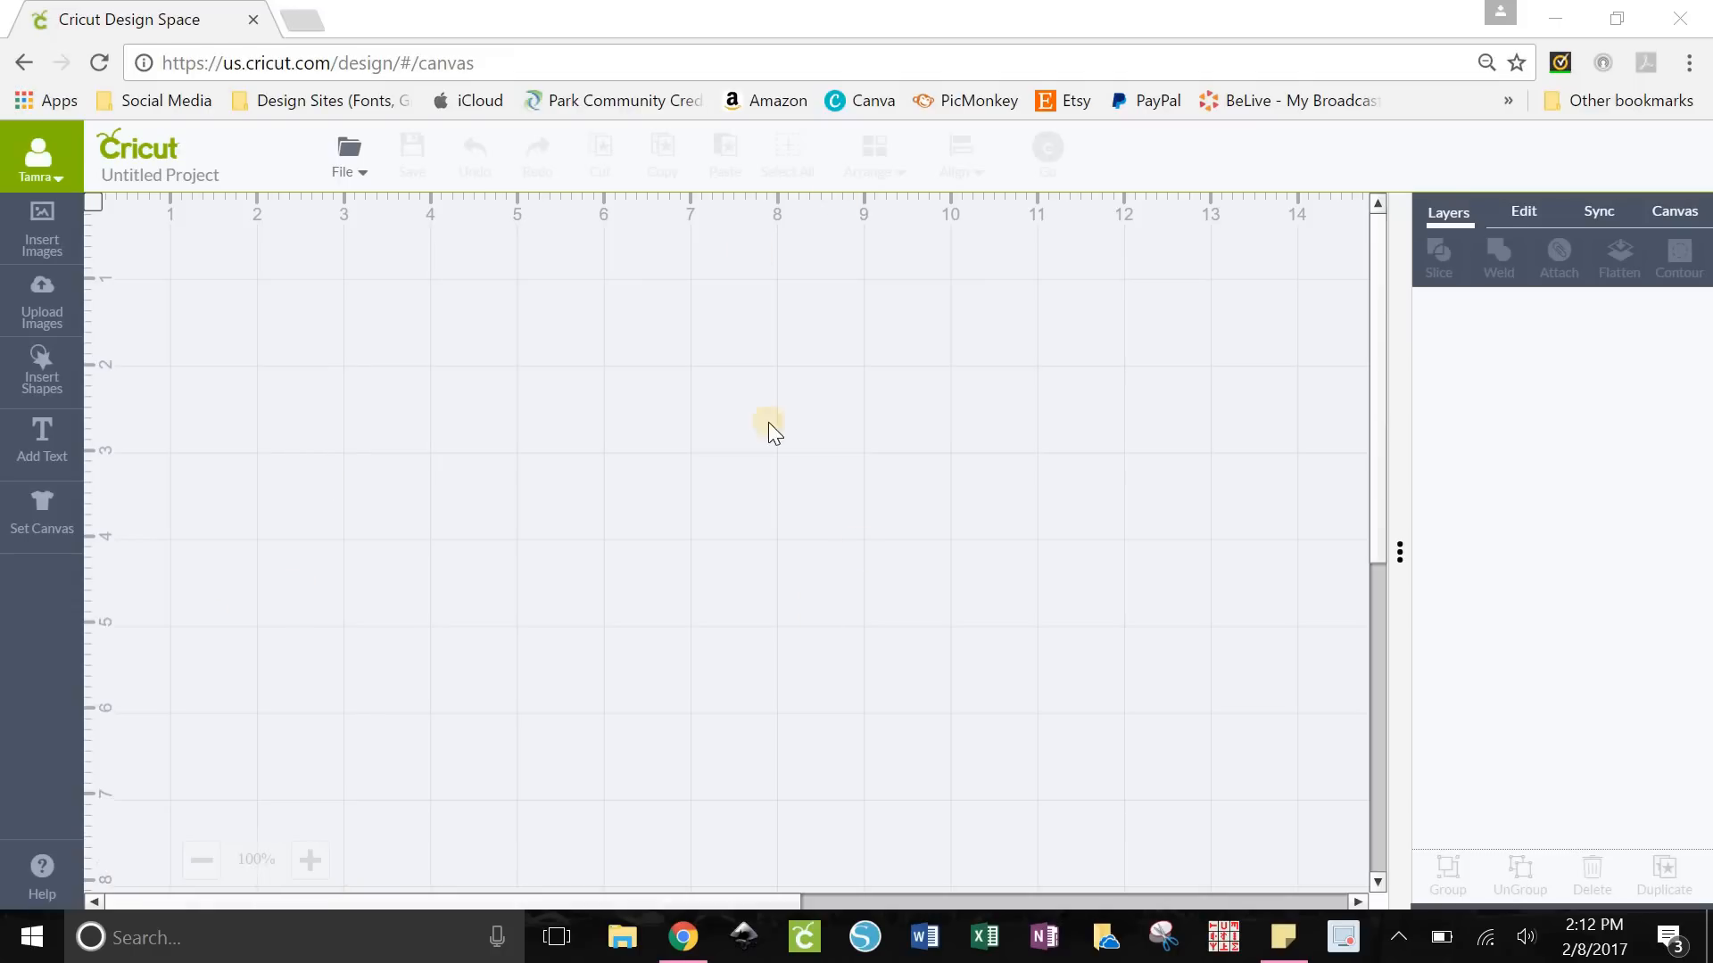
{"action": "mouse_move", "coordinate": [686, 371]}
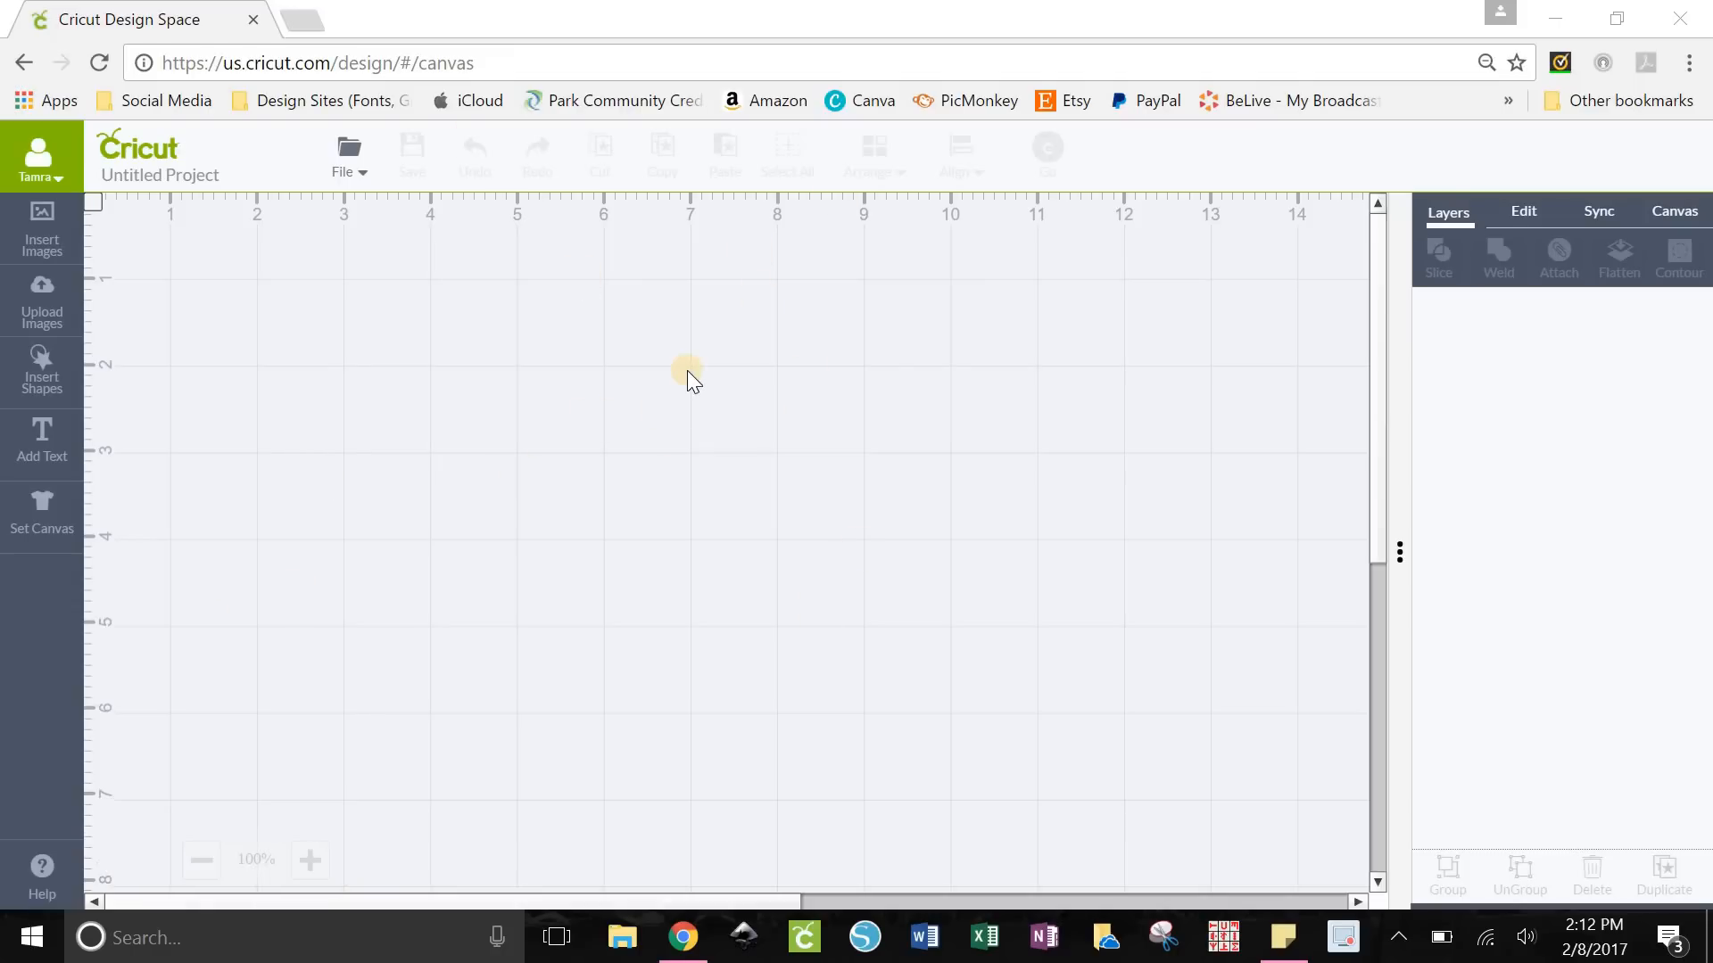
{"action": "mouse_move", "coordinate": [623, 404]}
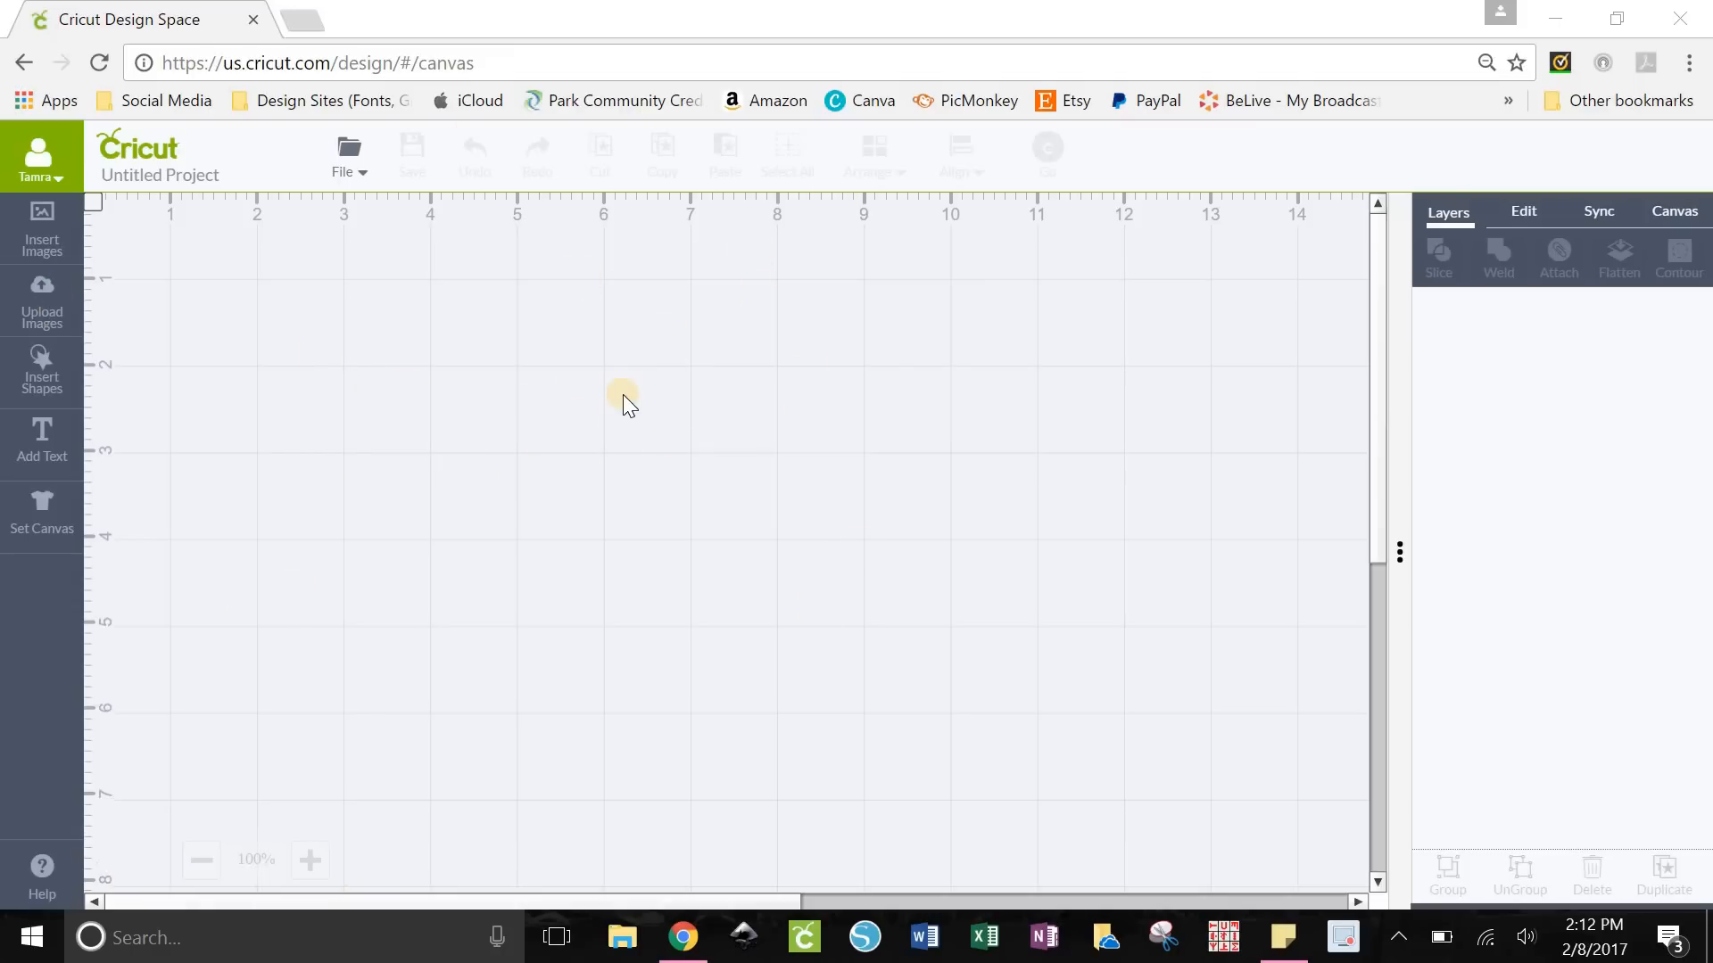
{"action": "mouse_move", "coordinate": [497, 355]}
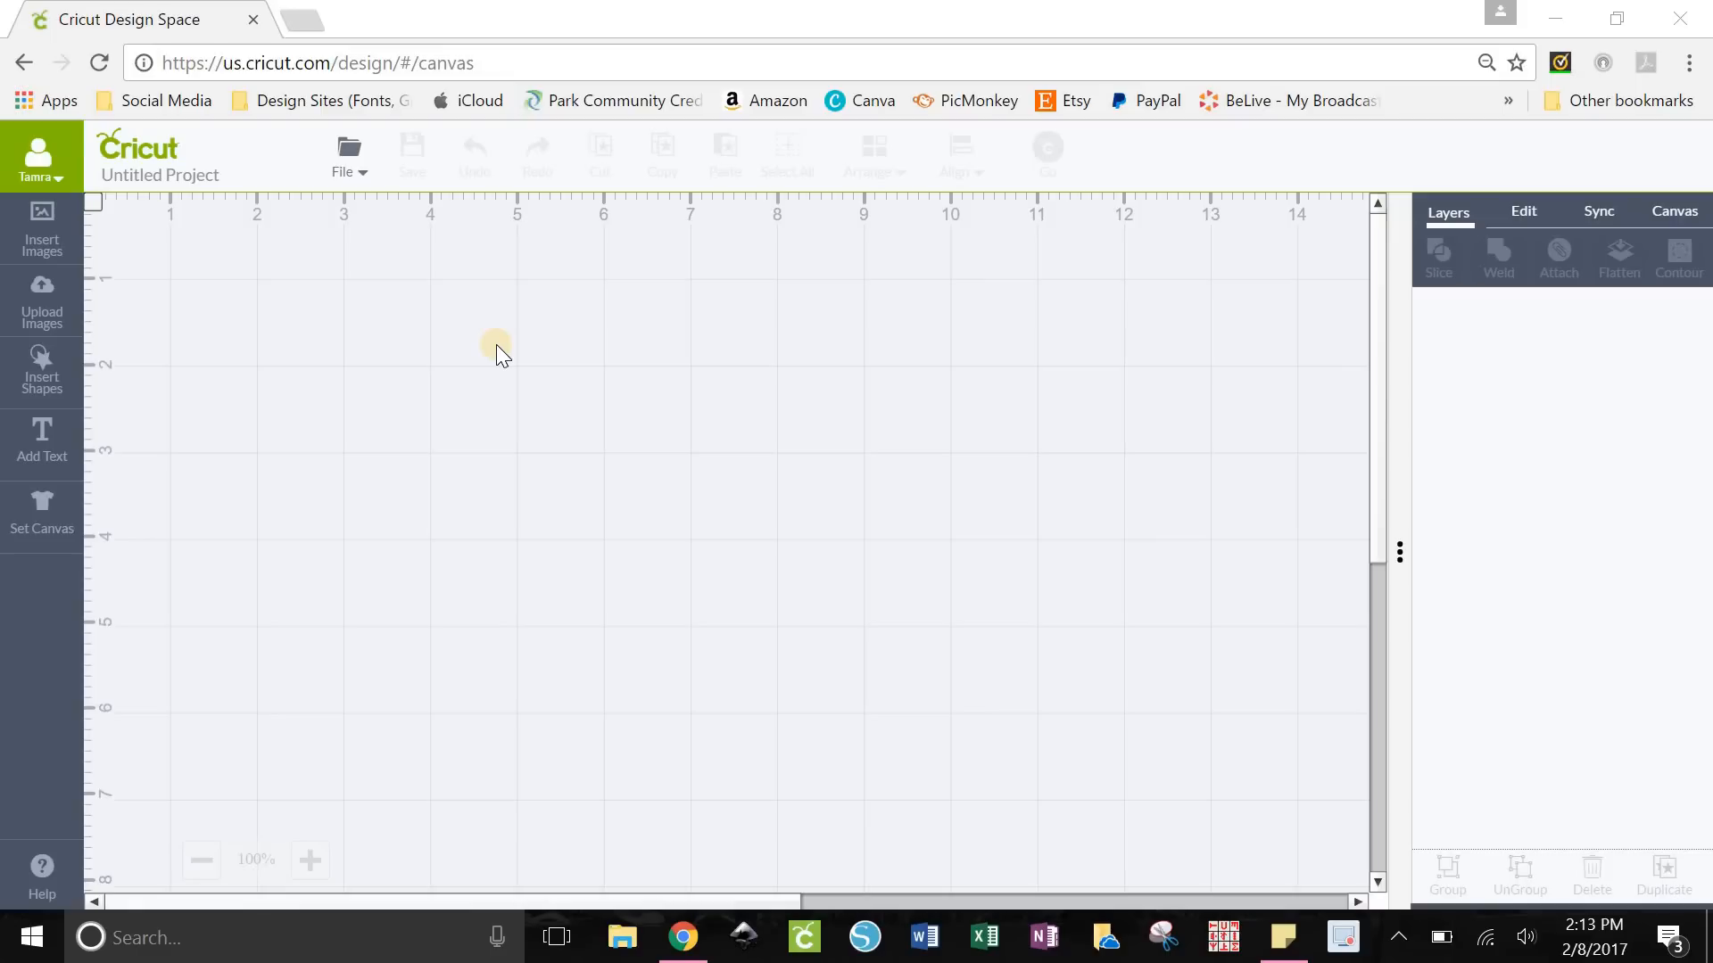
{"action": "mouse_move", "coordinate": [118, 345]}
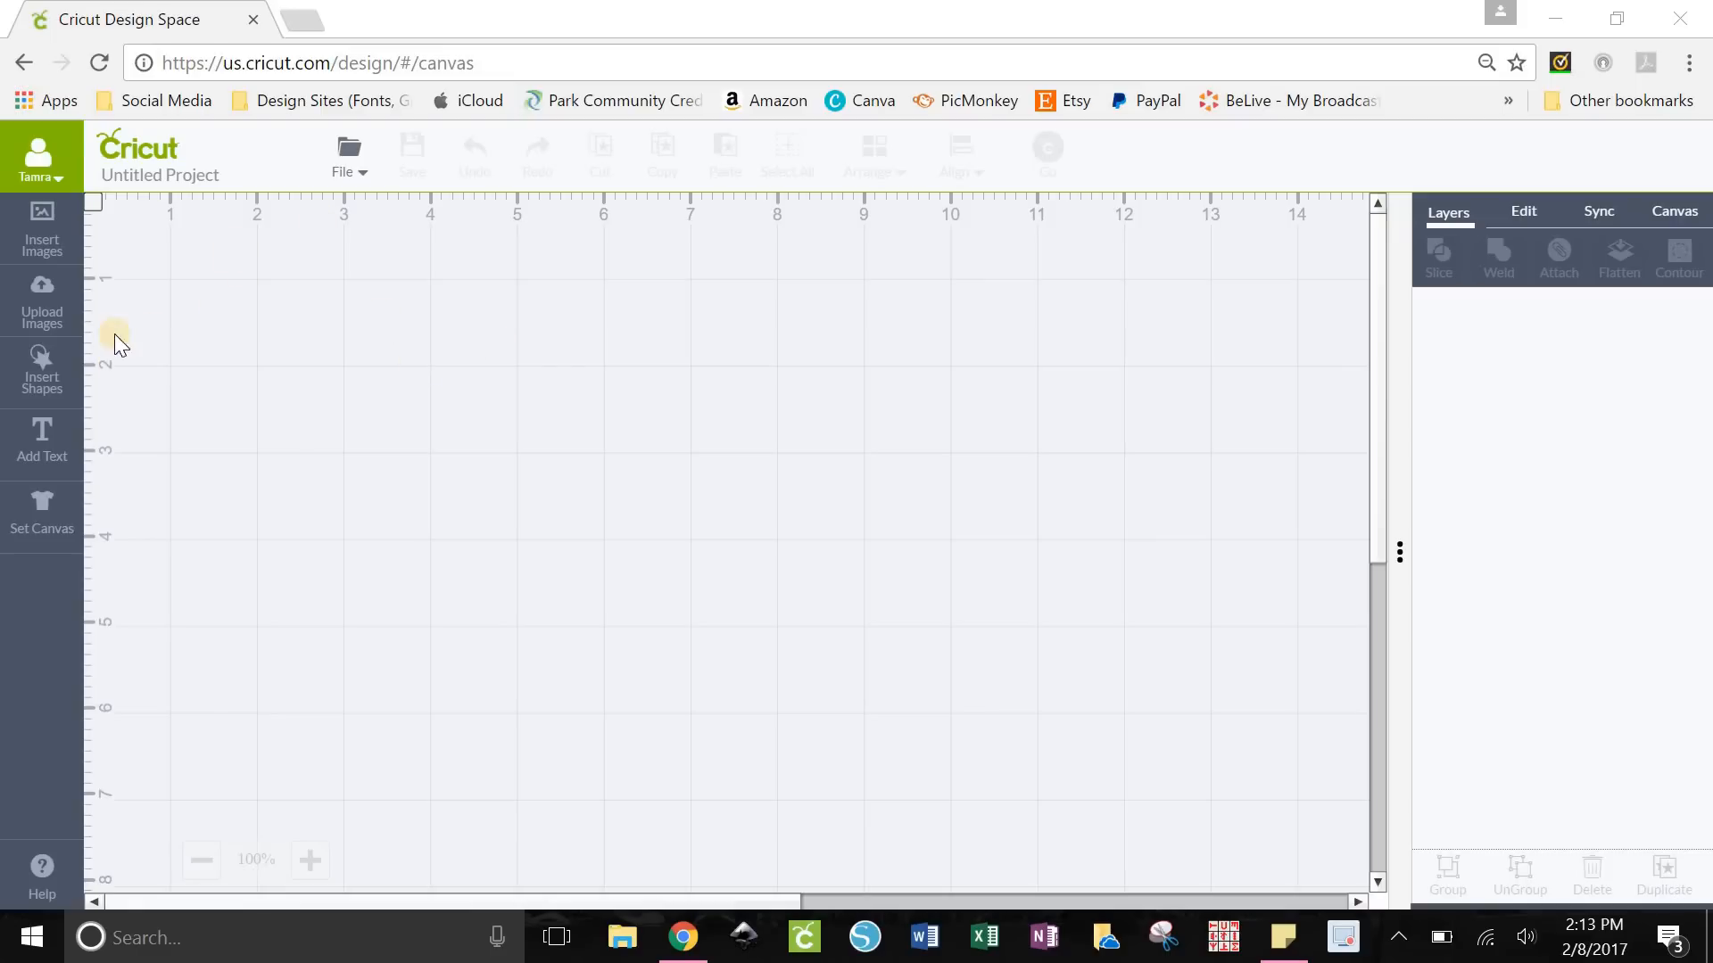
{"action": "mouse_move", "coordinate": [197, 428]}
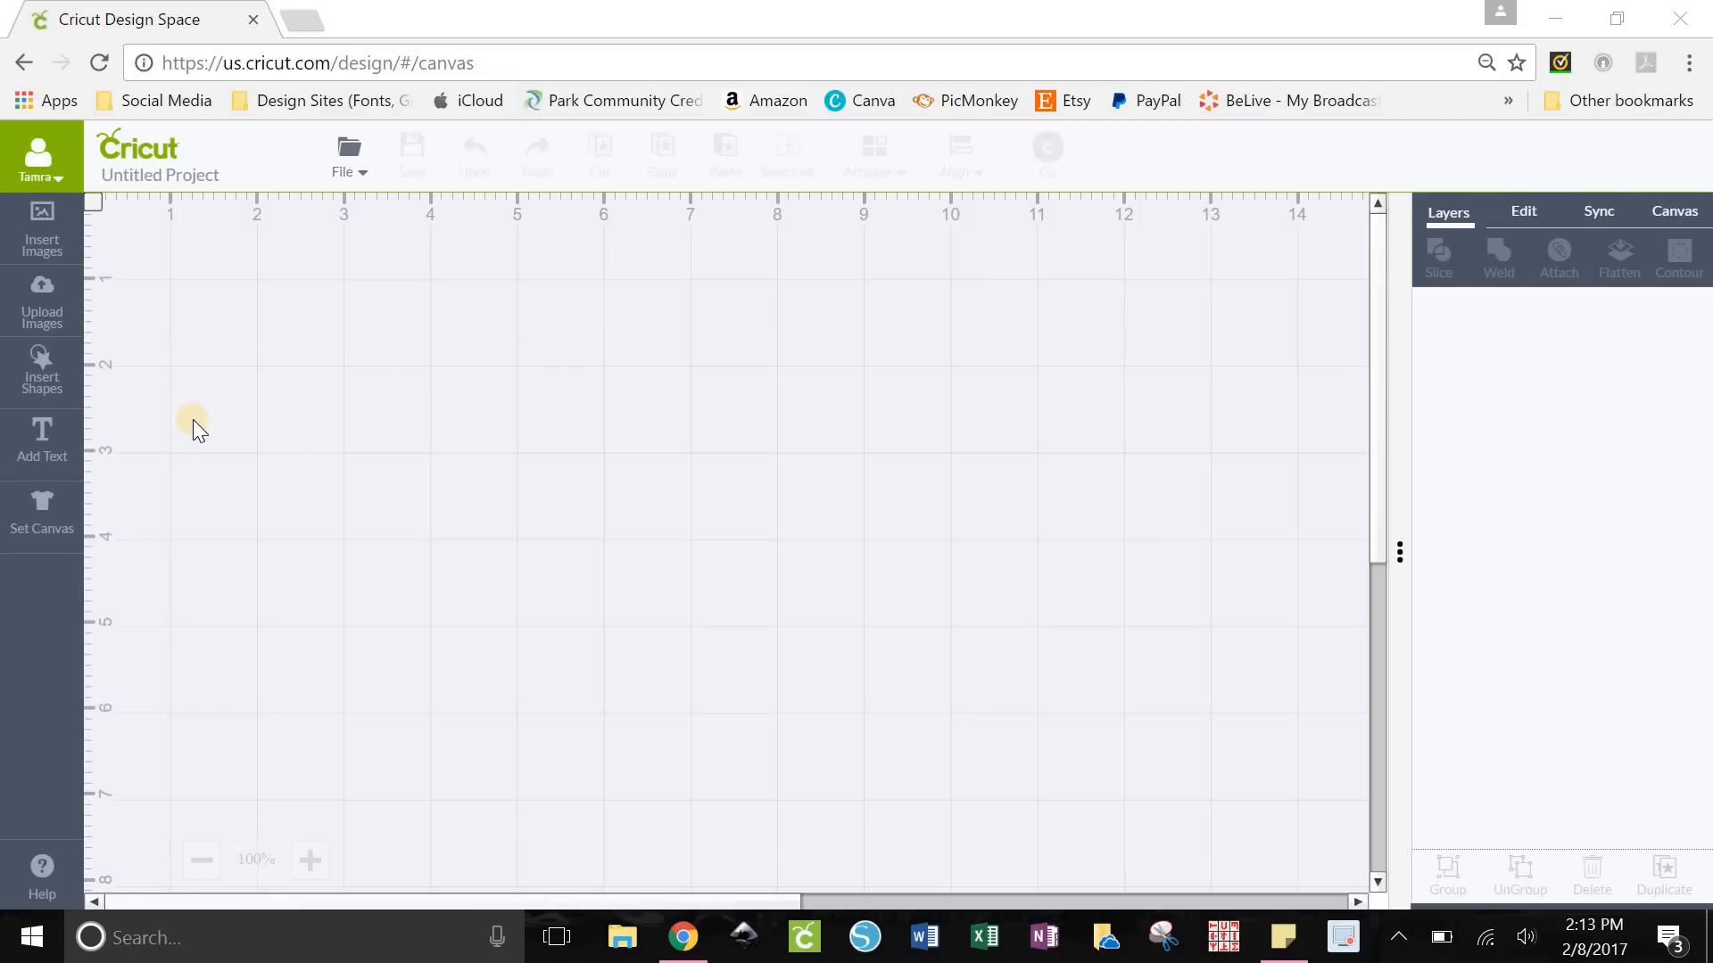
{"action": "mouse_move", "coordinate": [257, 410]}
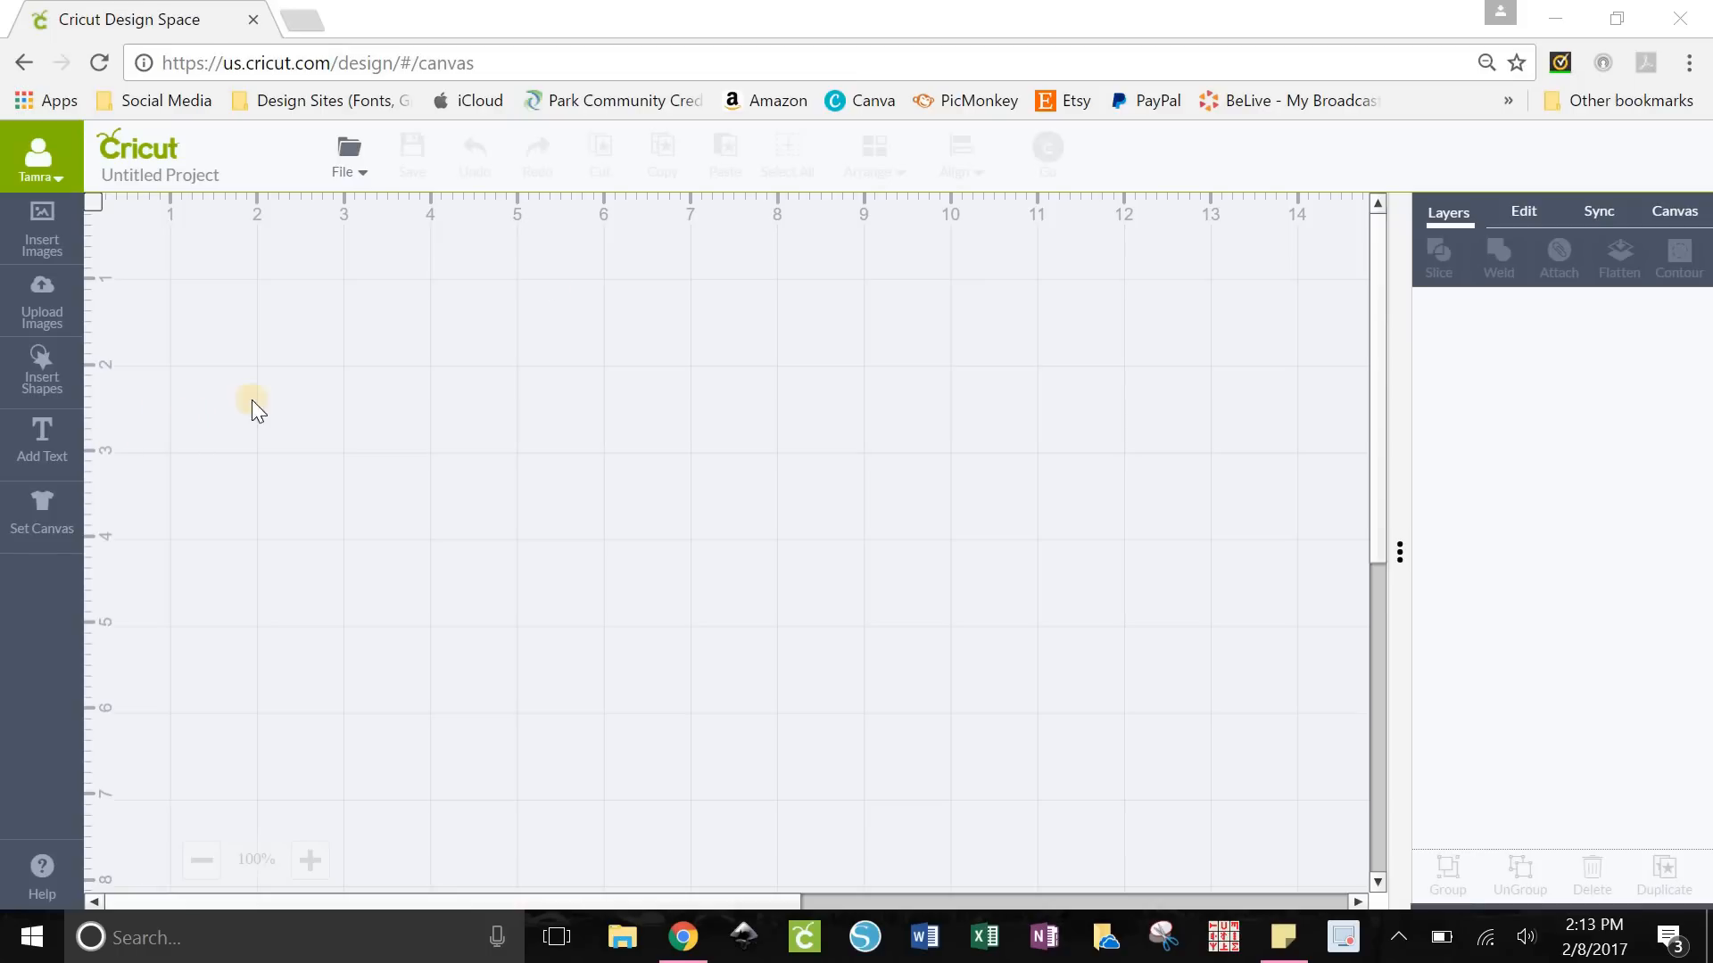
{"action": "mouse_move", "coordinate": [808, 366]}
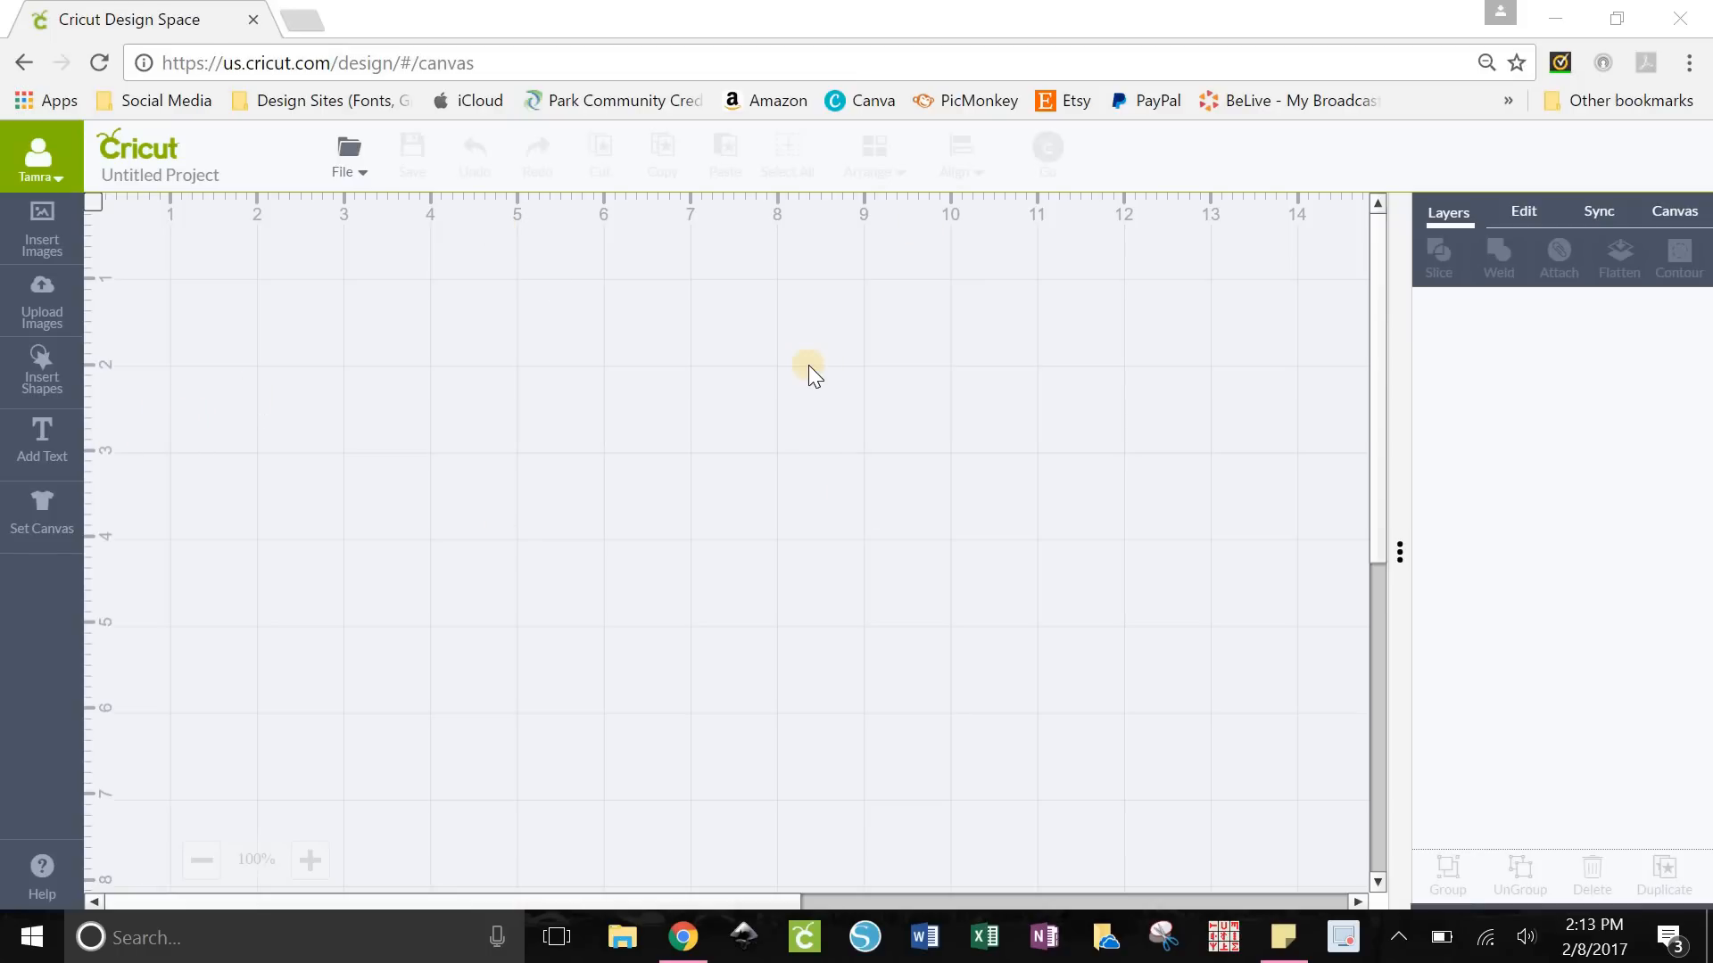
{"action": "mouse_move", "coordinate": [136, 636]}
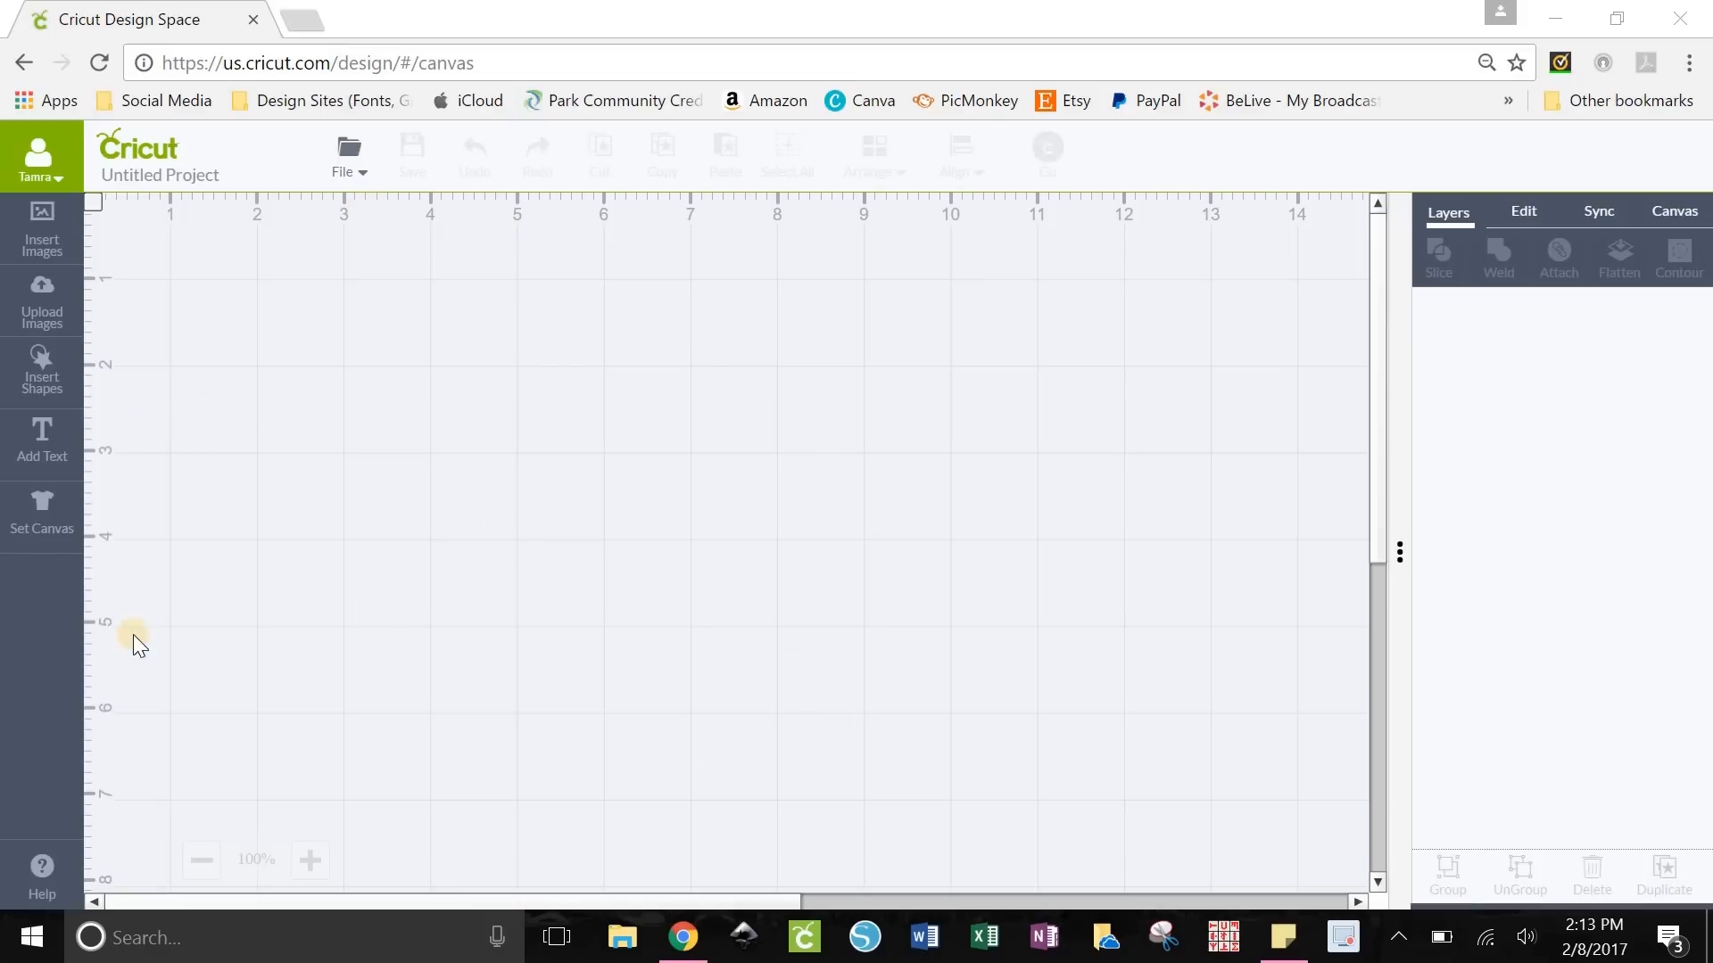
Add a new text box containing 'TSD'
{"action": "left_click", "coordinate": [42, 439]}
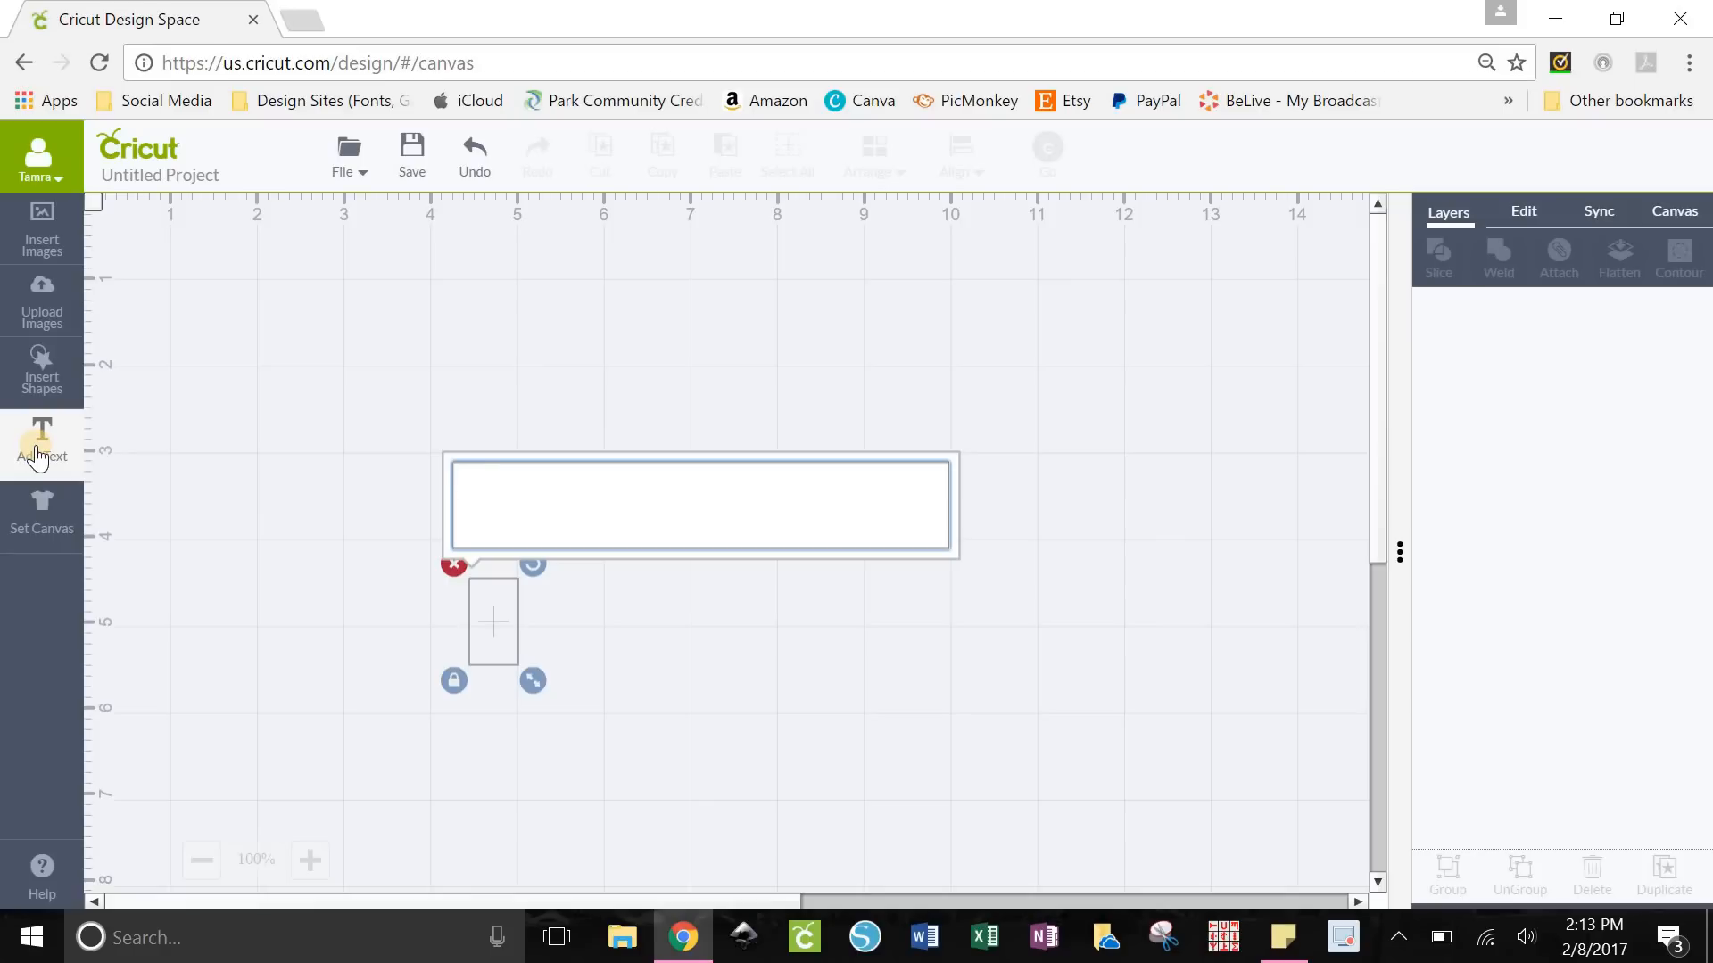
{"action": "type", "text": "TSD"}
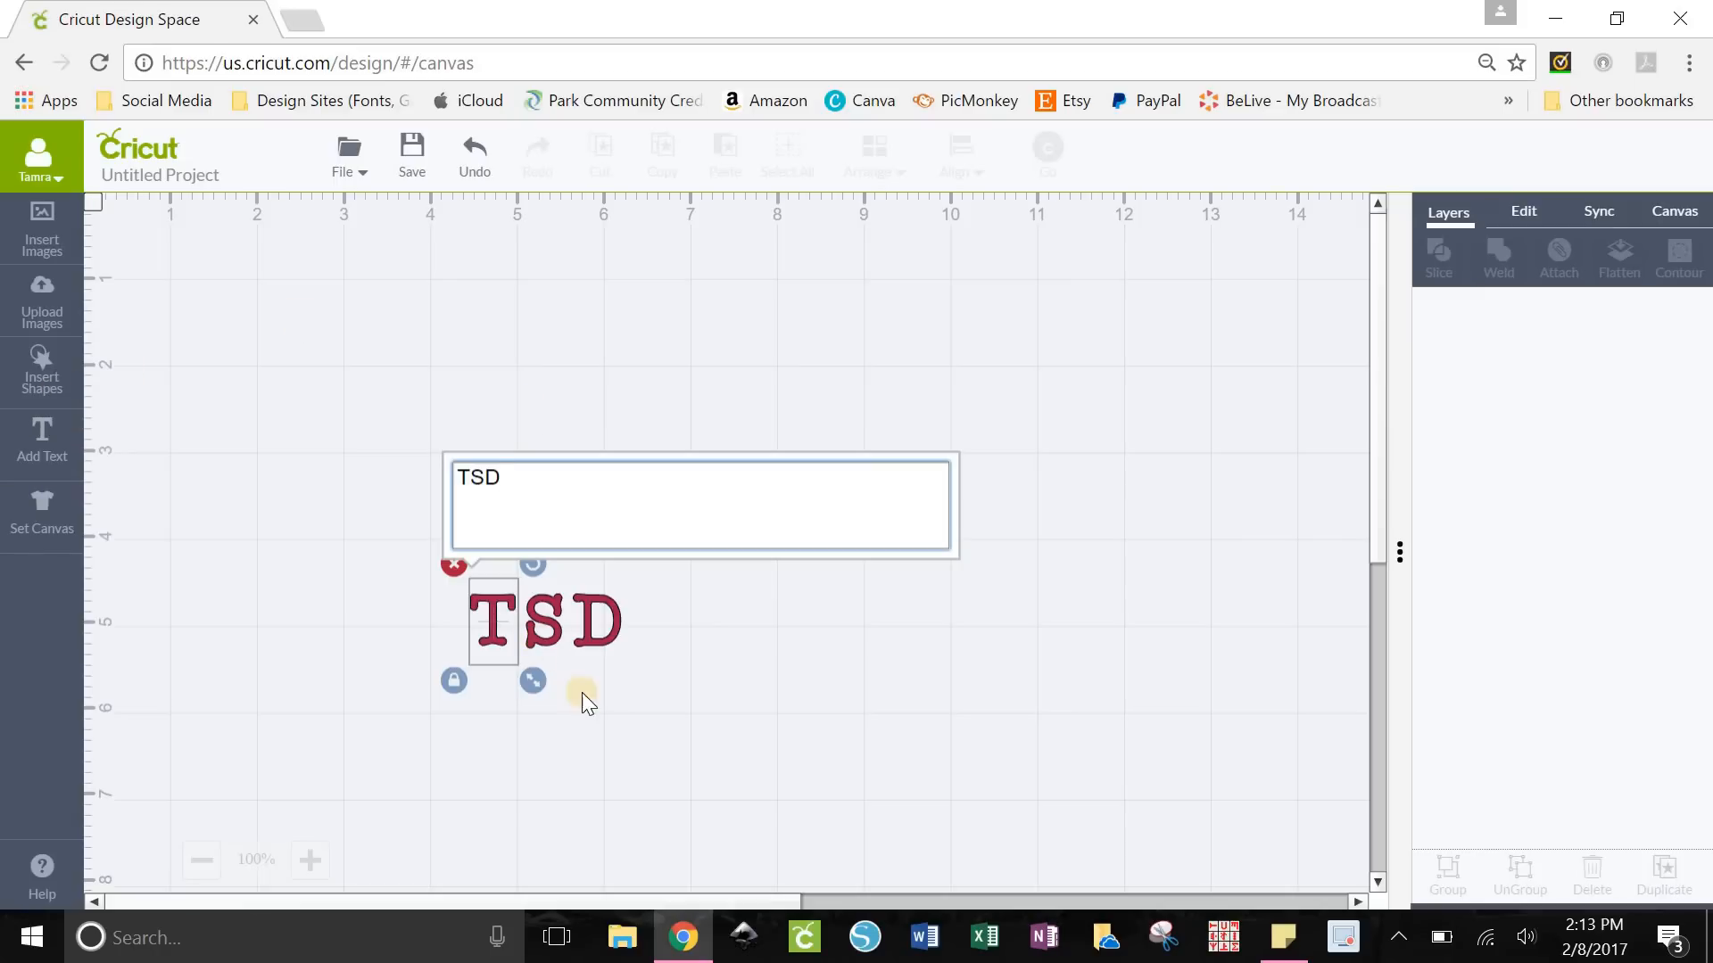
{"action": "left_click", "coordinate": [545, 621]}
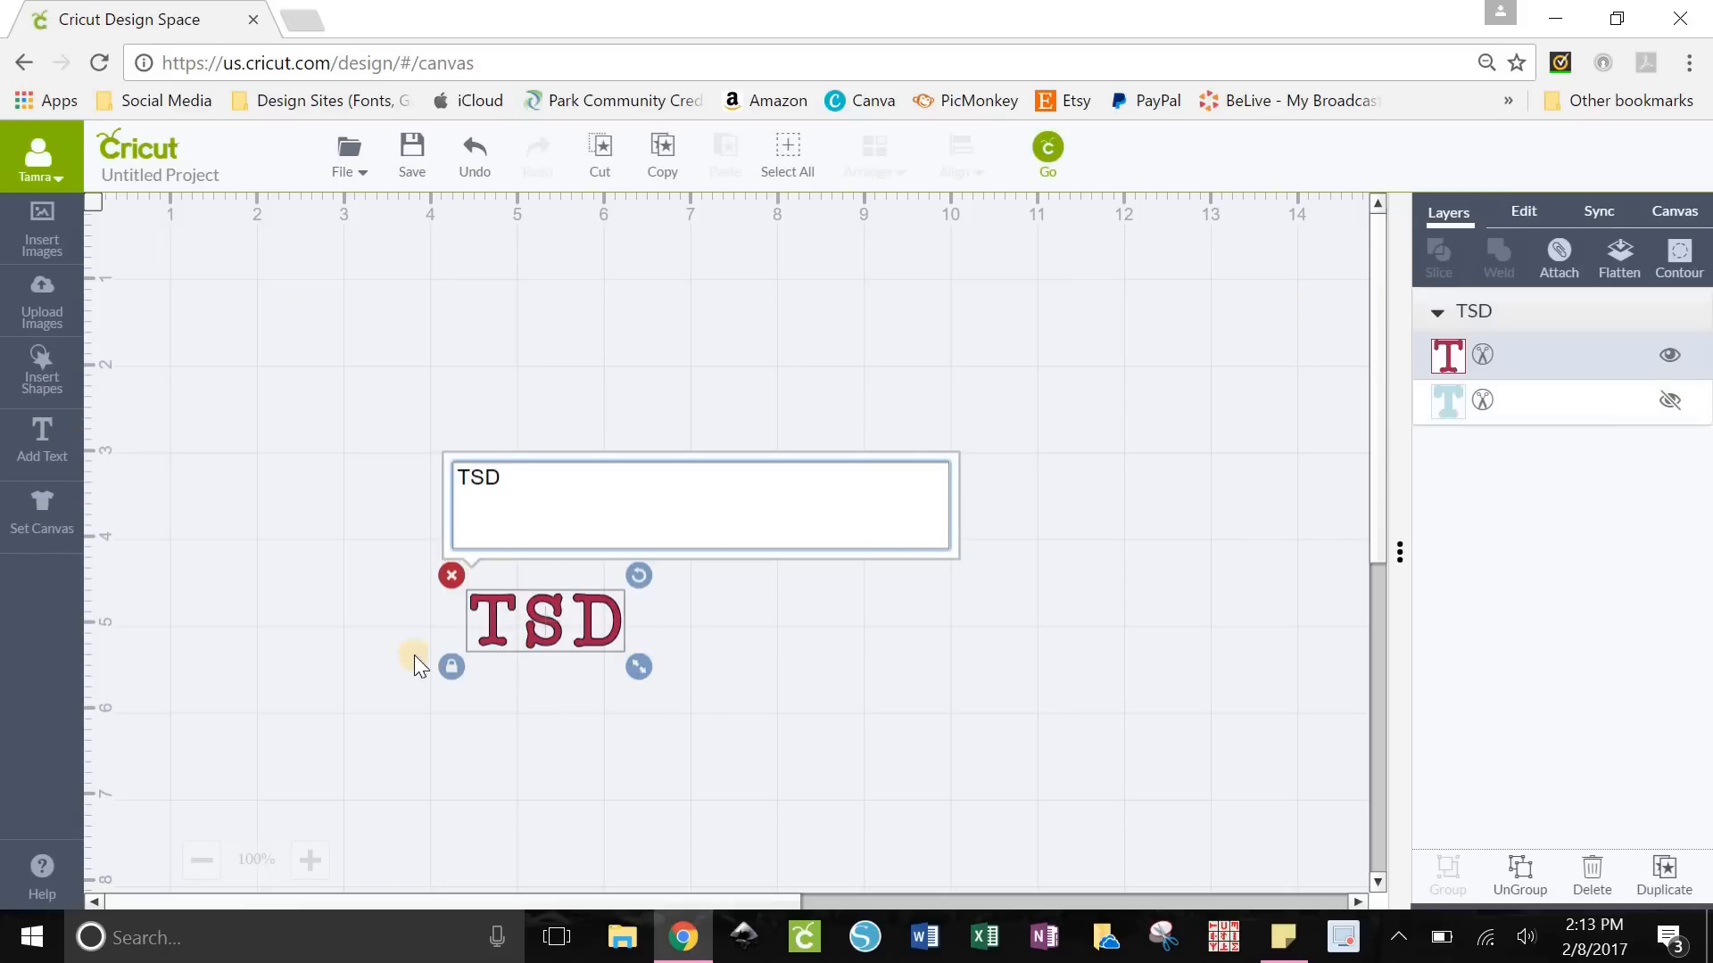
Switch the text's font filter from Cricut fonts to System Fonts and browse the list
{"action": "left_click", "coordinate": [1522, 211]}
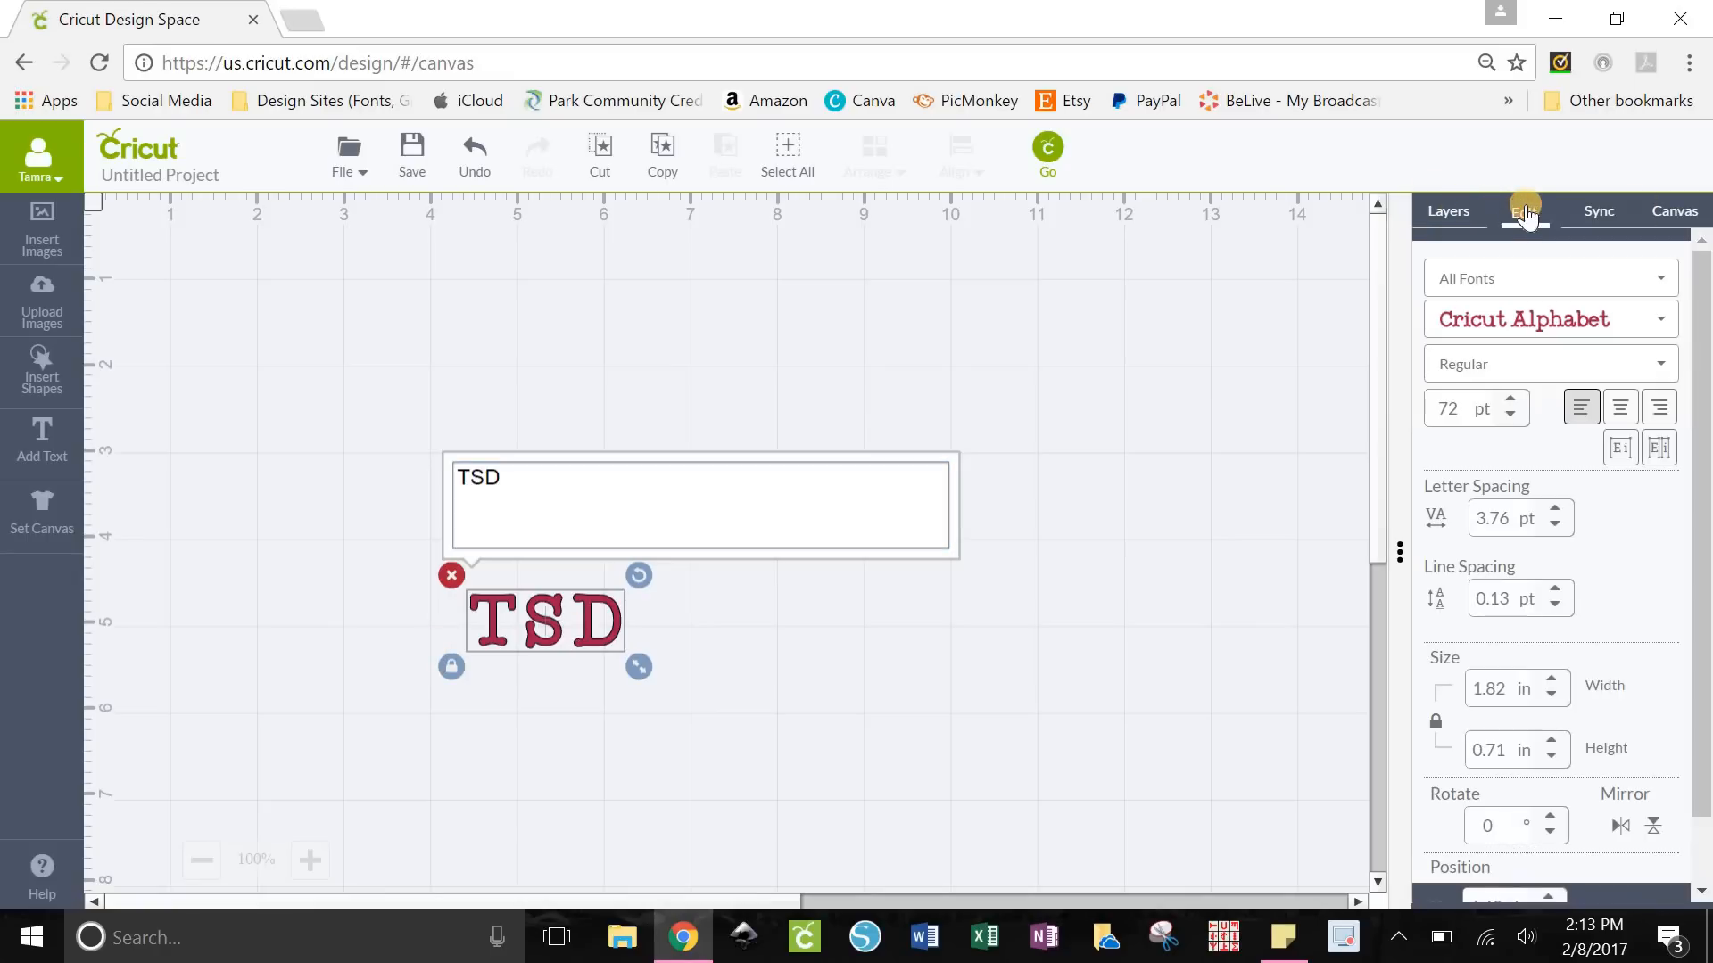
{"action": "left_click", "coordinate": [1547, 277]}
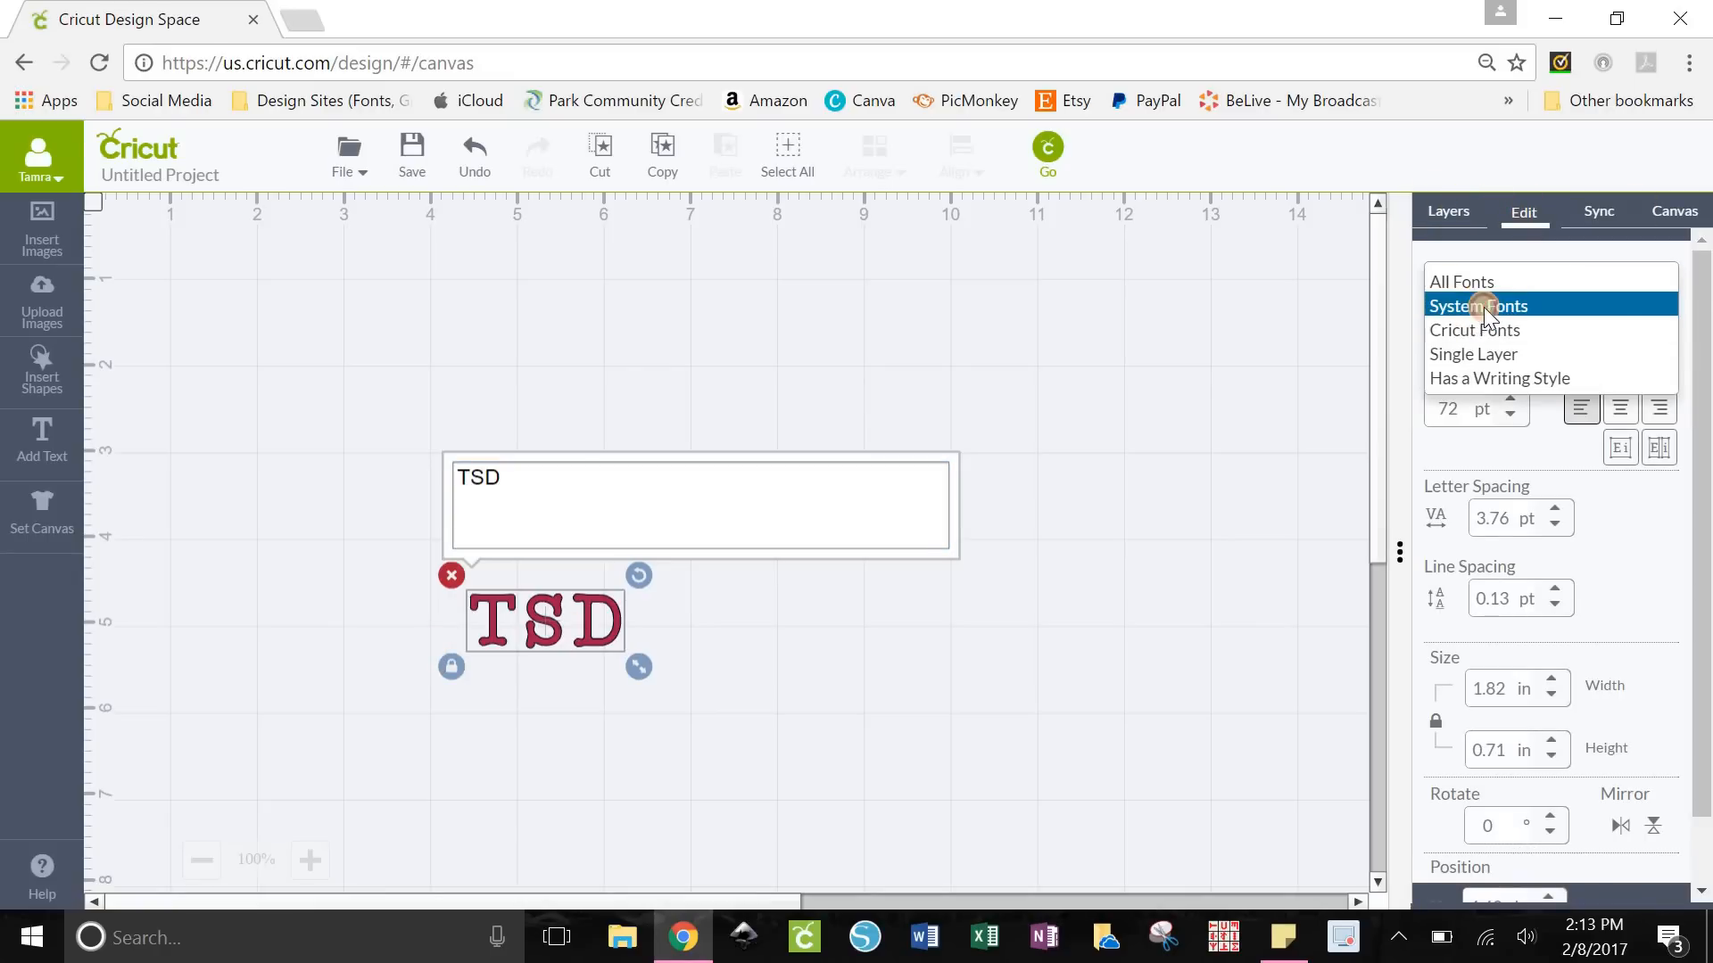
{"action": "left_click", "coordinate": [1478, 305]}
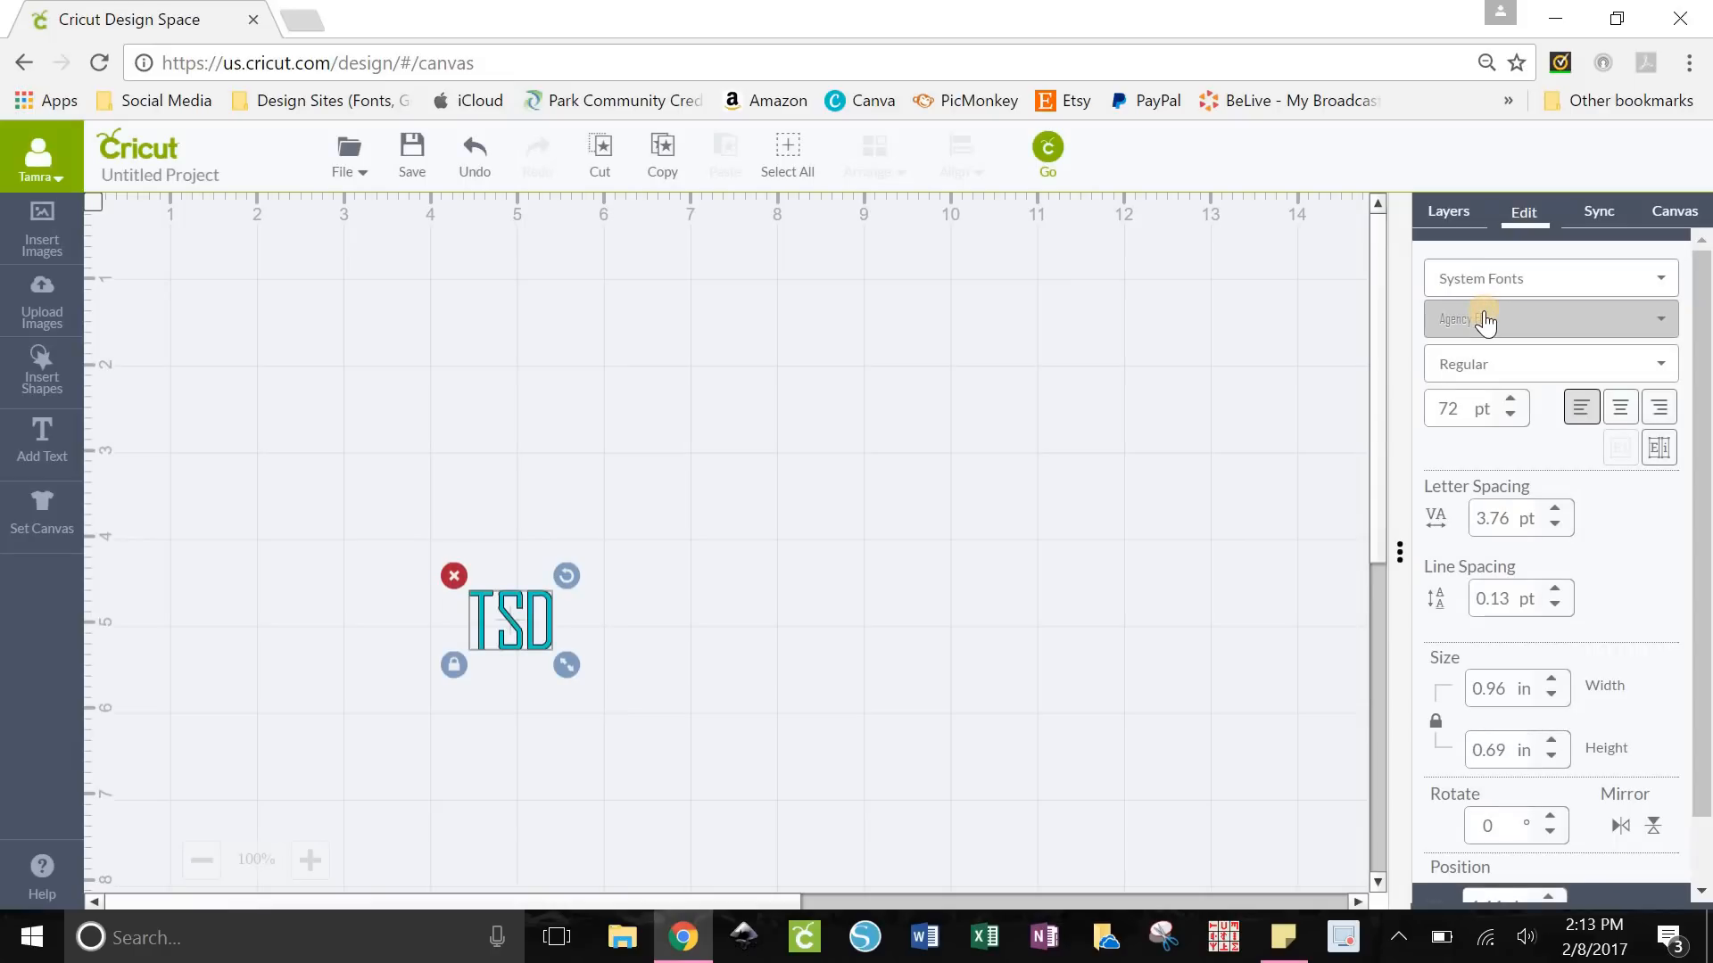
{"action": "left_click", "coordinate": [1546, 320]}
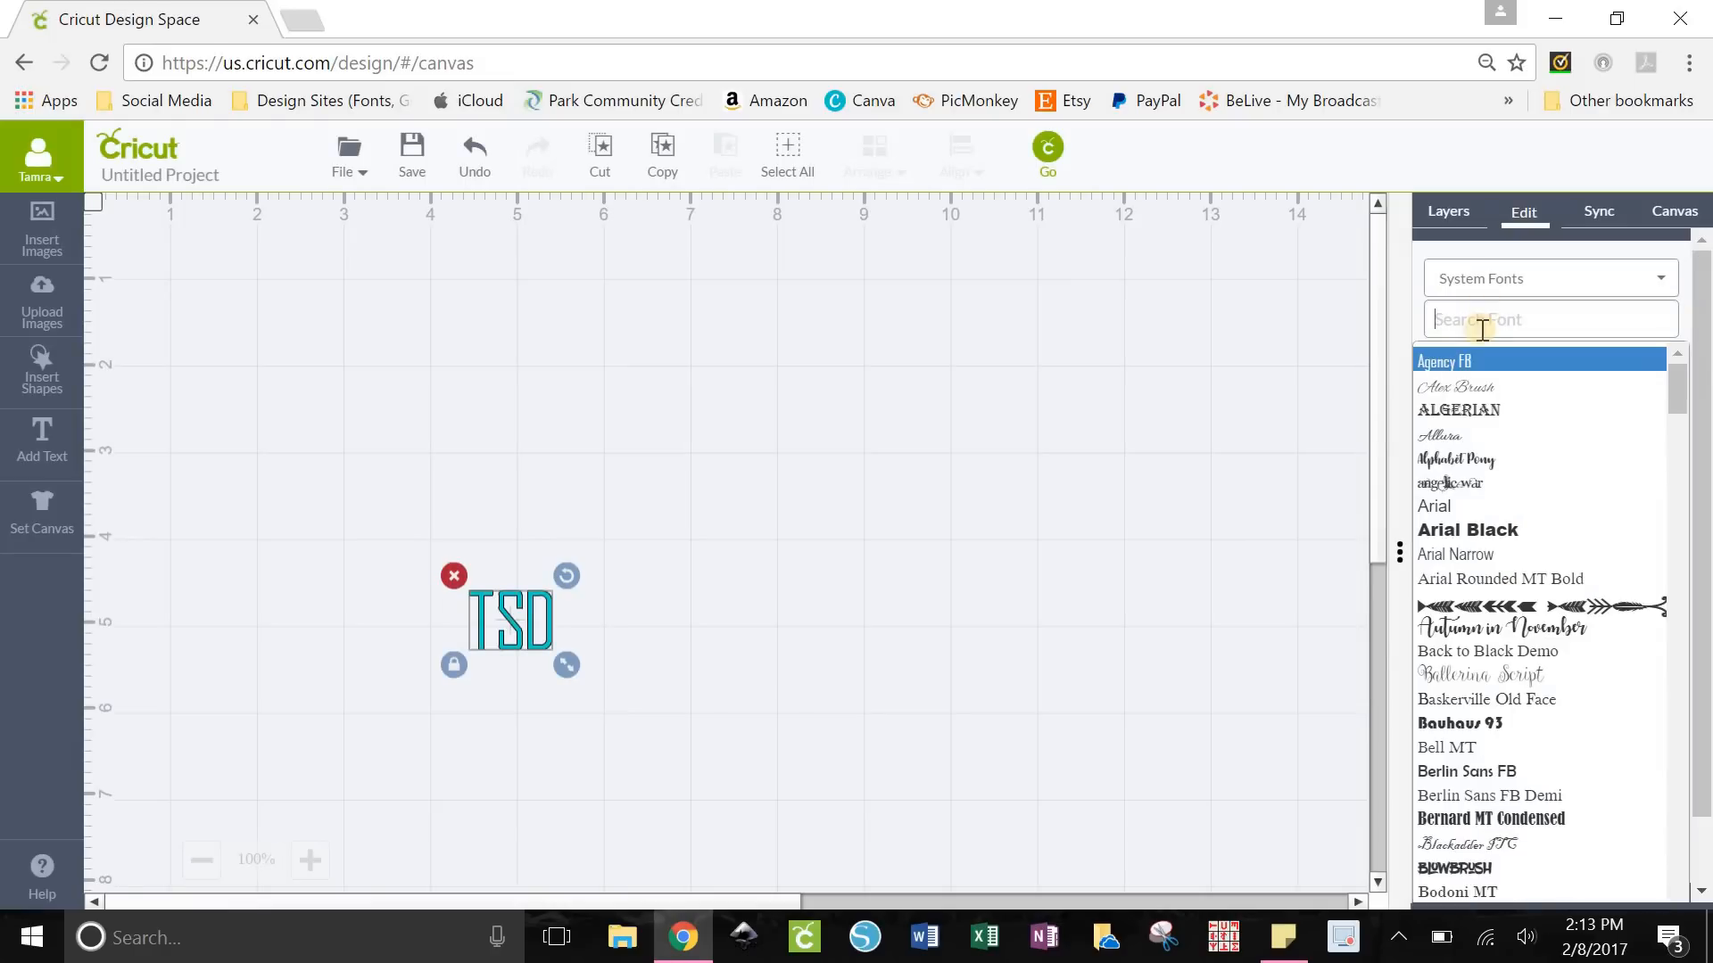
Search 'MONOG' and 'tsd' to place the T, S and D circle monograms as one image
{"action": "type", "text": "MONOG"}
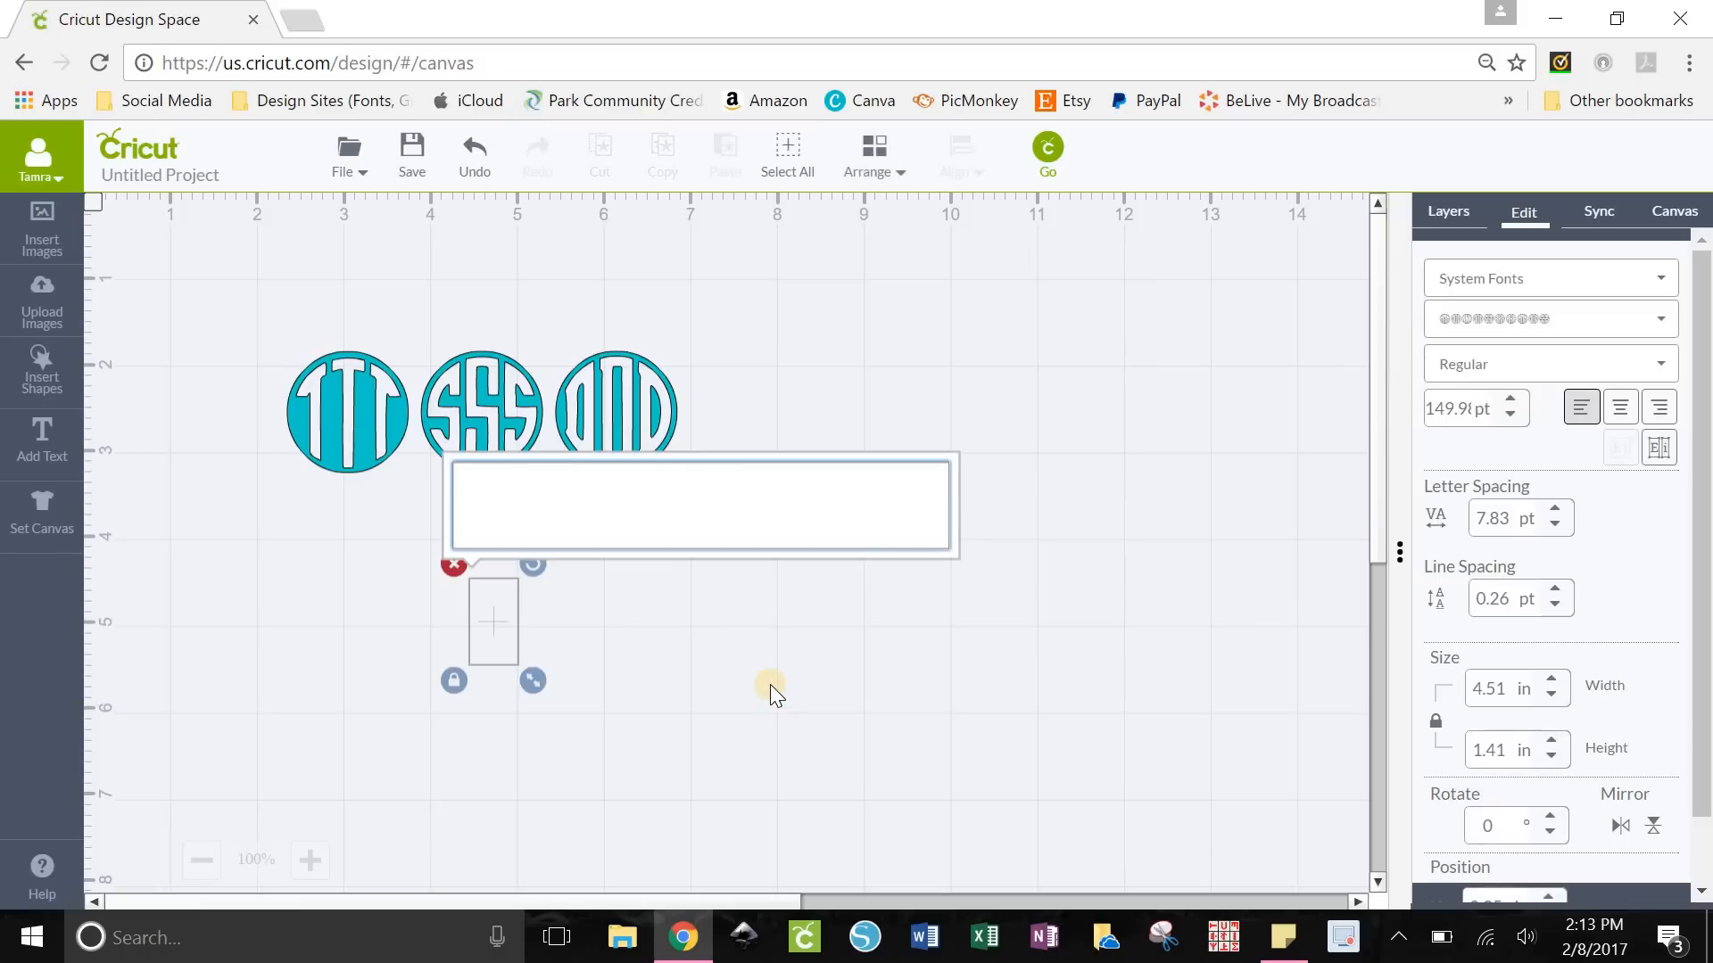
{"action": "type", "text": "tsd"}
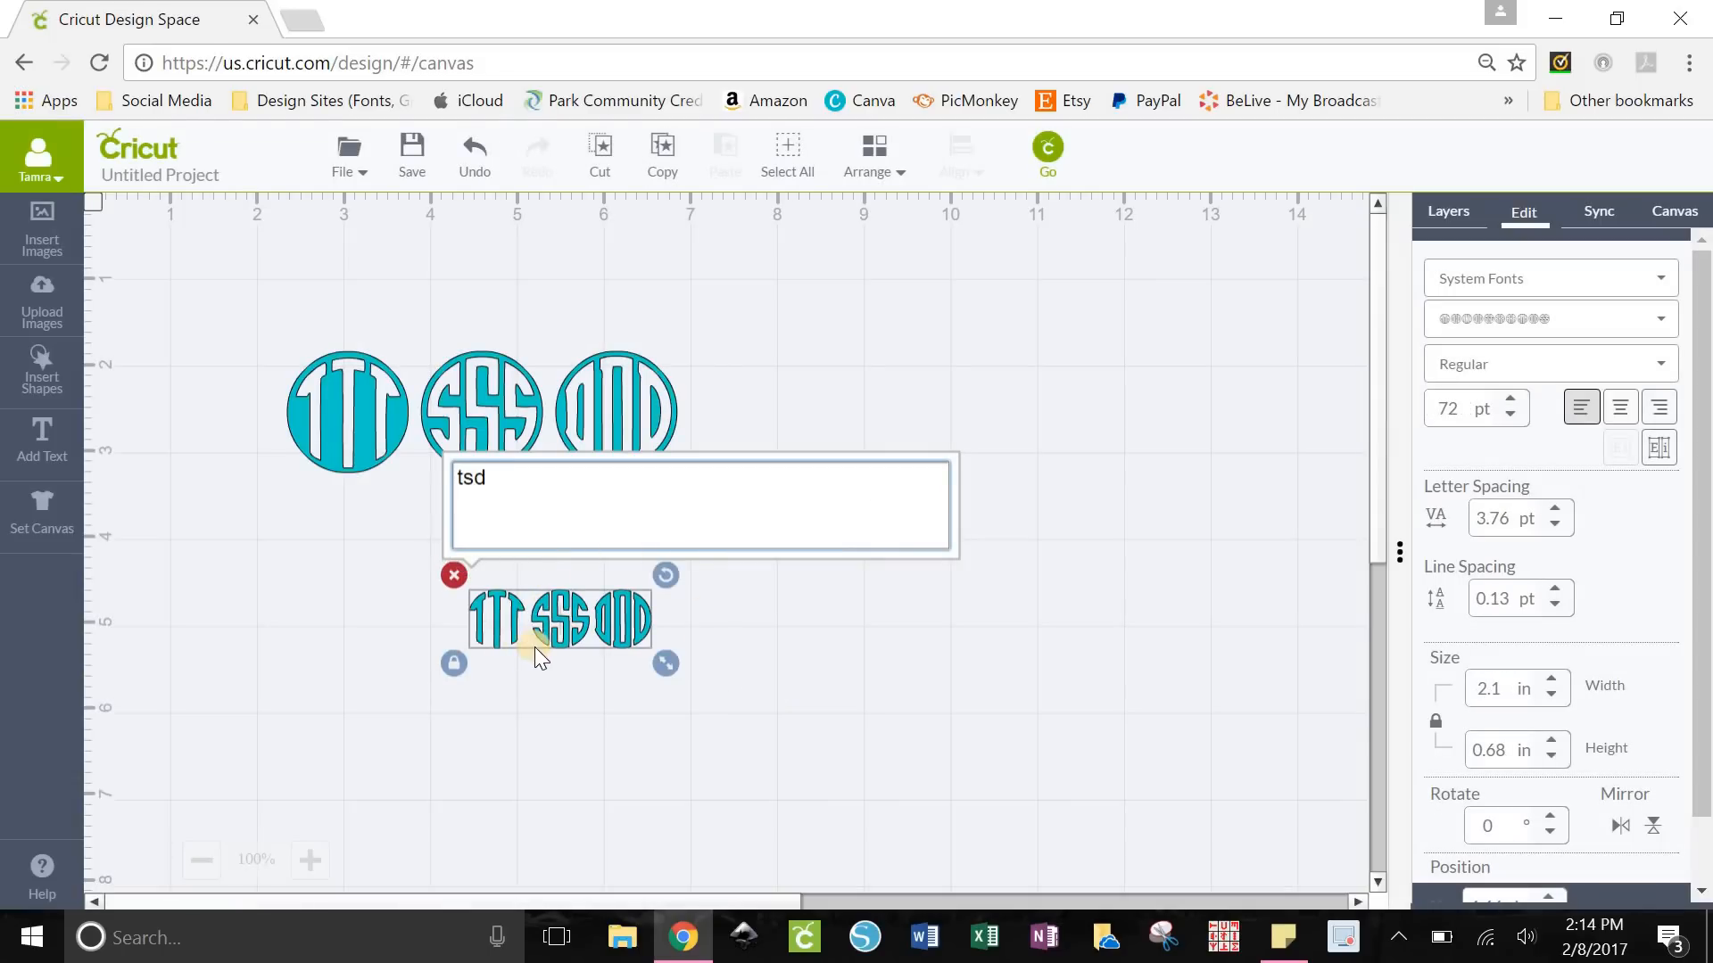
{"action": "mouse_move", "coordinate": [824, 598]}
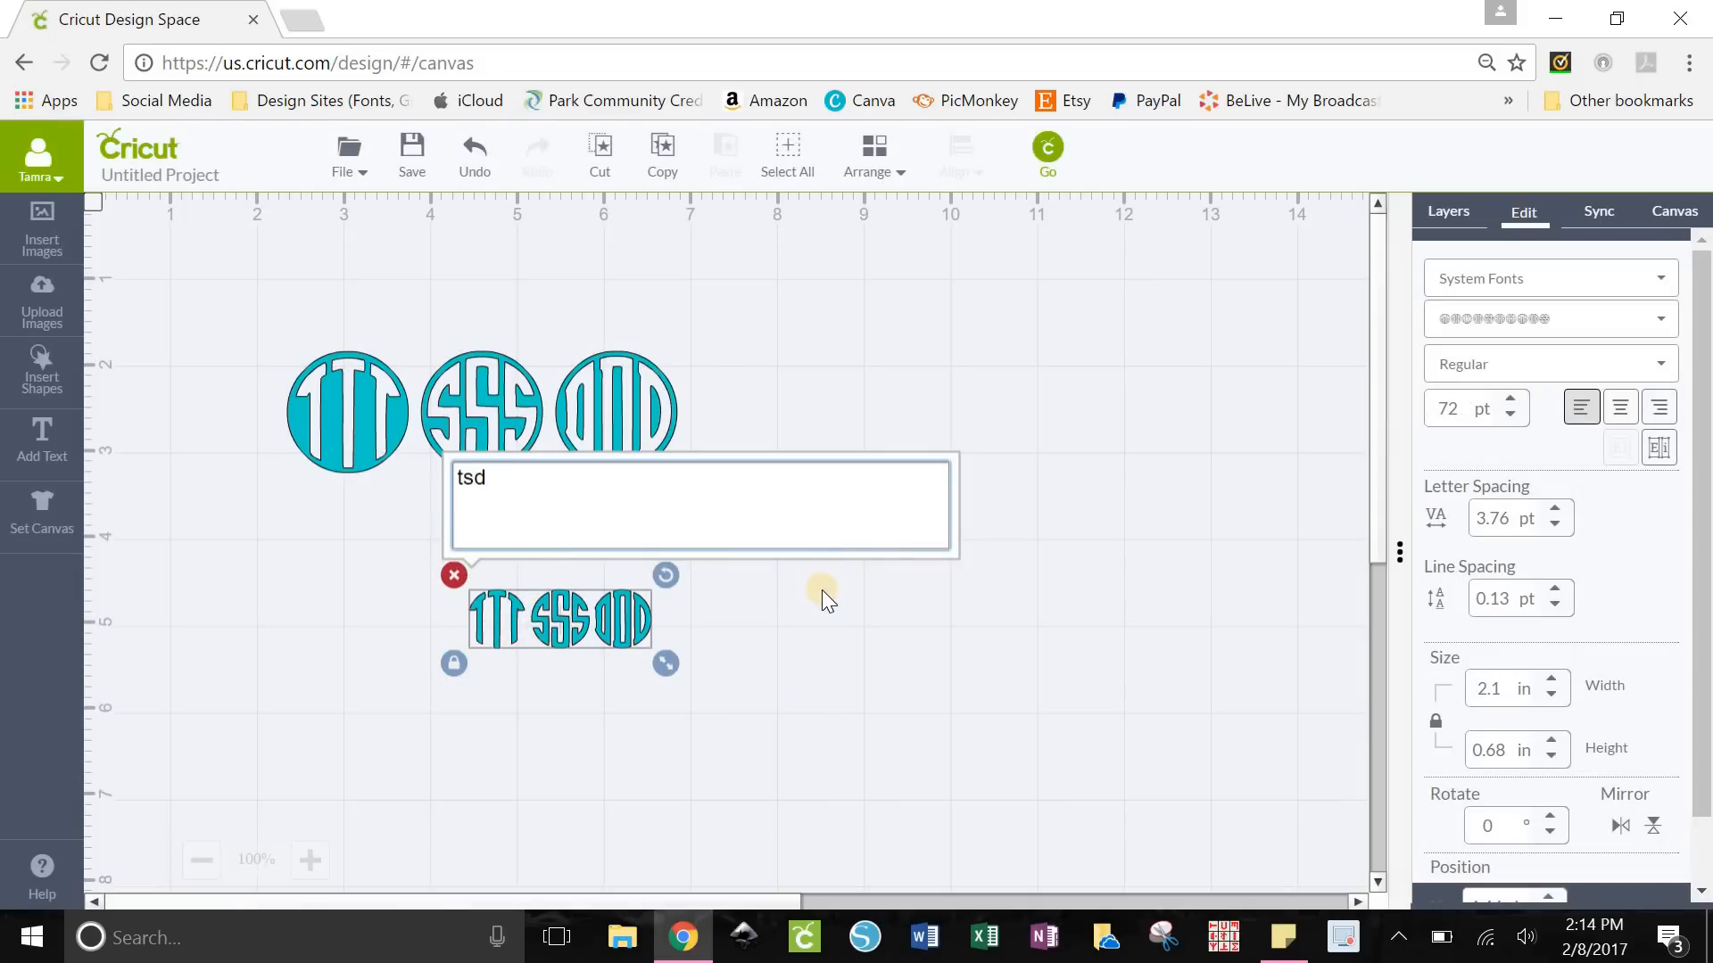
{"action": "left_click", "coordinate": [514, 366]}
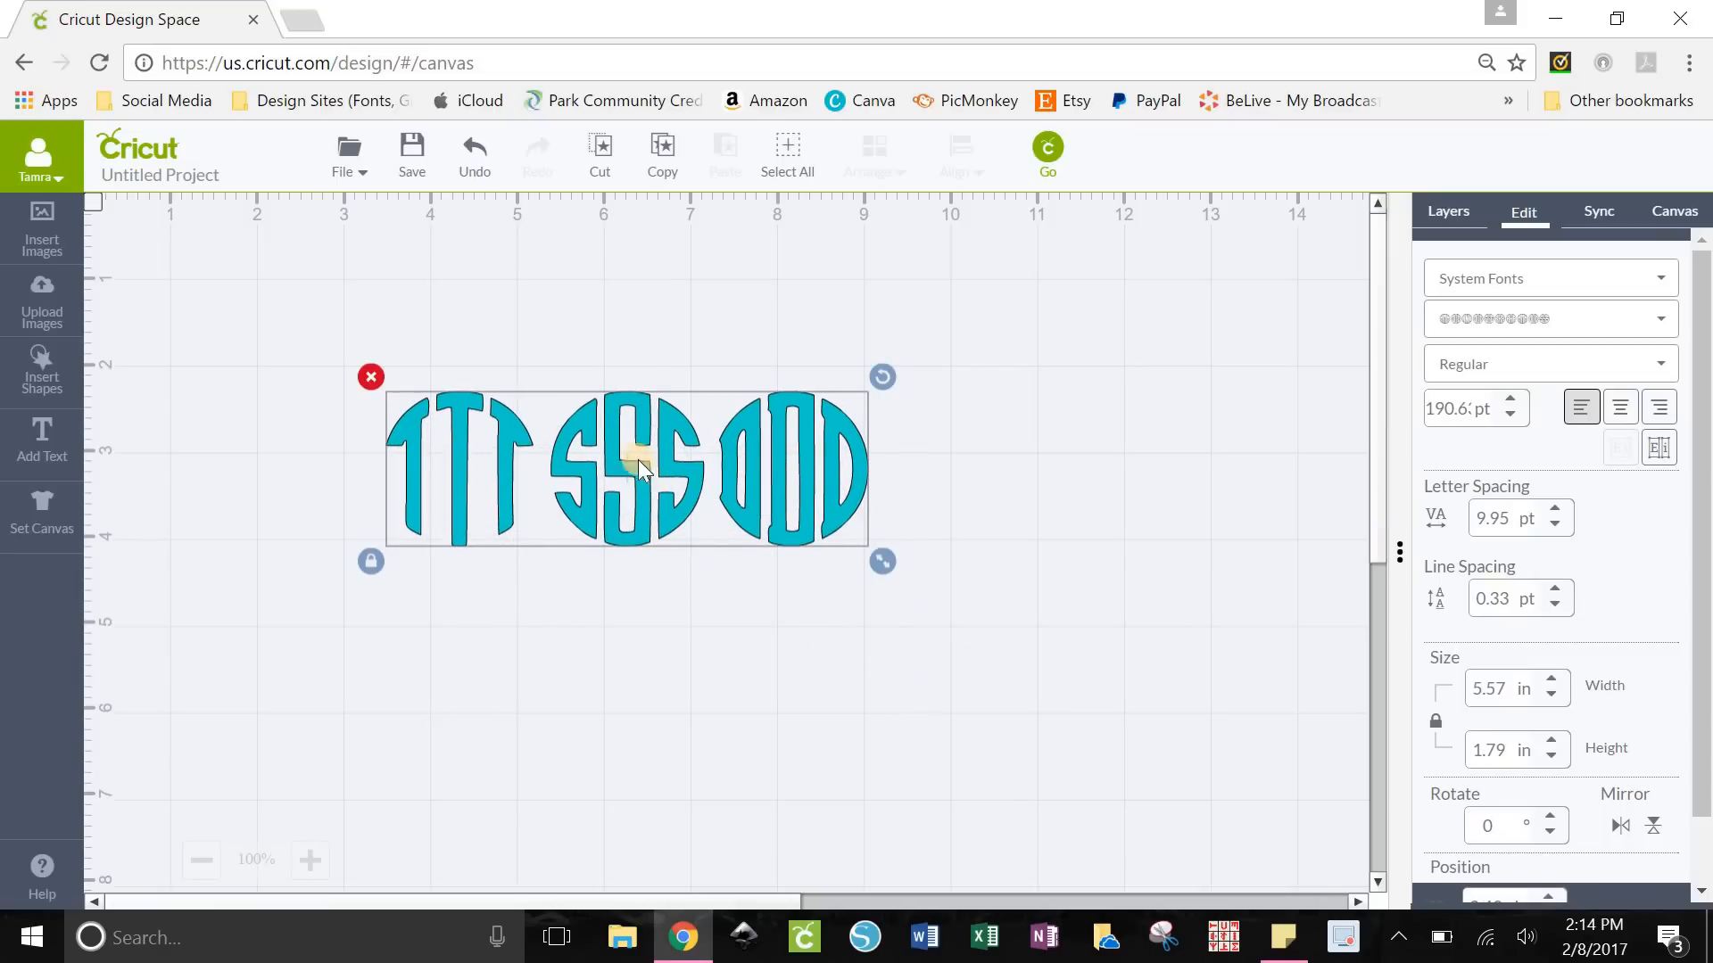
{"action": "mouse_move", "coordinate": [784, 448]}
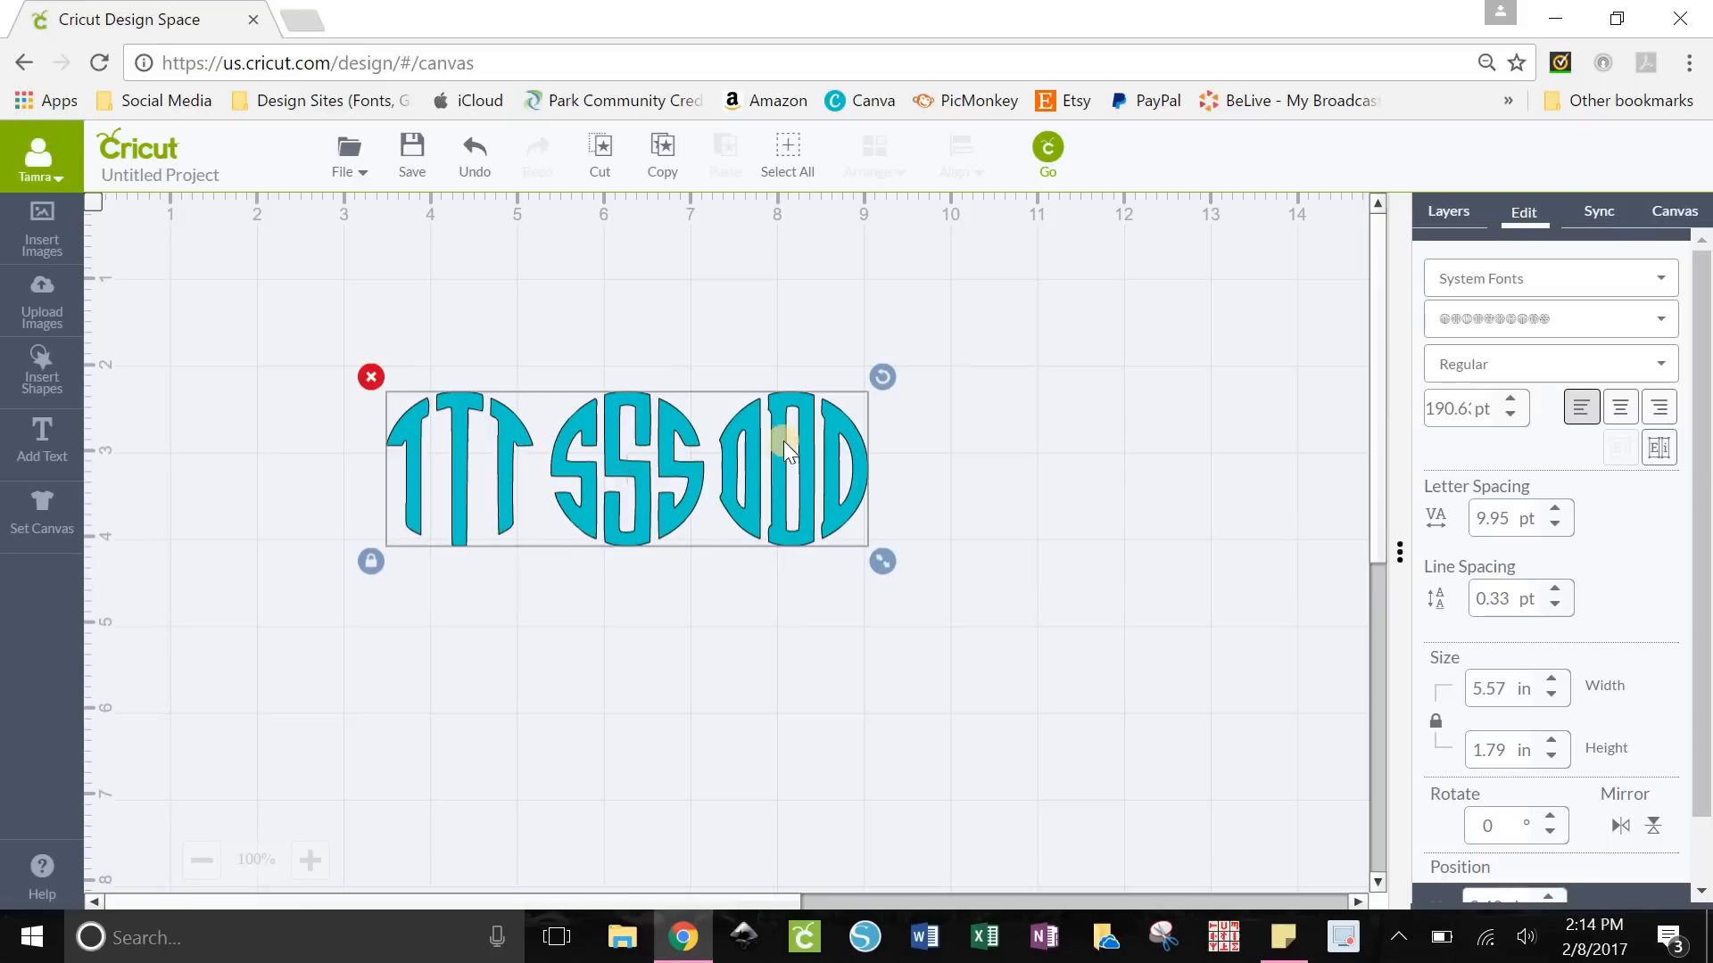
{"action": "mouse_move", "coordinate": [431, 443]}
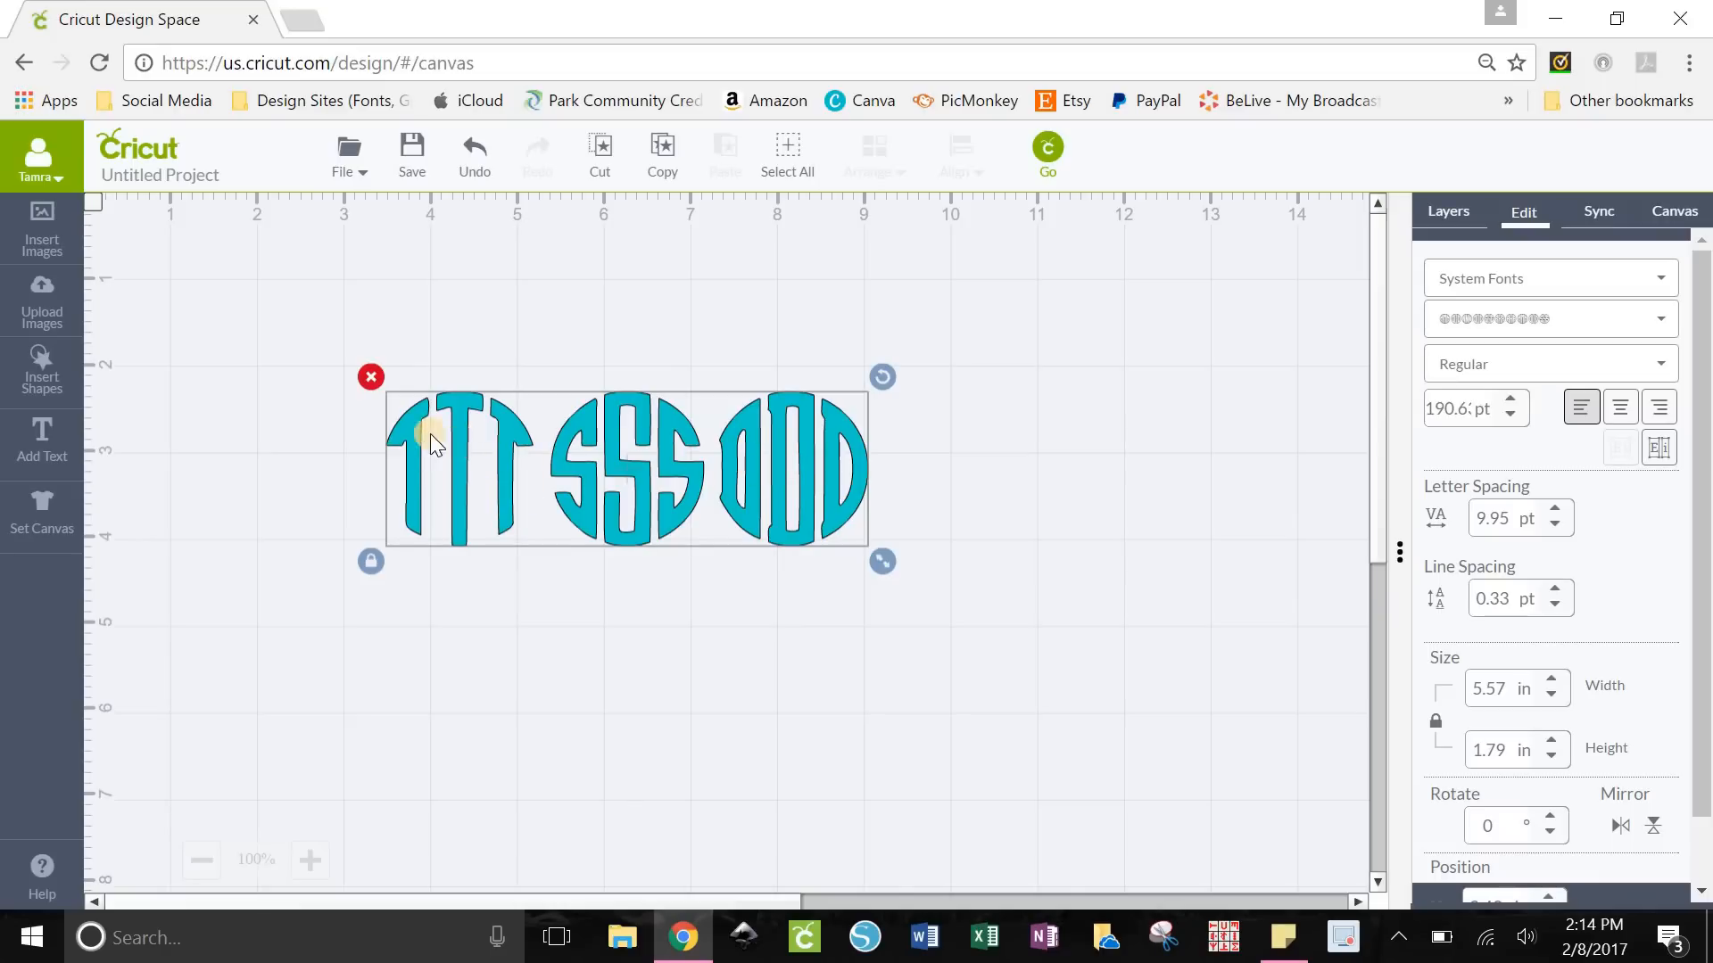
{"action": "mouse_move", "coordinate": [650, 303]}
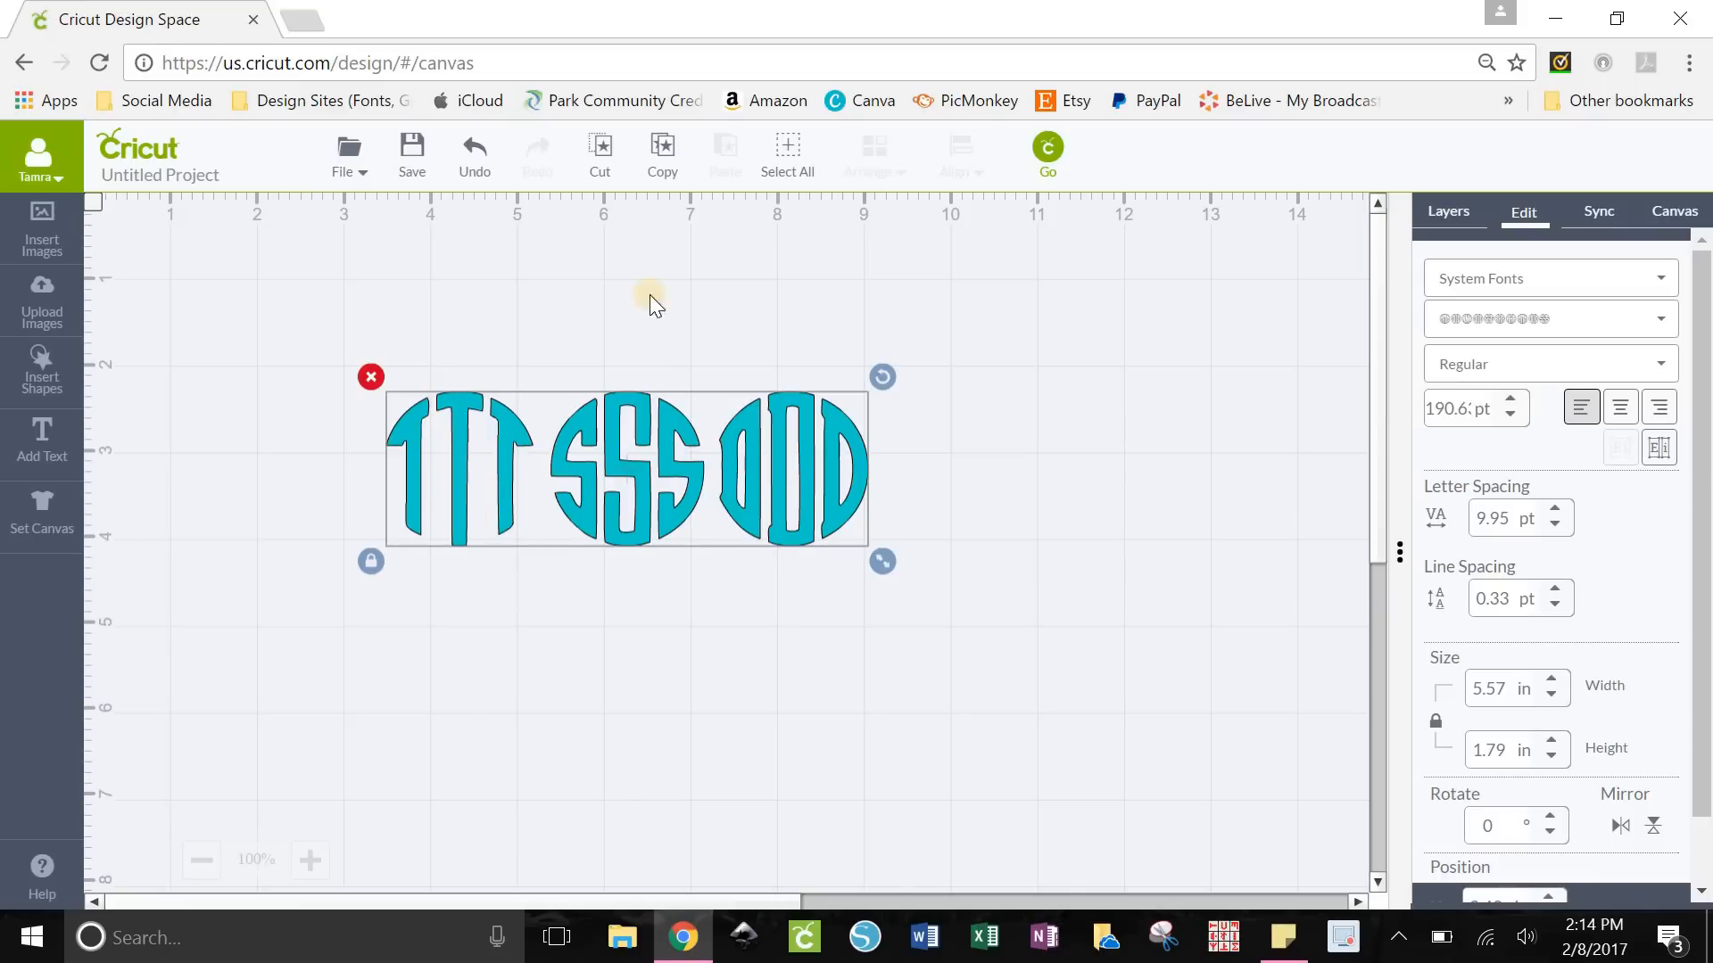
{"action": "mouse_move", "coordinate": [863, 529]}
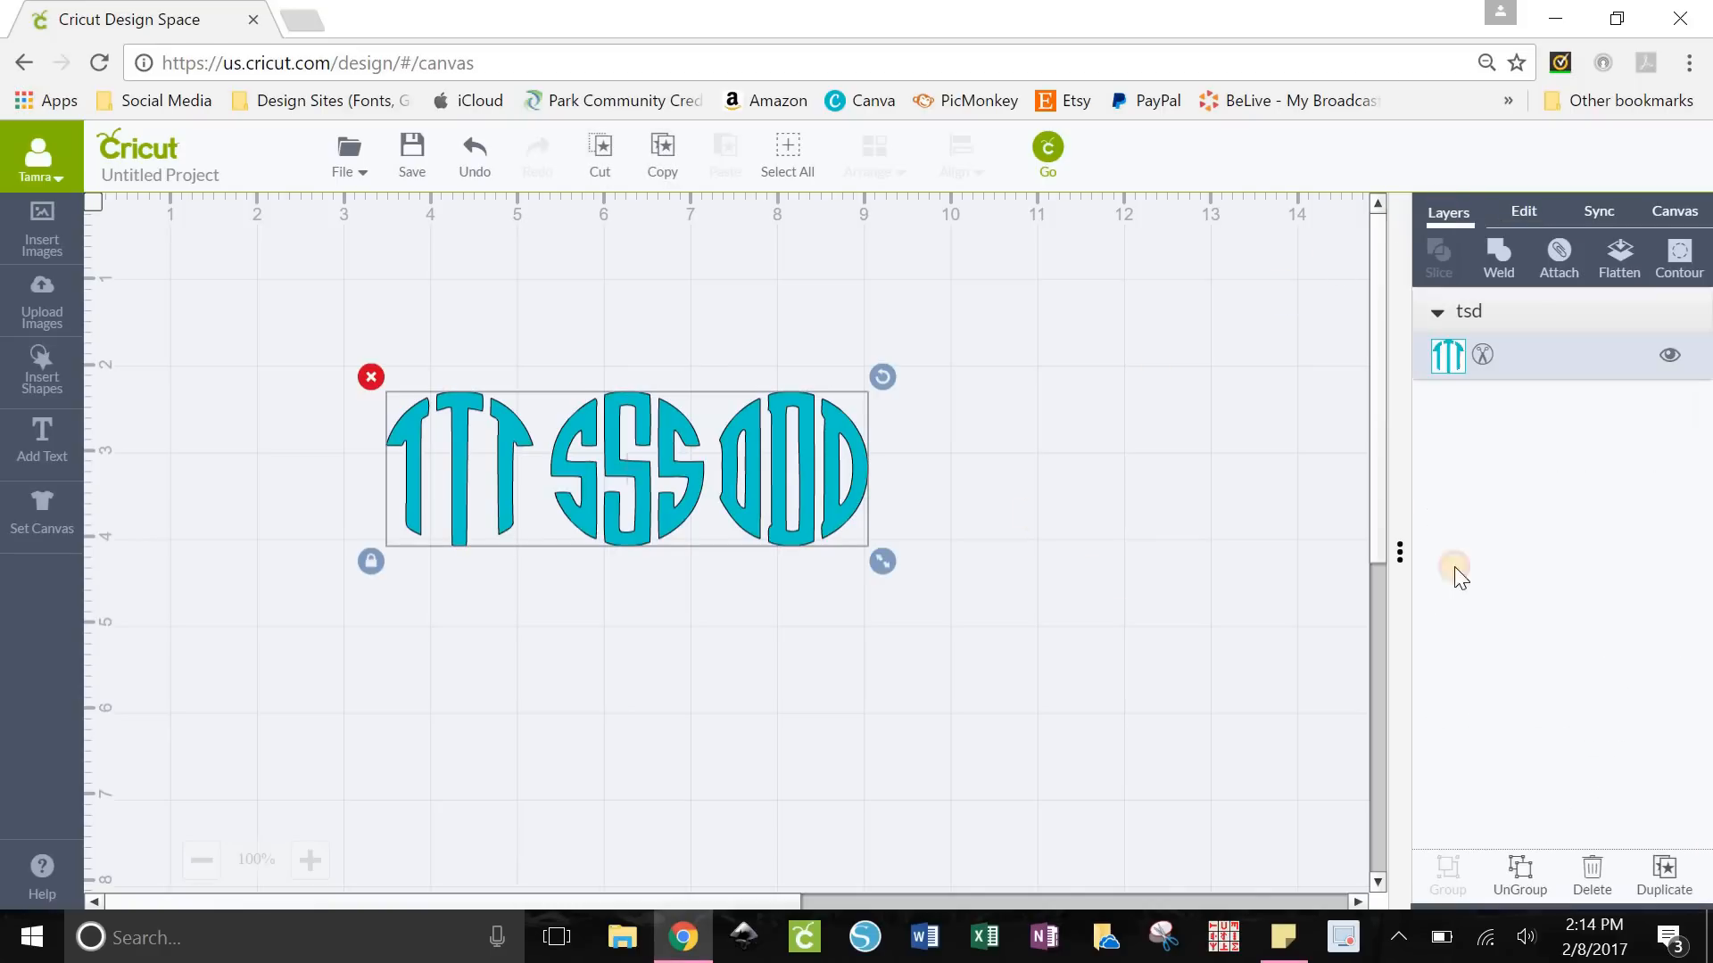
Ungroup the tsd image into separate T, S and D circle monograms
{"action": "left_click", "coordinate": [1518, 874]}
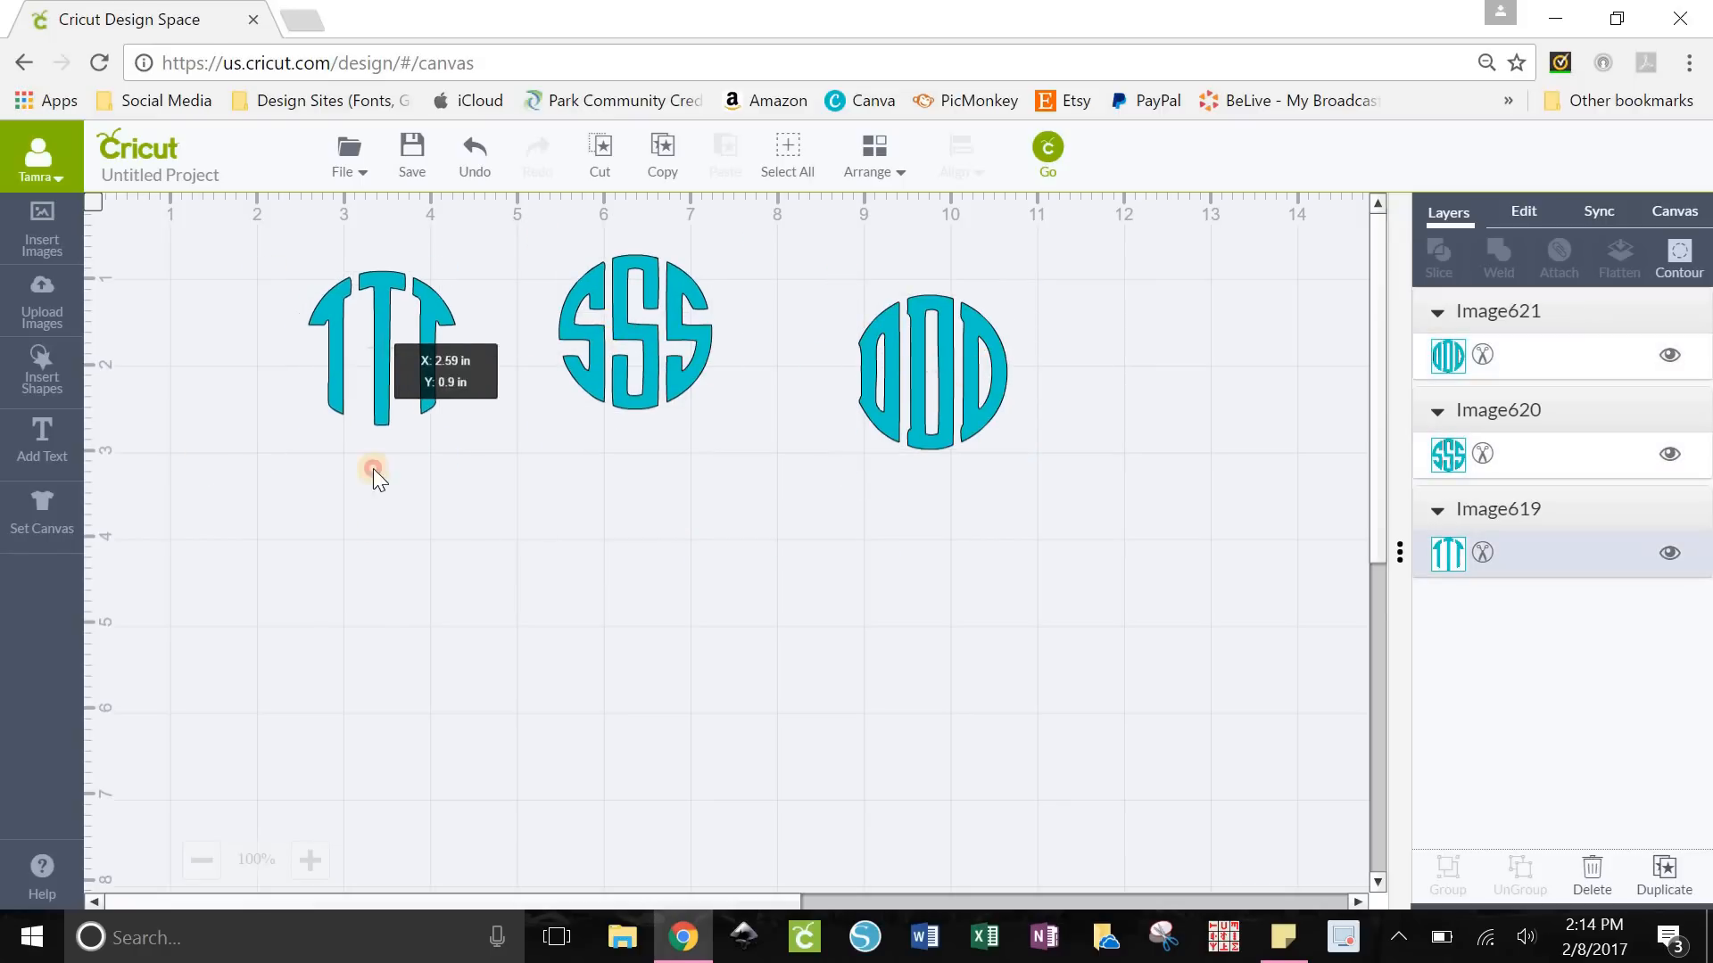
{"action": "left_click", "coordinate": [42, 366]}
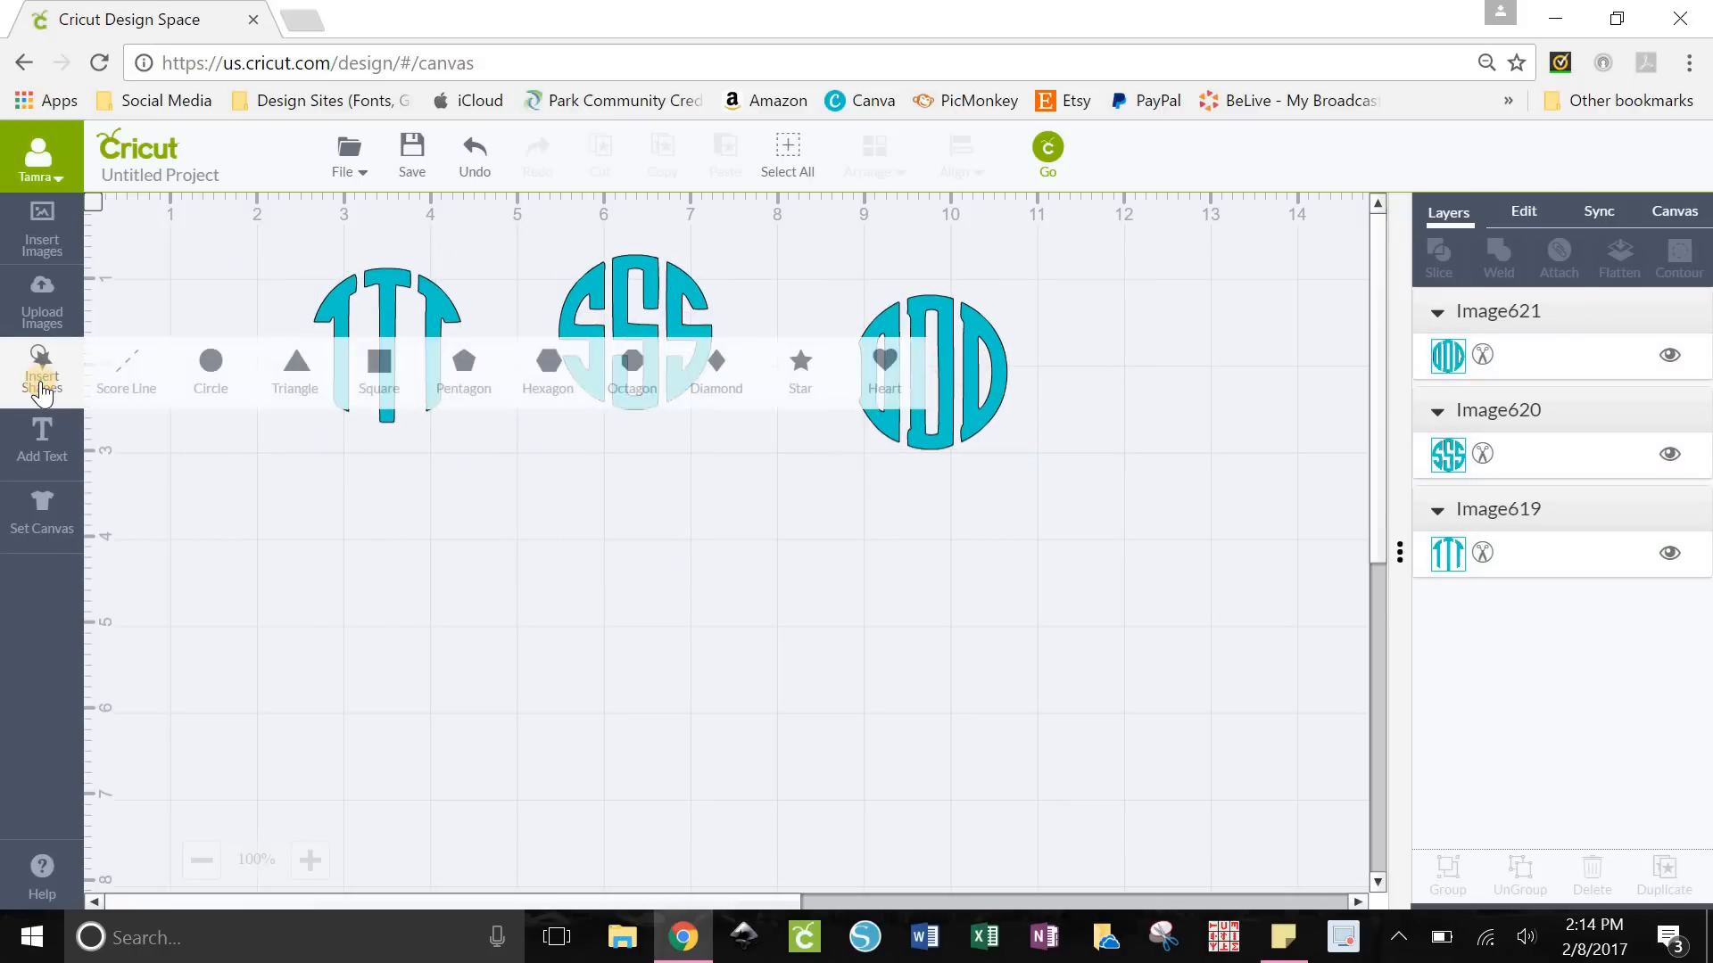
Add a square and duplicate it twice to make three squares
{"action": "left_click", "coordinate": [378, 366]}
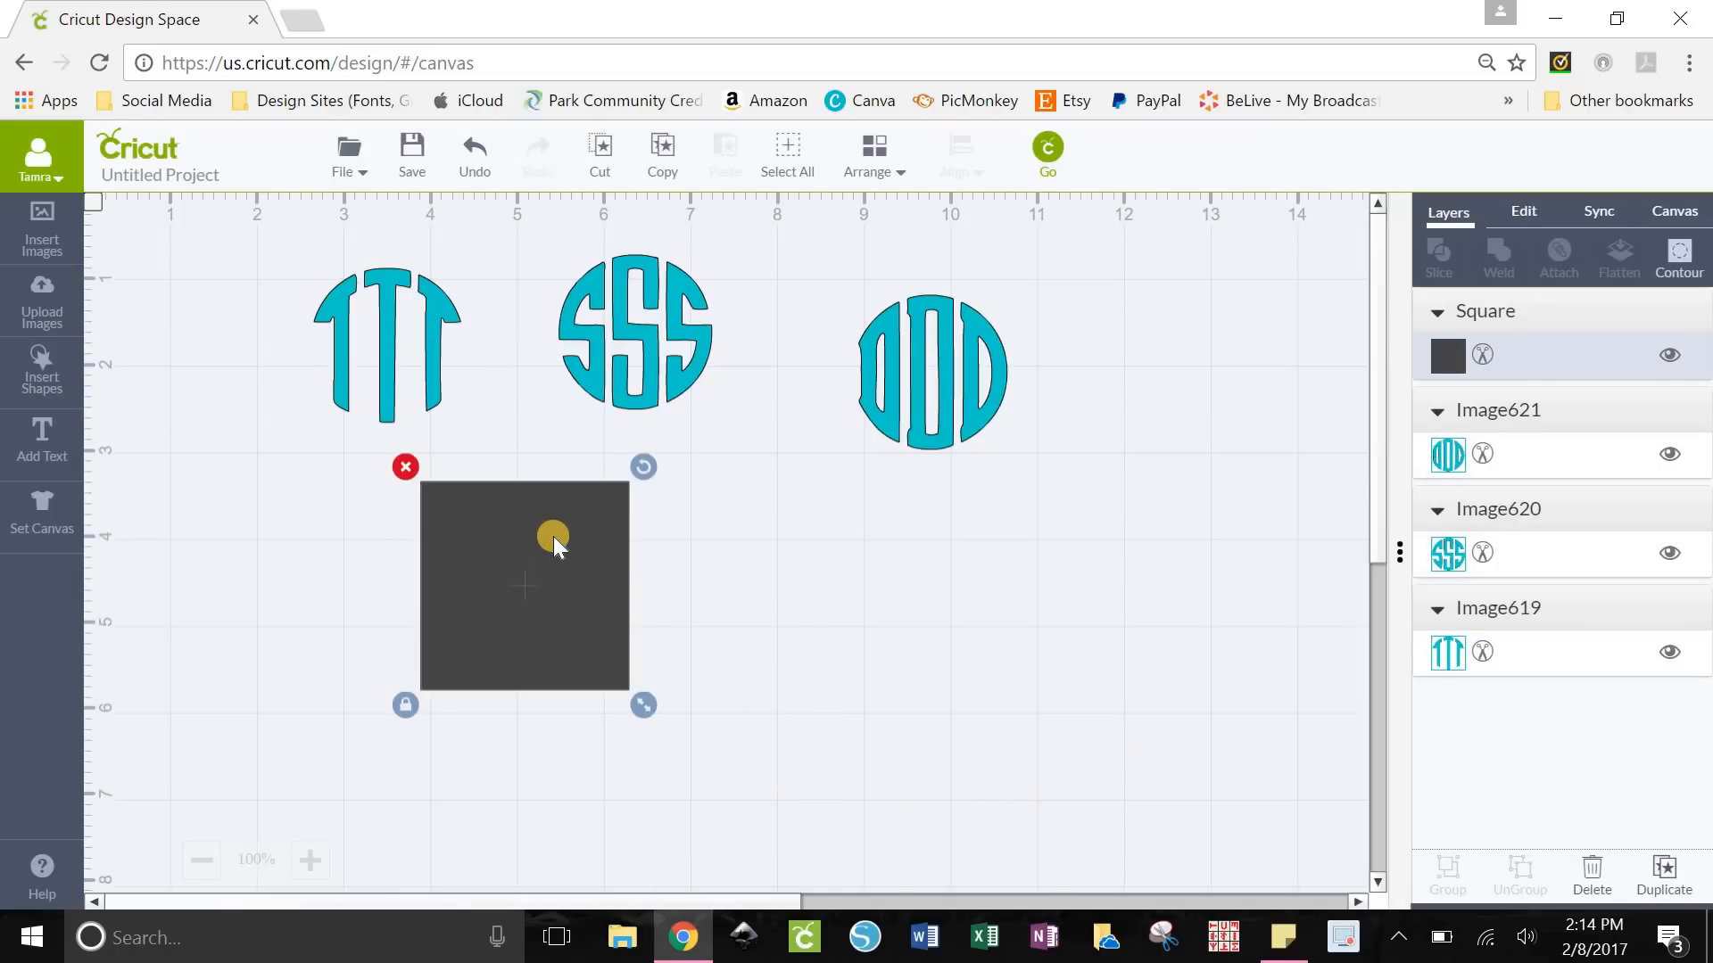
{"action": "mouse_move", "coordinate": [1663, 874]}
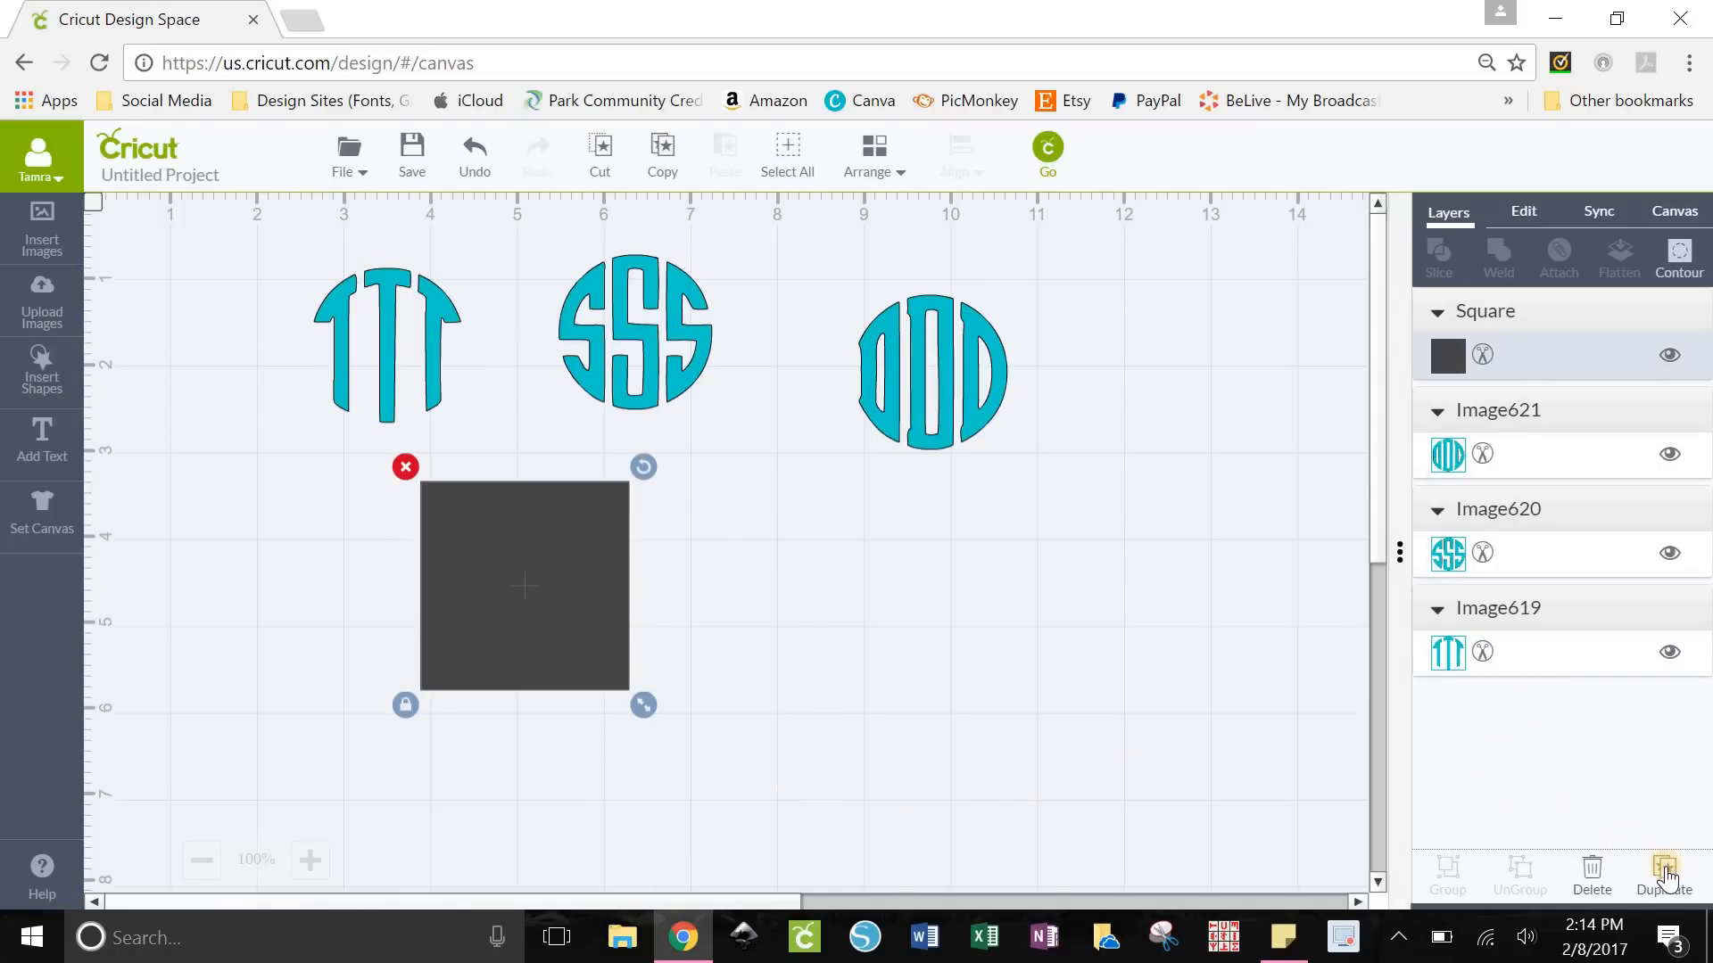
{"action": "left_click", "coordinate": [1663, 875]}
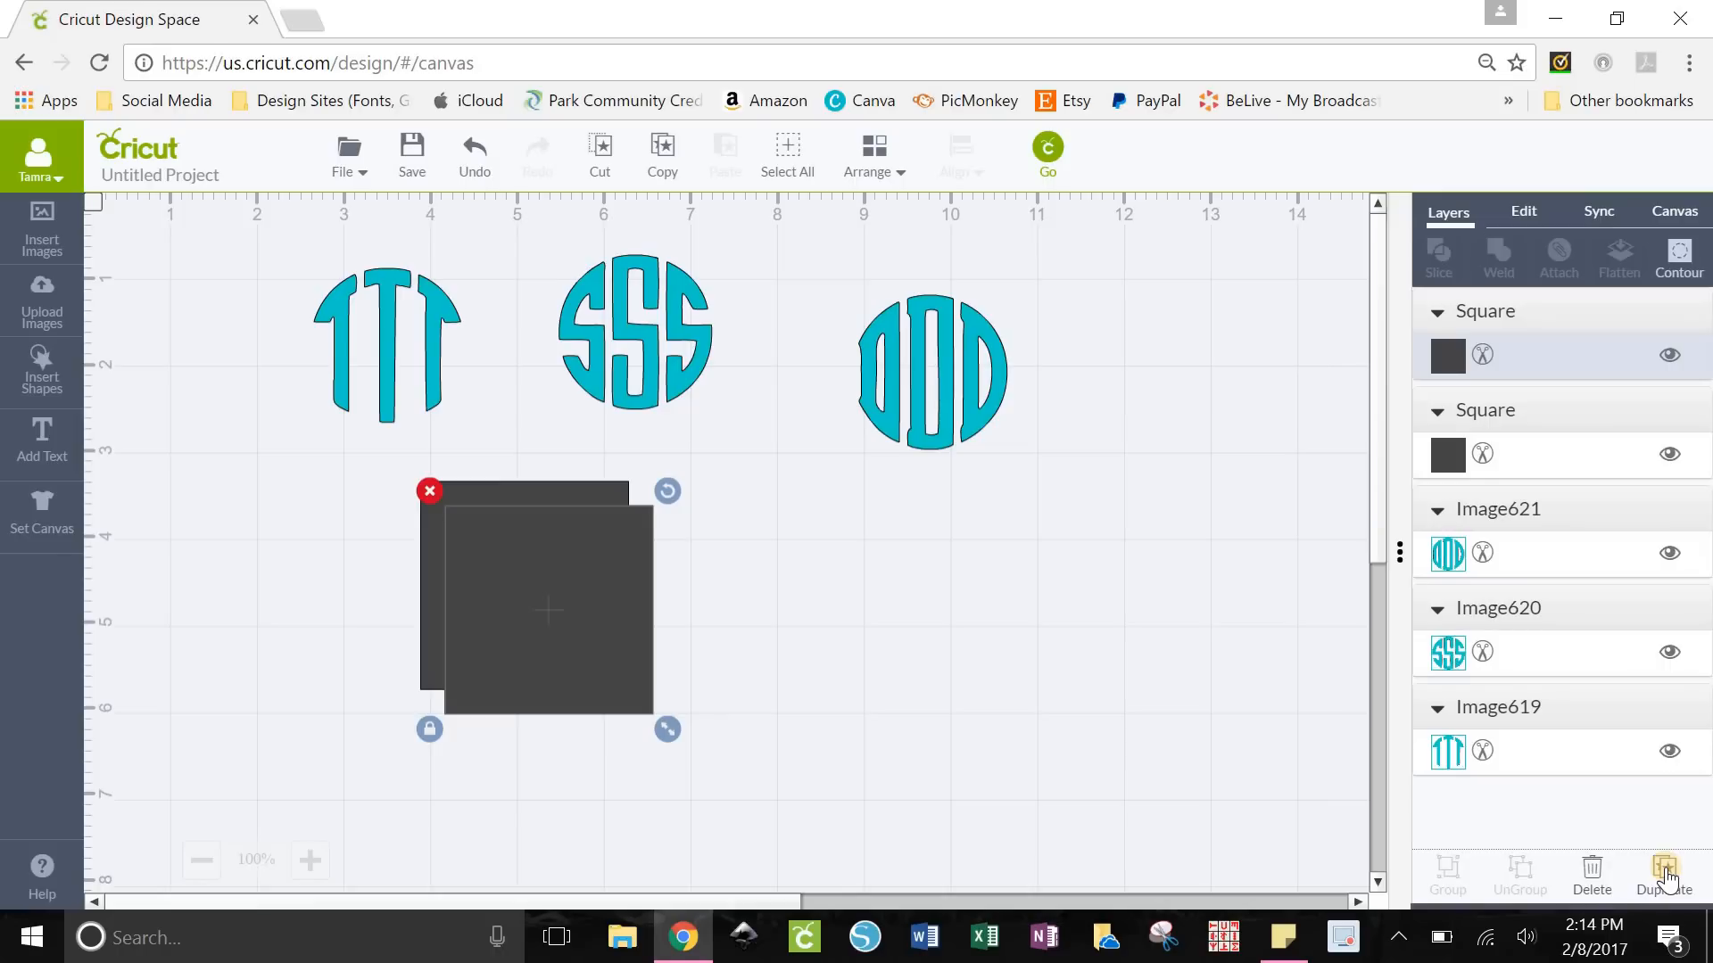
{"action": "left_click", "coordinate": [1661, 874]}
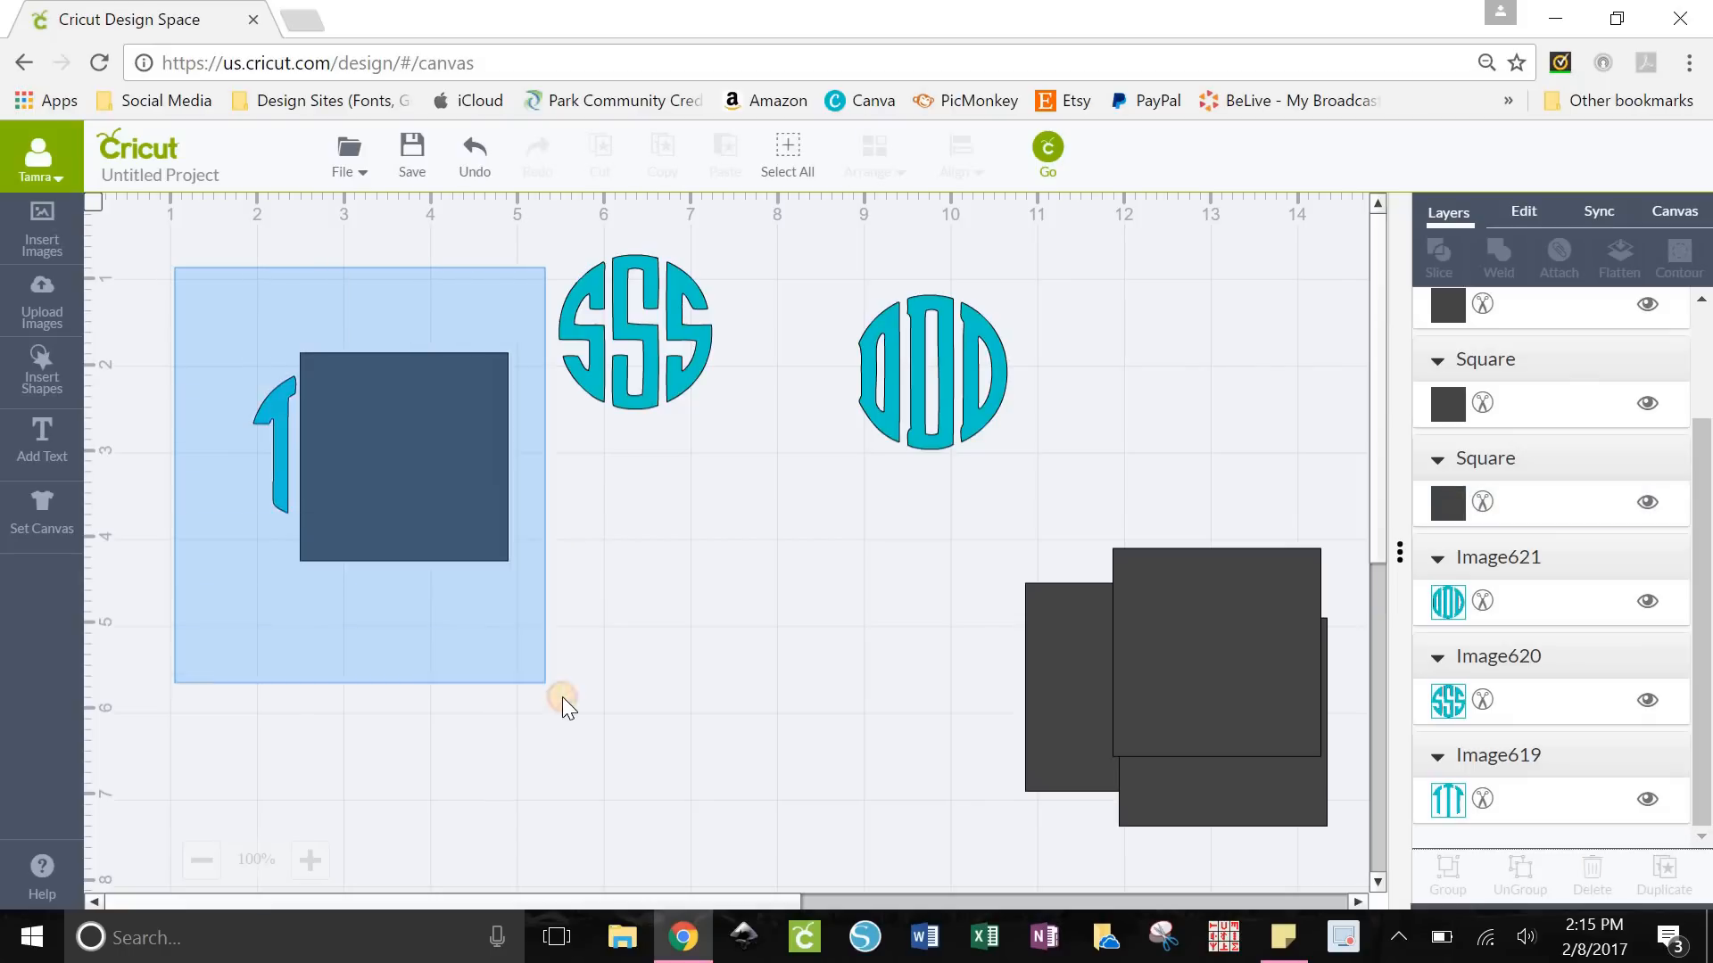
Slice the T monogram with a square, select the unwanted pieces, and pick up the S monogram
{"action": "left_click", "coordinate": [402, 456]}
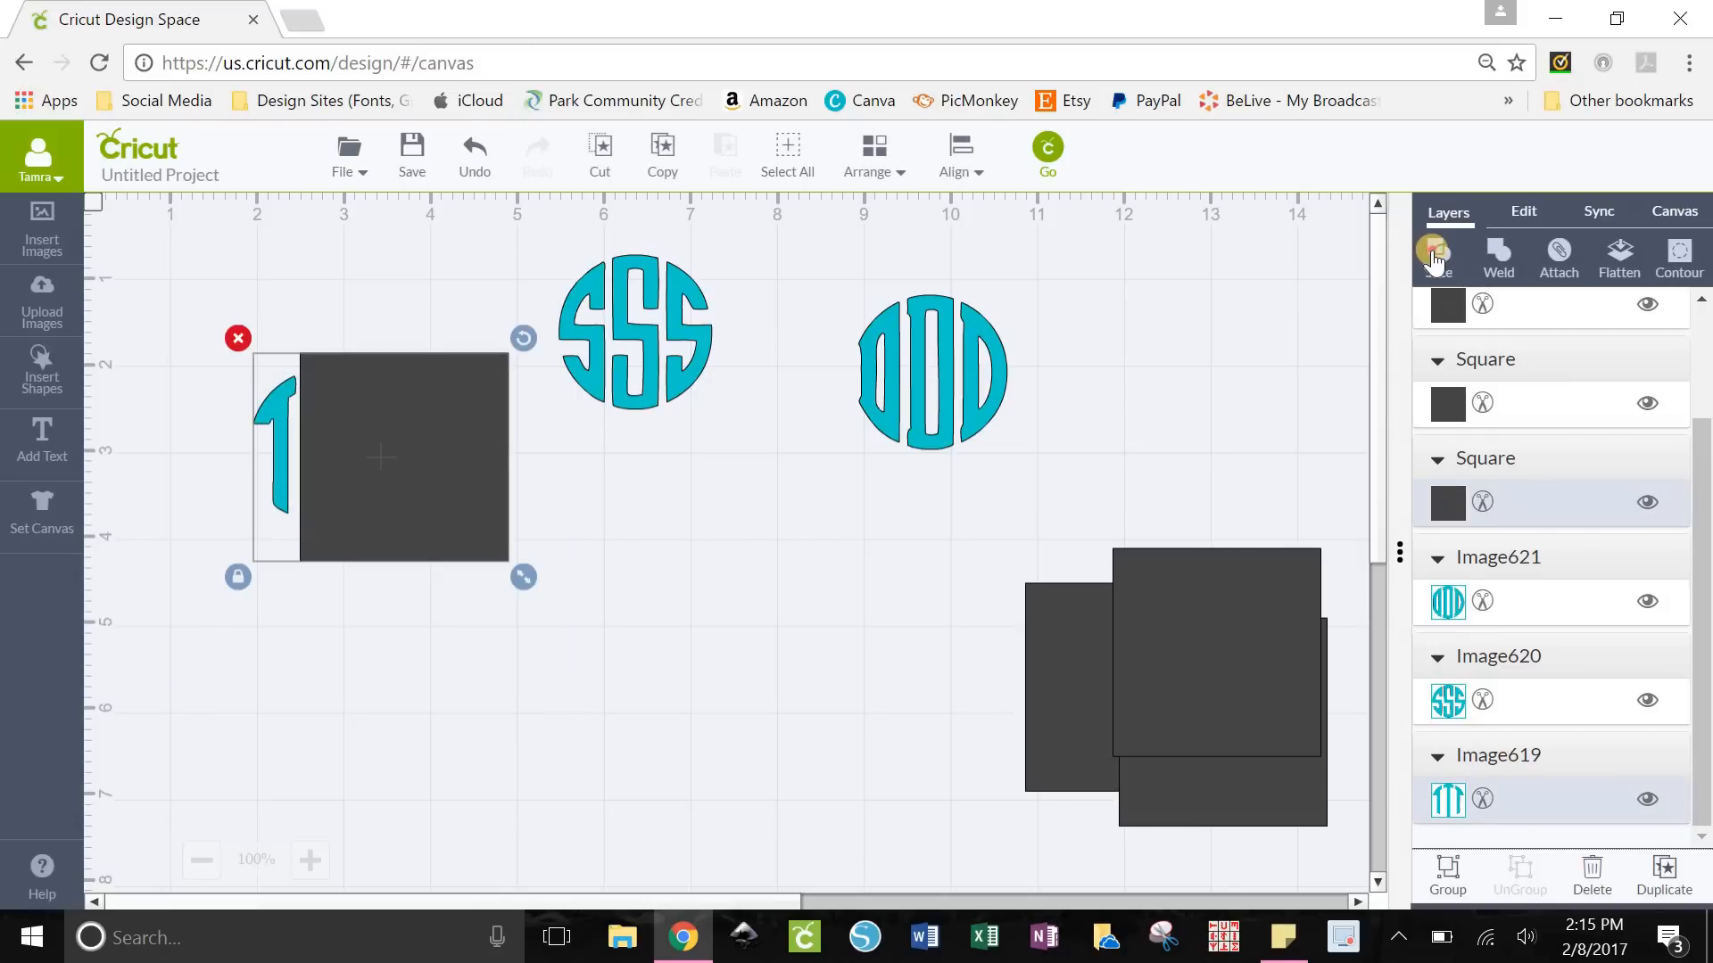
{"action": "left_click", "coordinate": [1438, 257]}
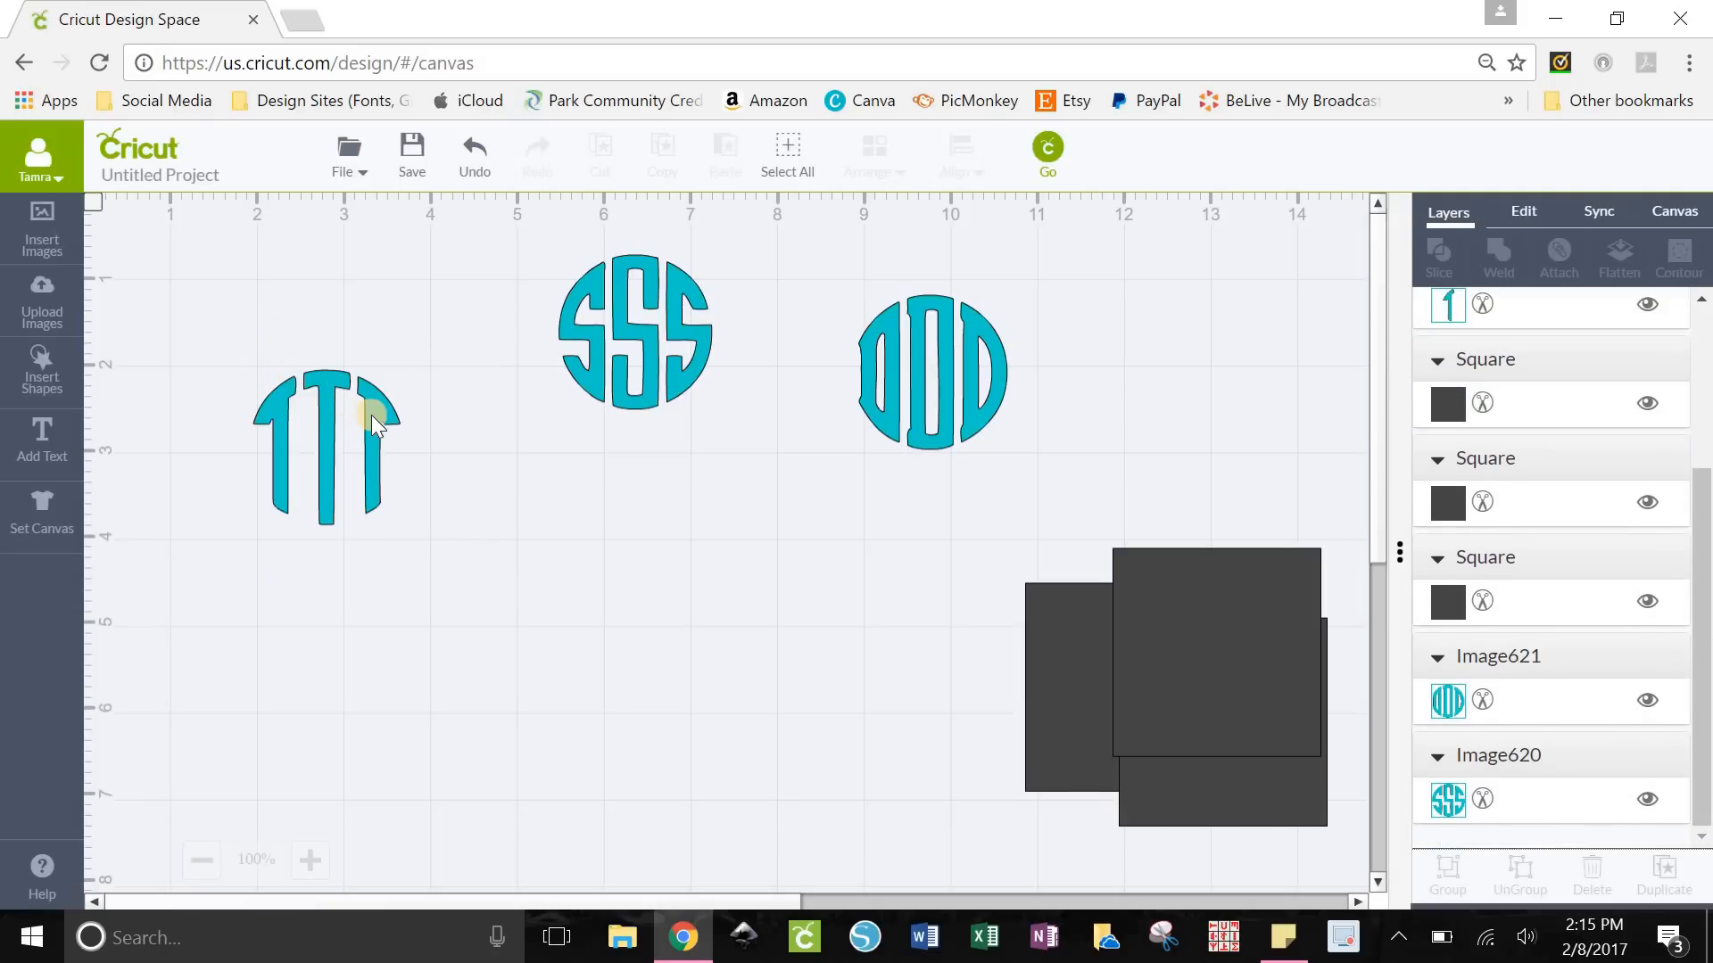
{"action": "left_click", "coordinate": [1437, 263]}
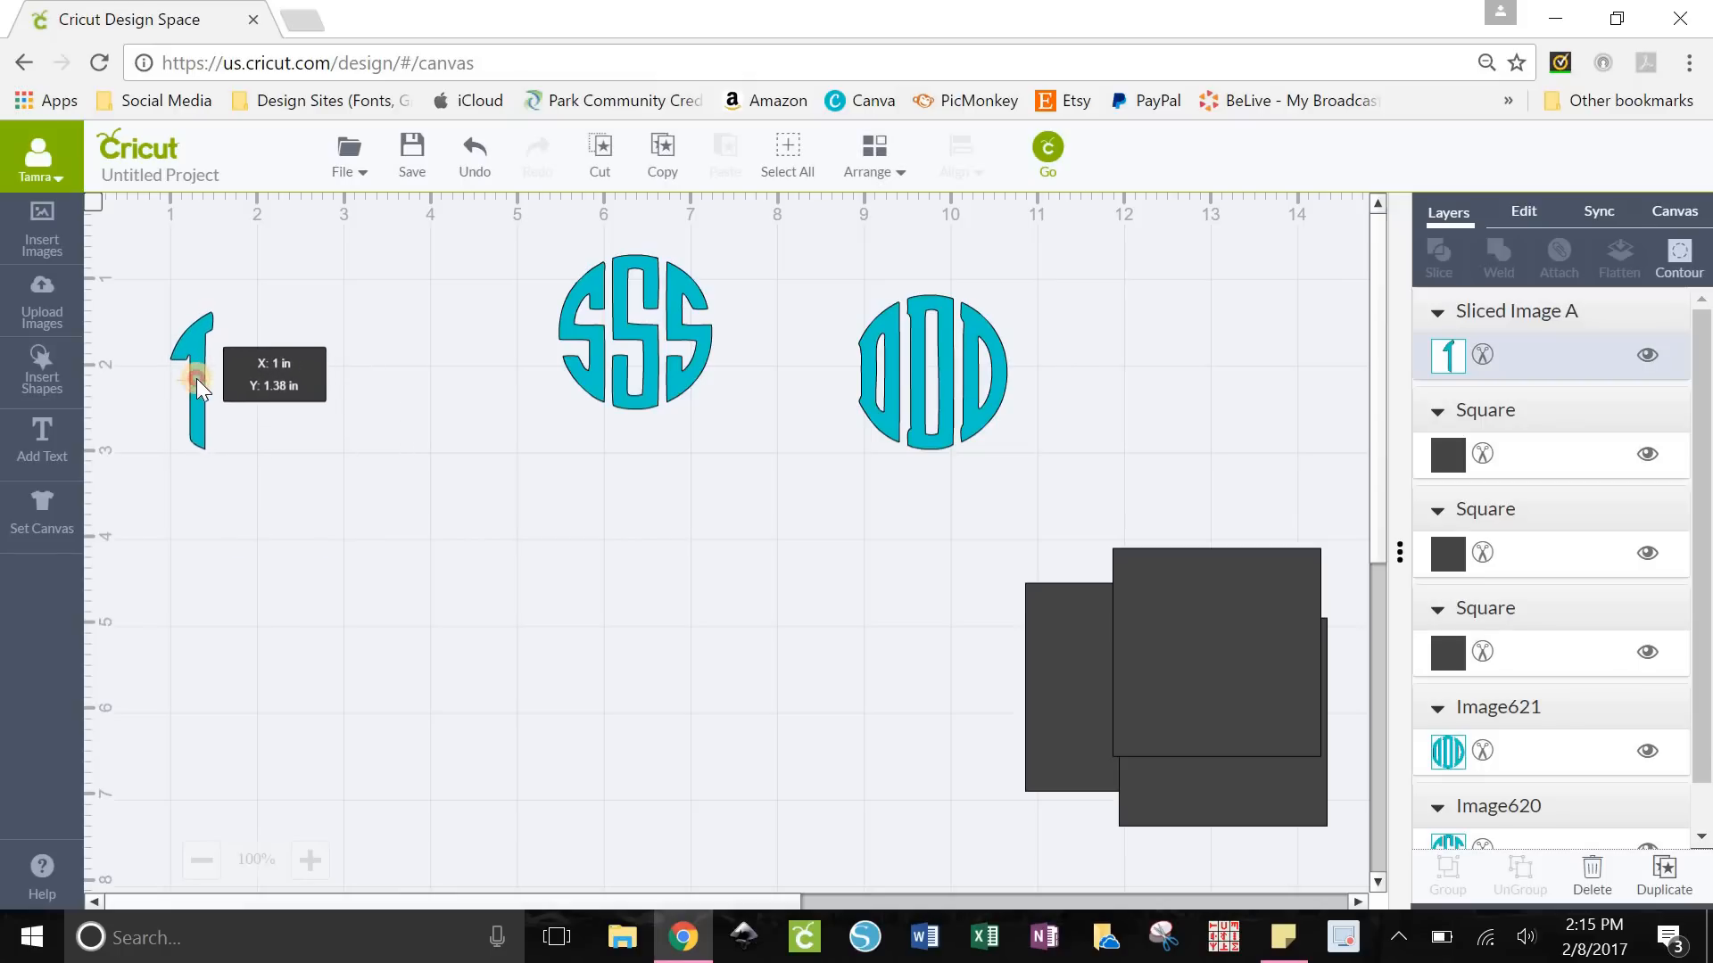
{"action": "left_click", "coordinate": [191, 383]}
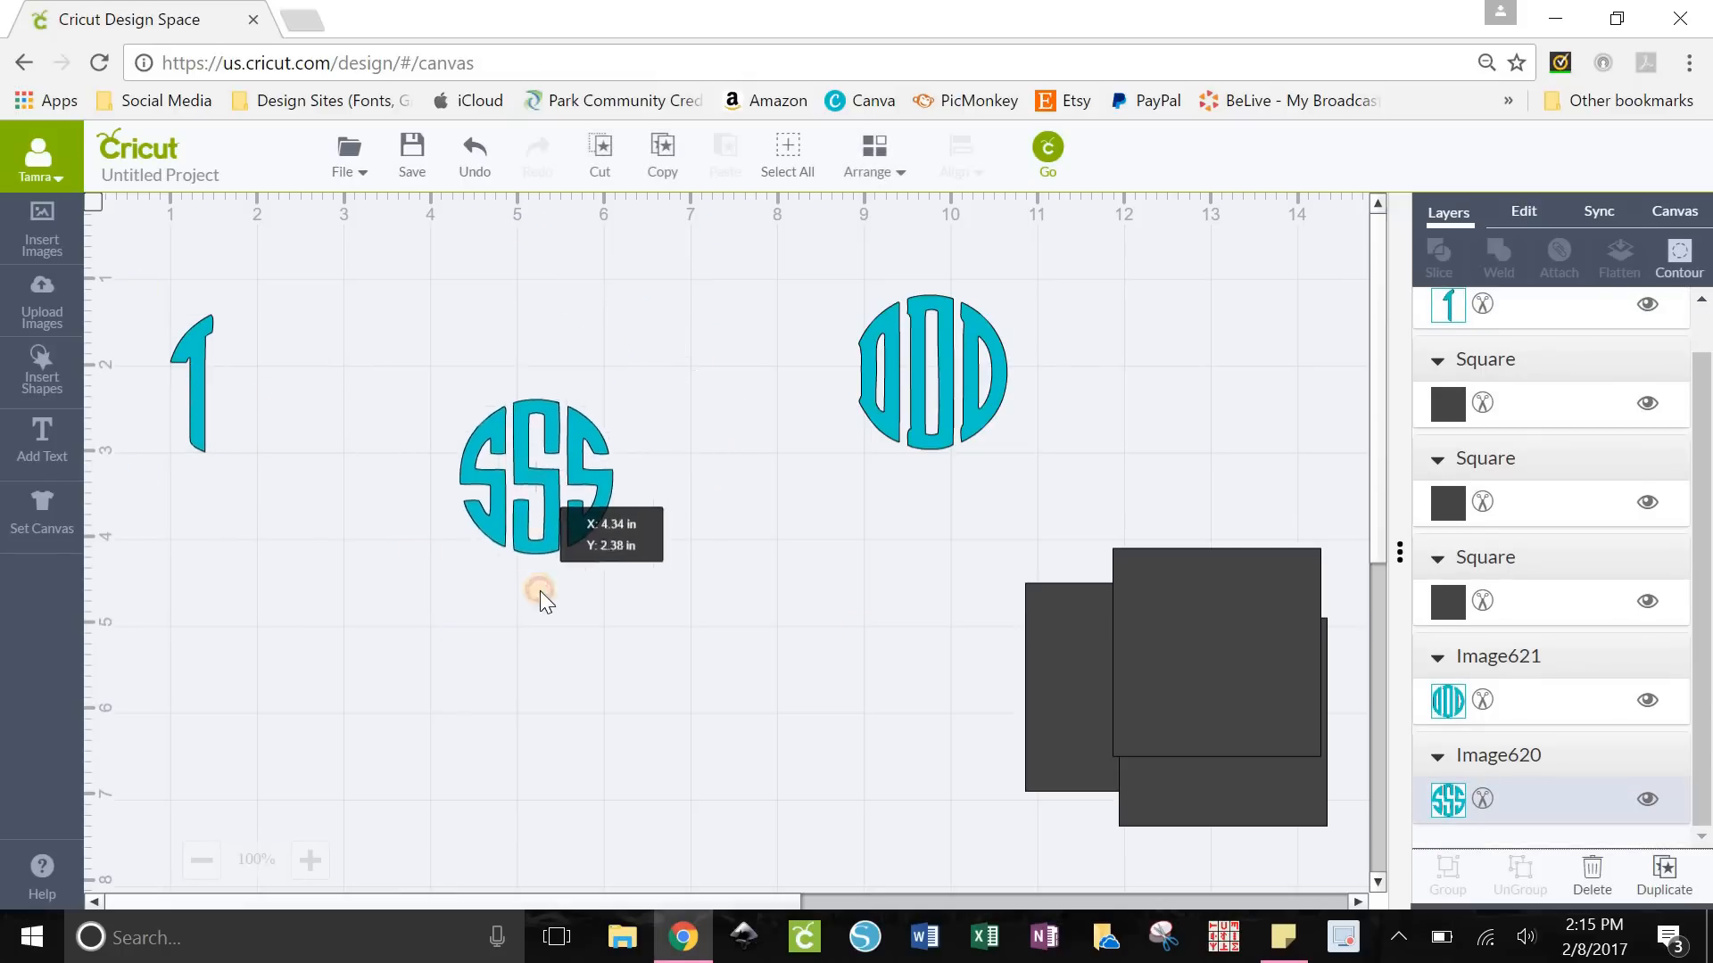
Slice the S monogram with a square and select the sliced-off right S piece
{"action": "left_click", "coordinate": [1144, 696]}
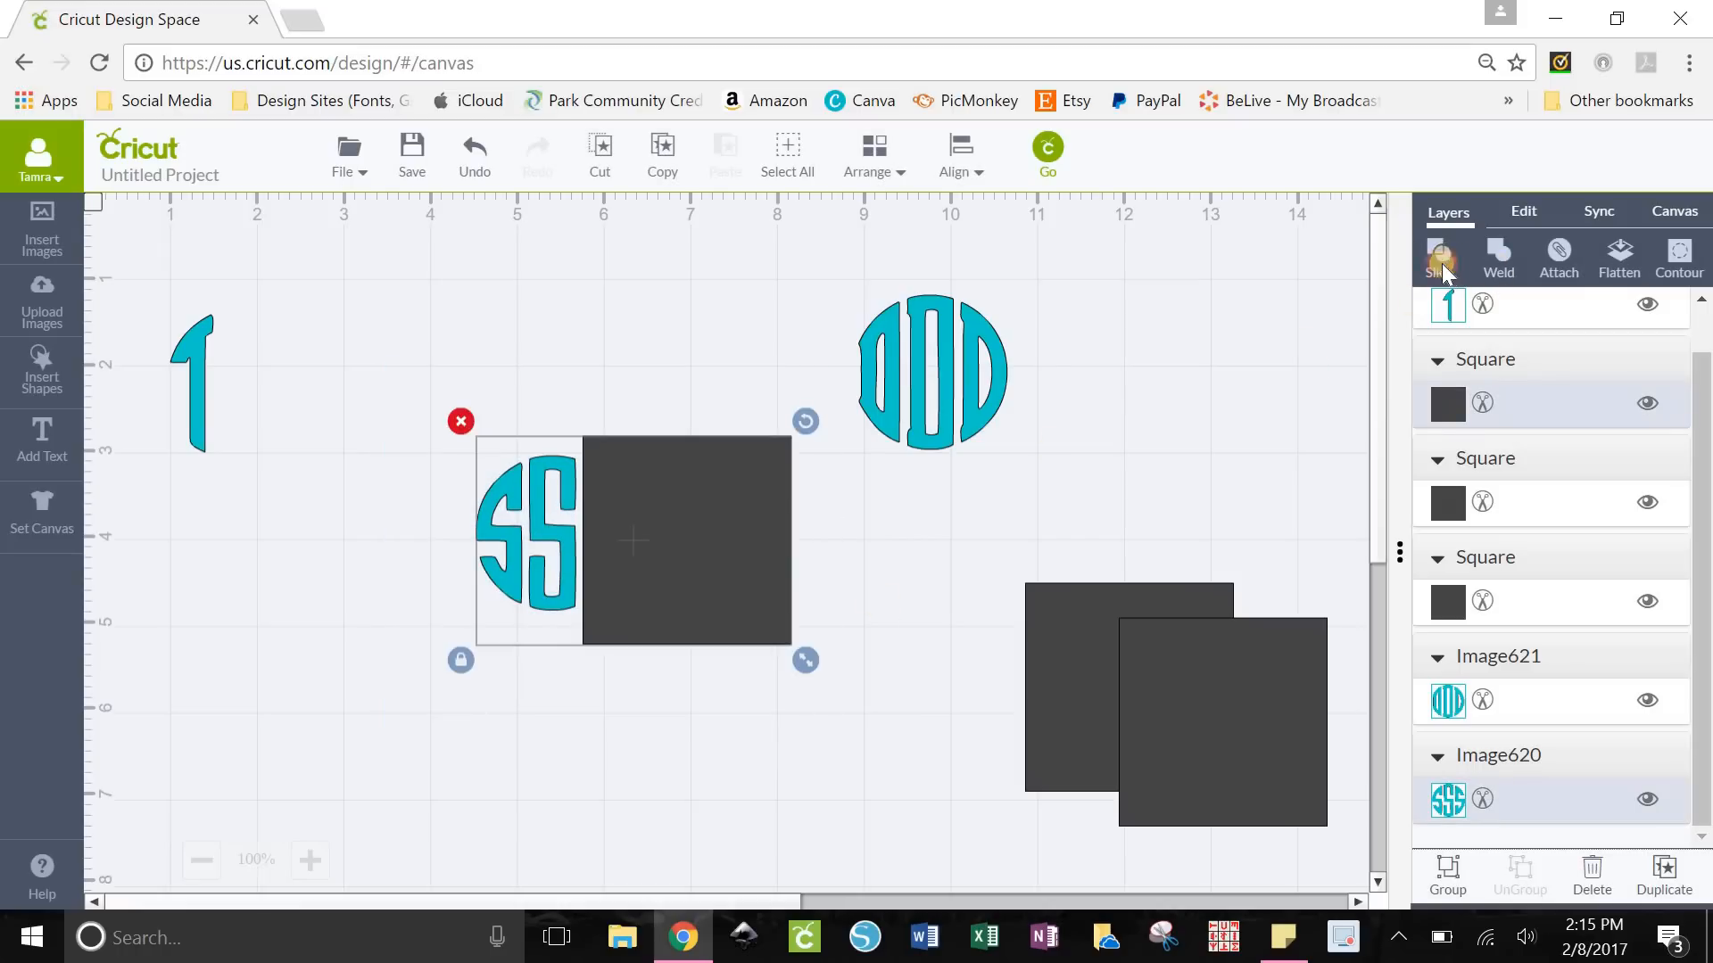
{"action": "left_click", "coordinate": [1440, 258]}
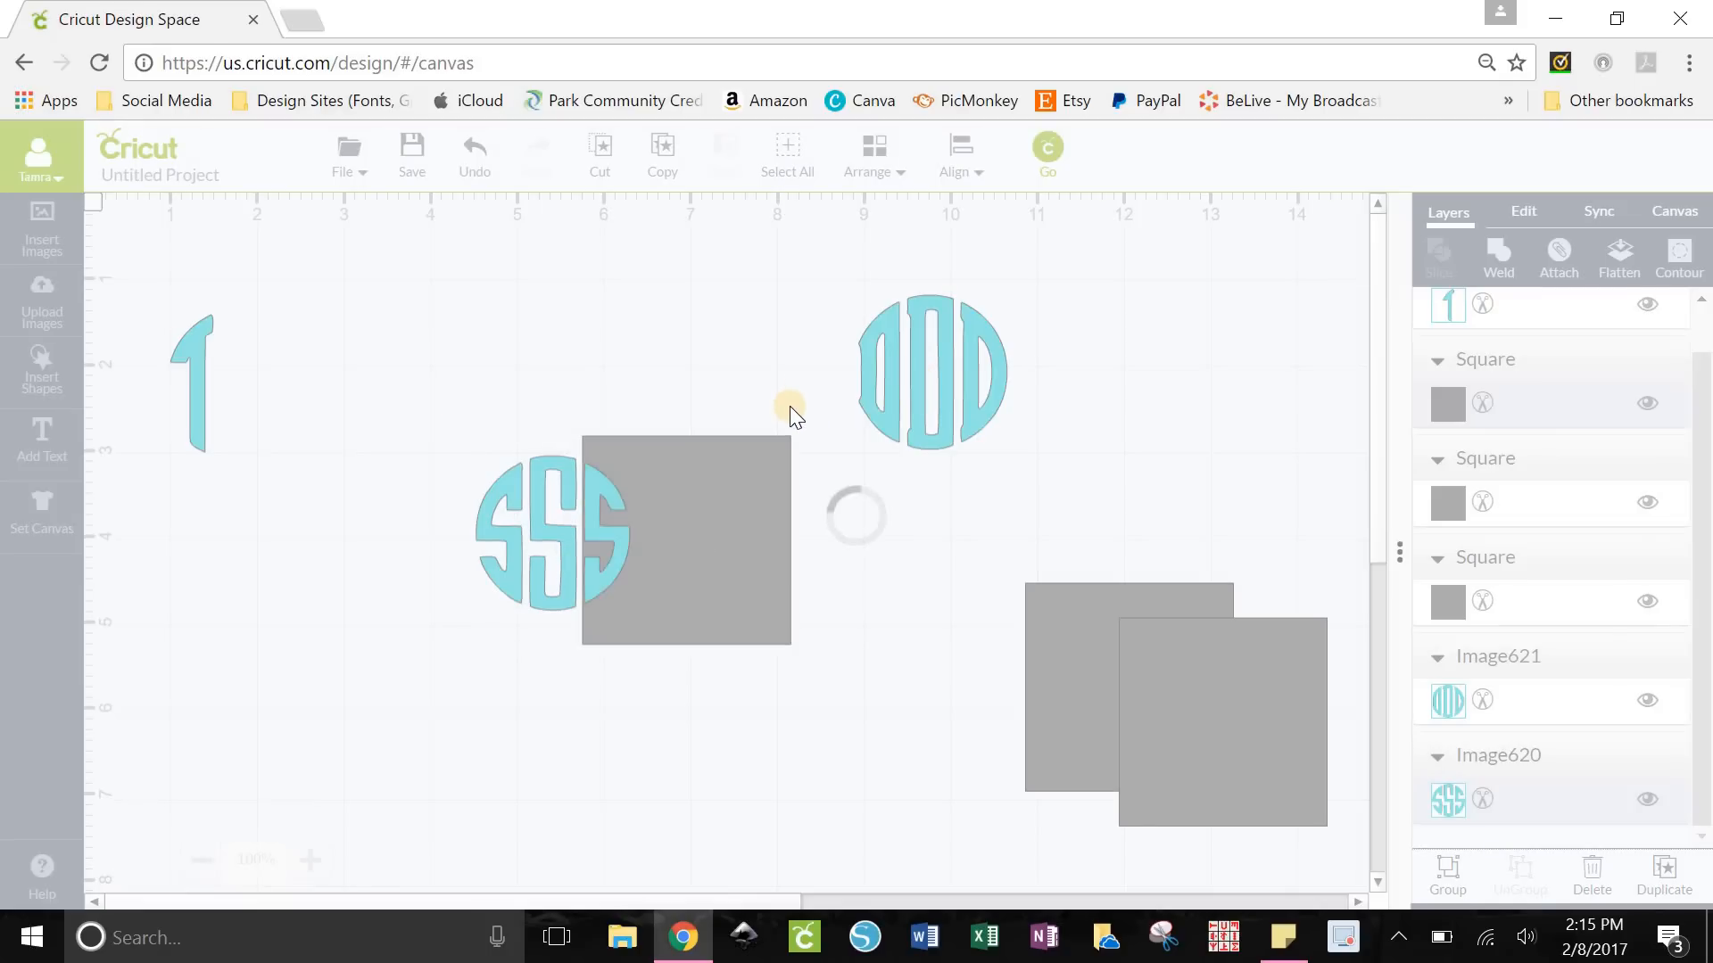
{"action": "left_click", "coordinate": [1437, 259]}
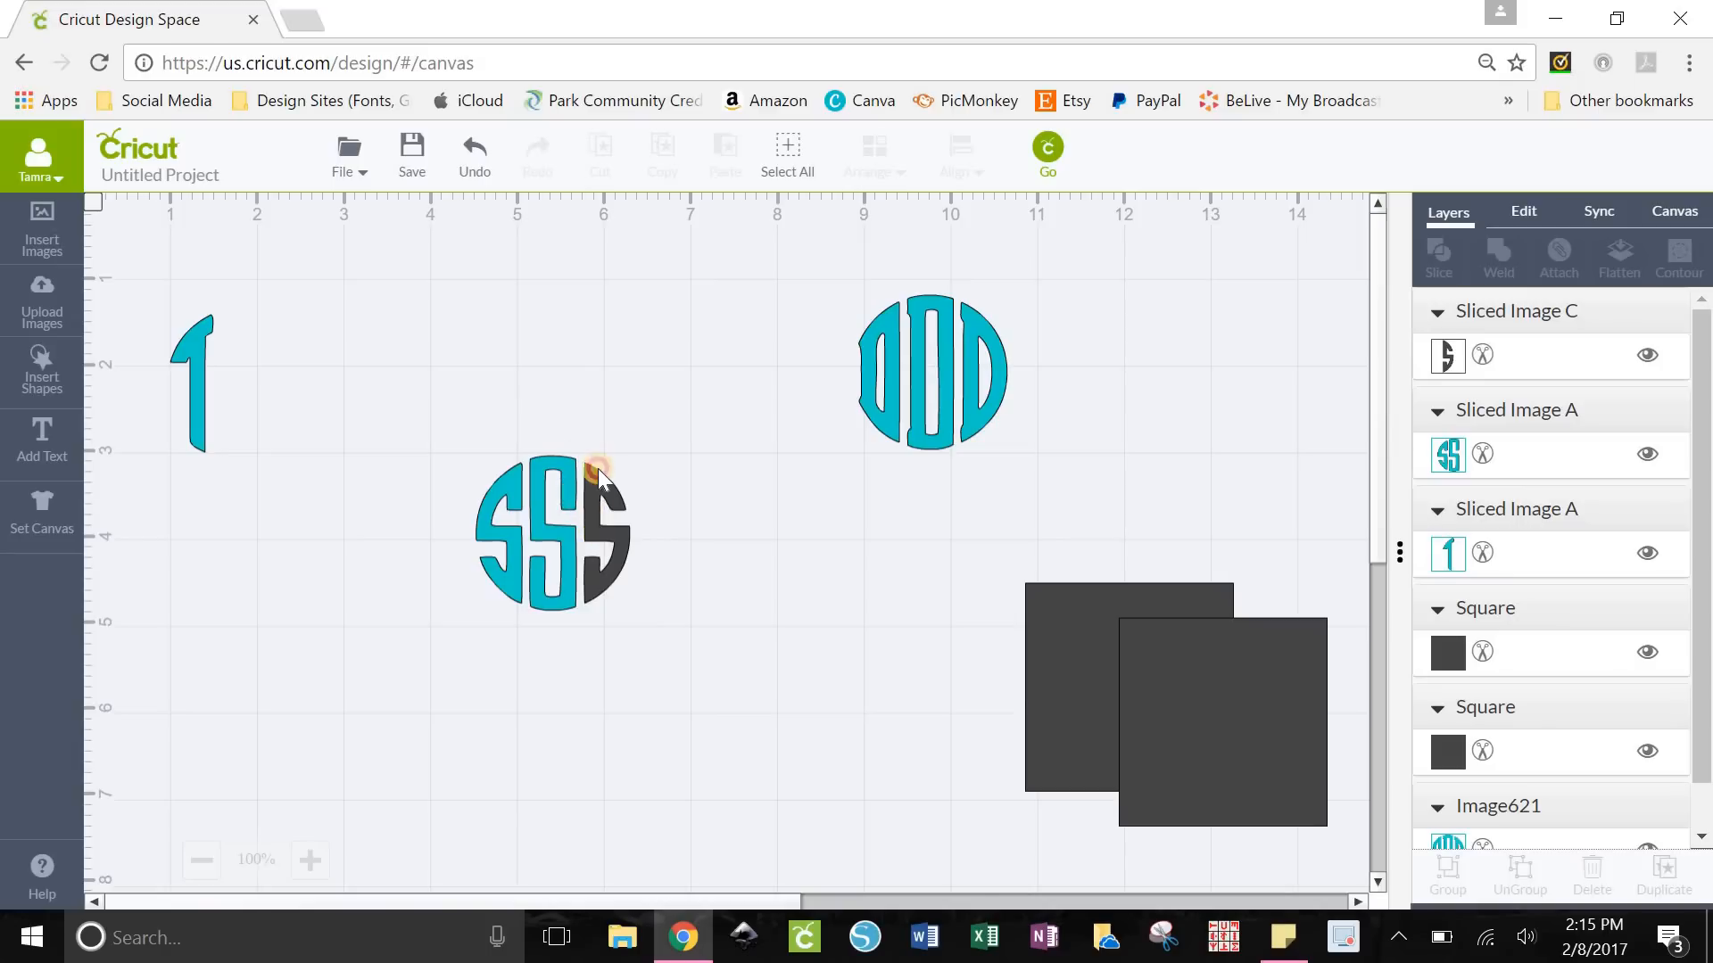
{"action": "left_click", "coordinate": [1216, 751]}
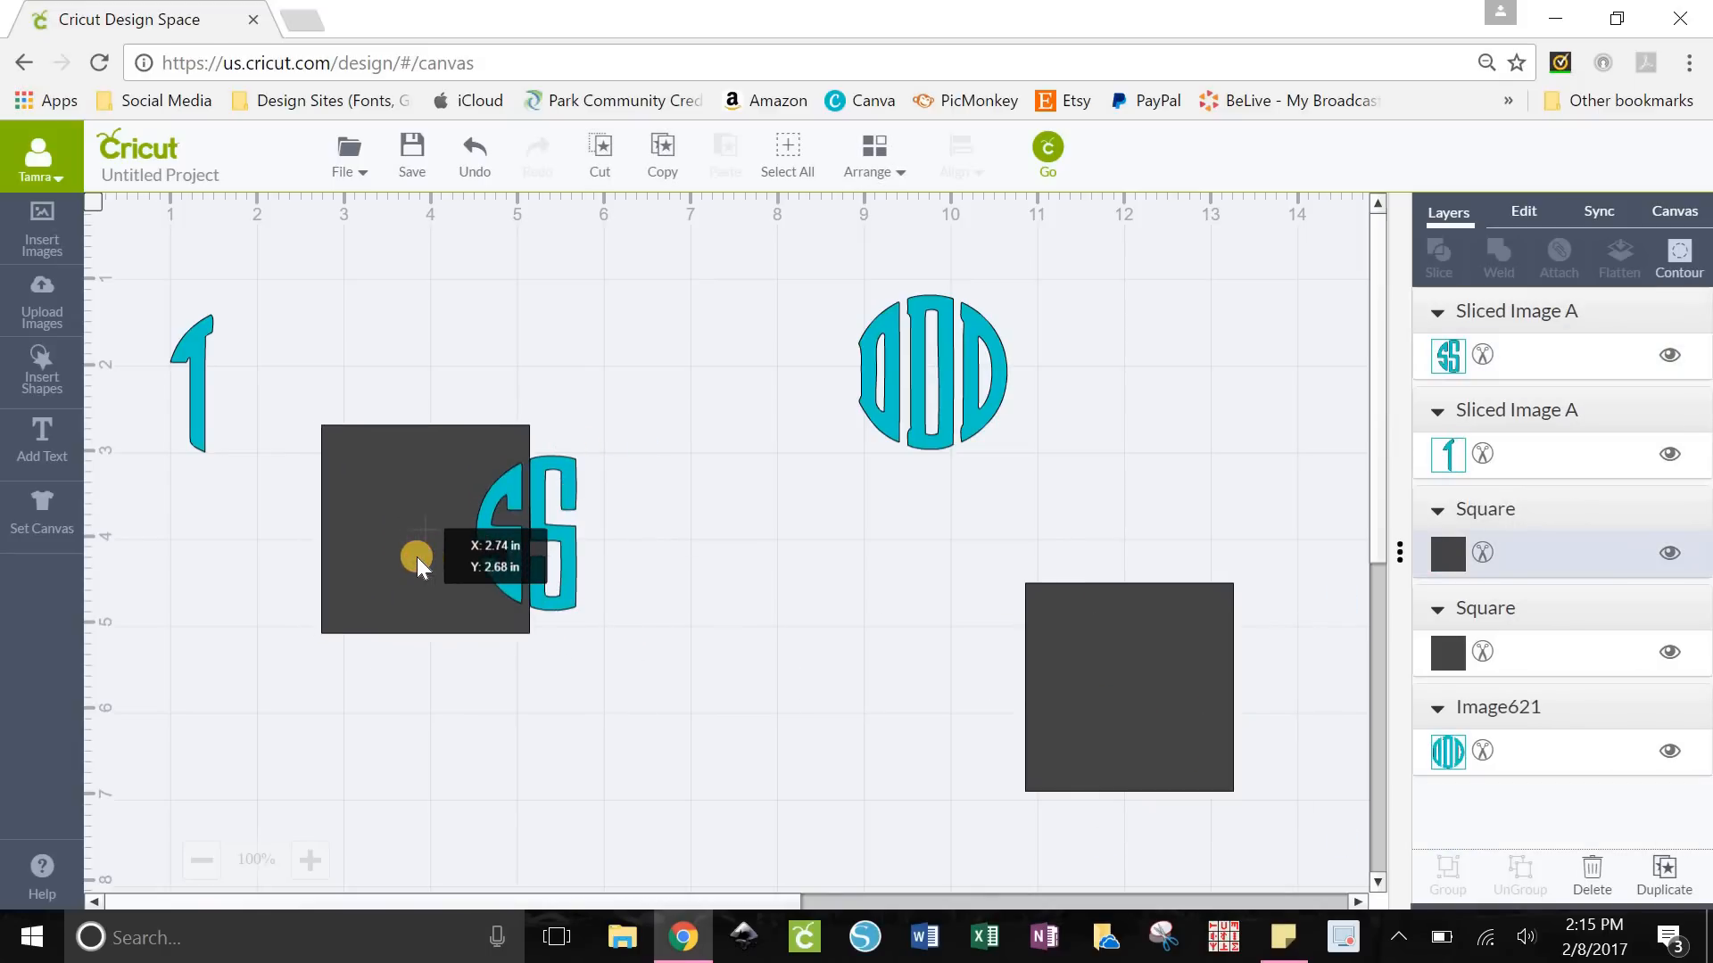
Slice the left letters off the S piece and move the middle S beside the T
{"action": "left_click", "coordinate": [871, 153]}
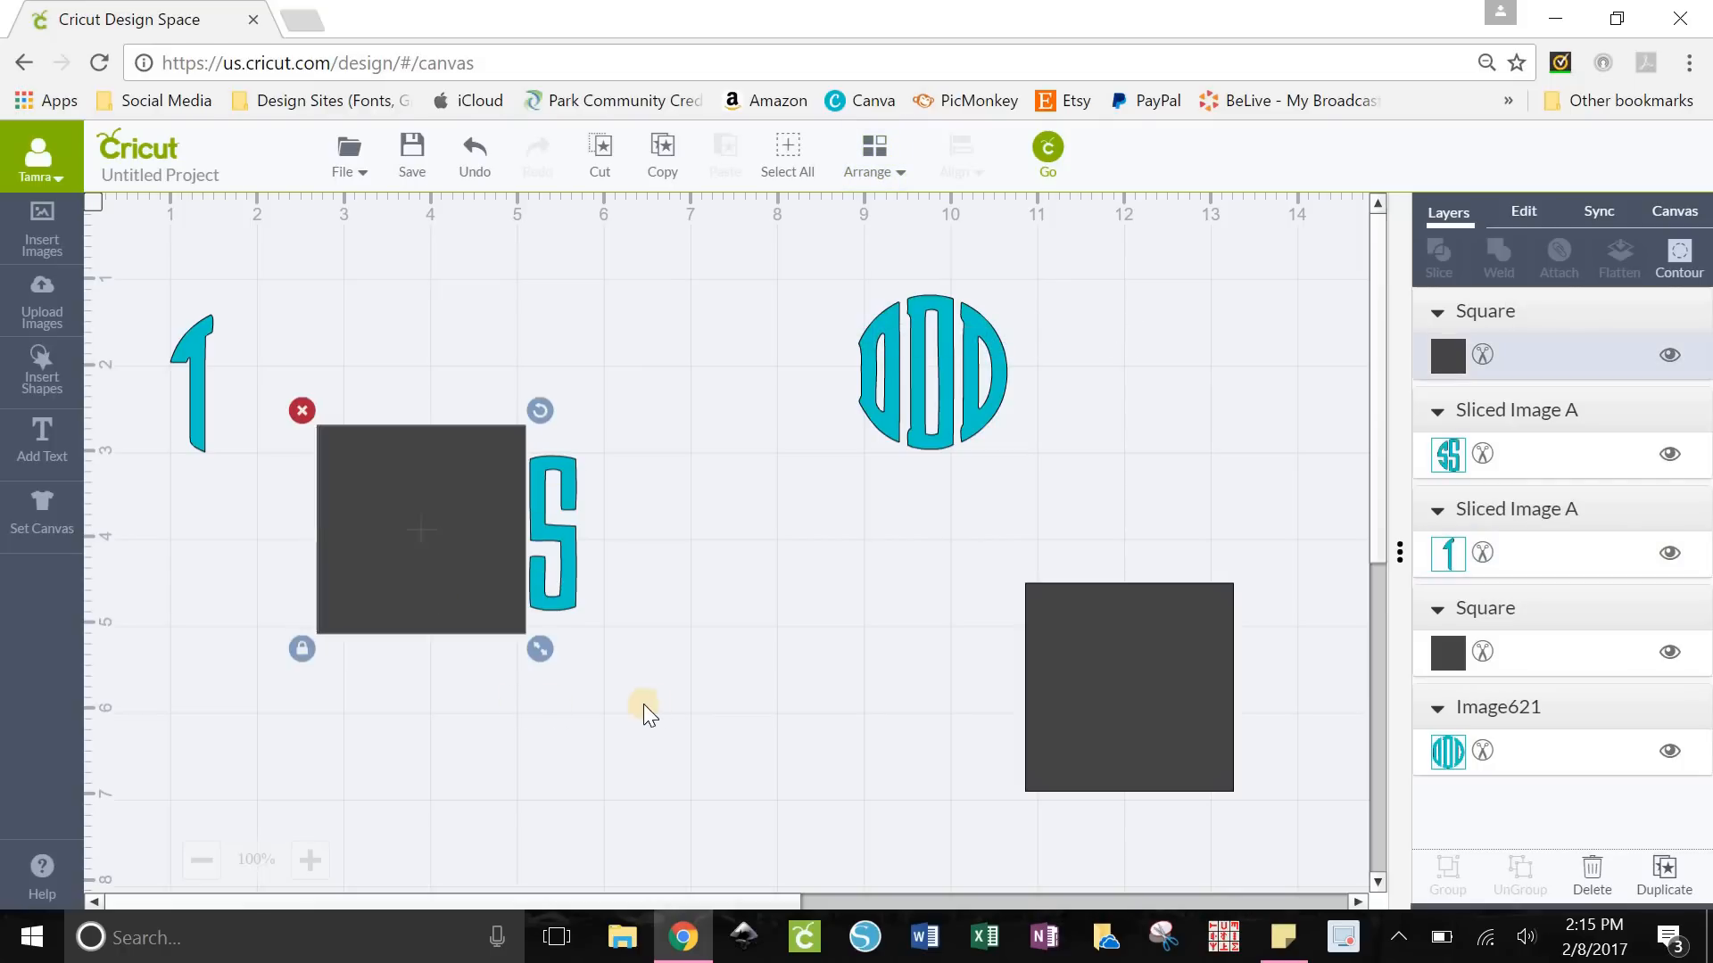
{"action": "mouse_move", "coordinate": [656, 612]}
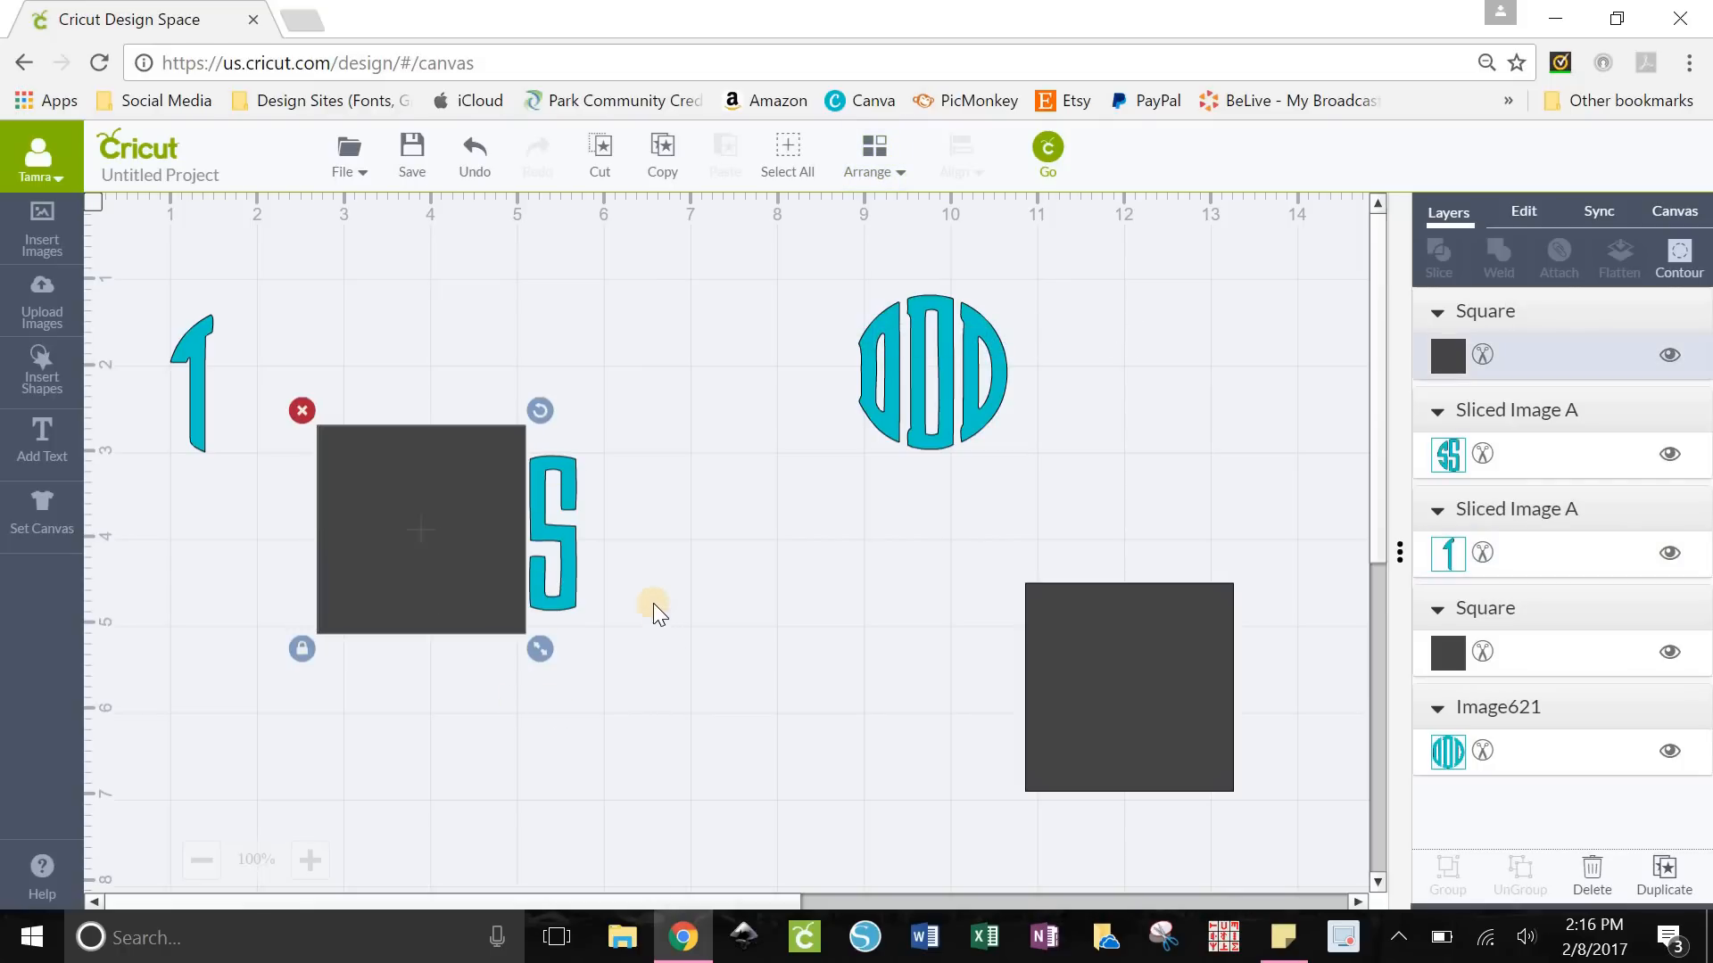
{"action": "mouse_move", "coordinate": [519, 600]}
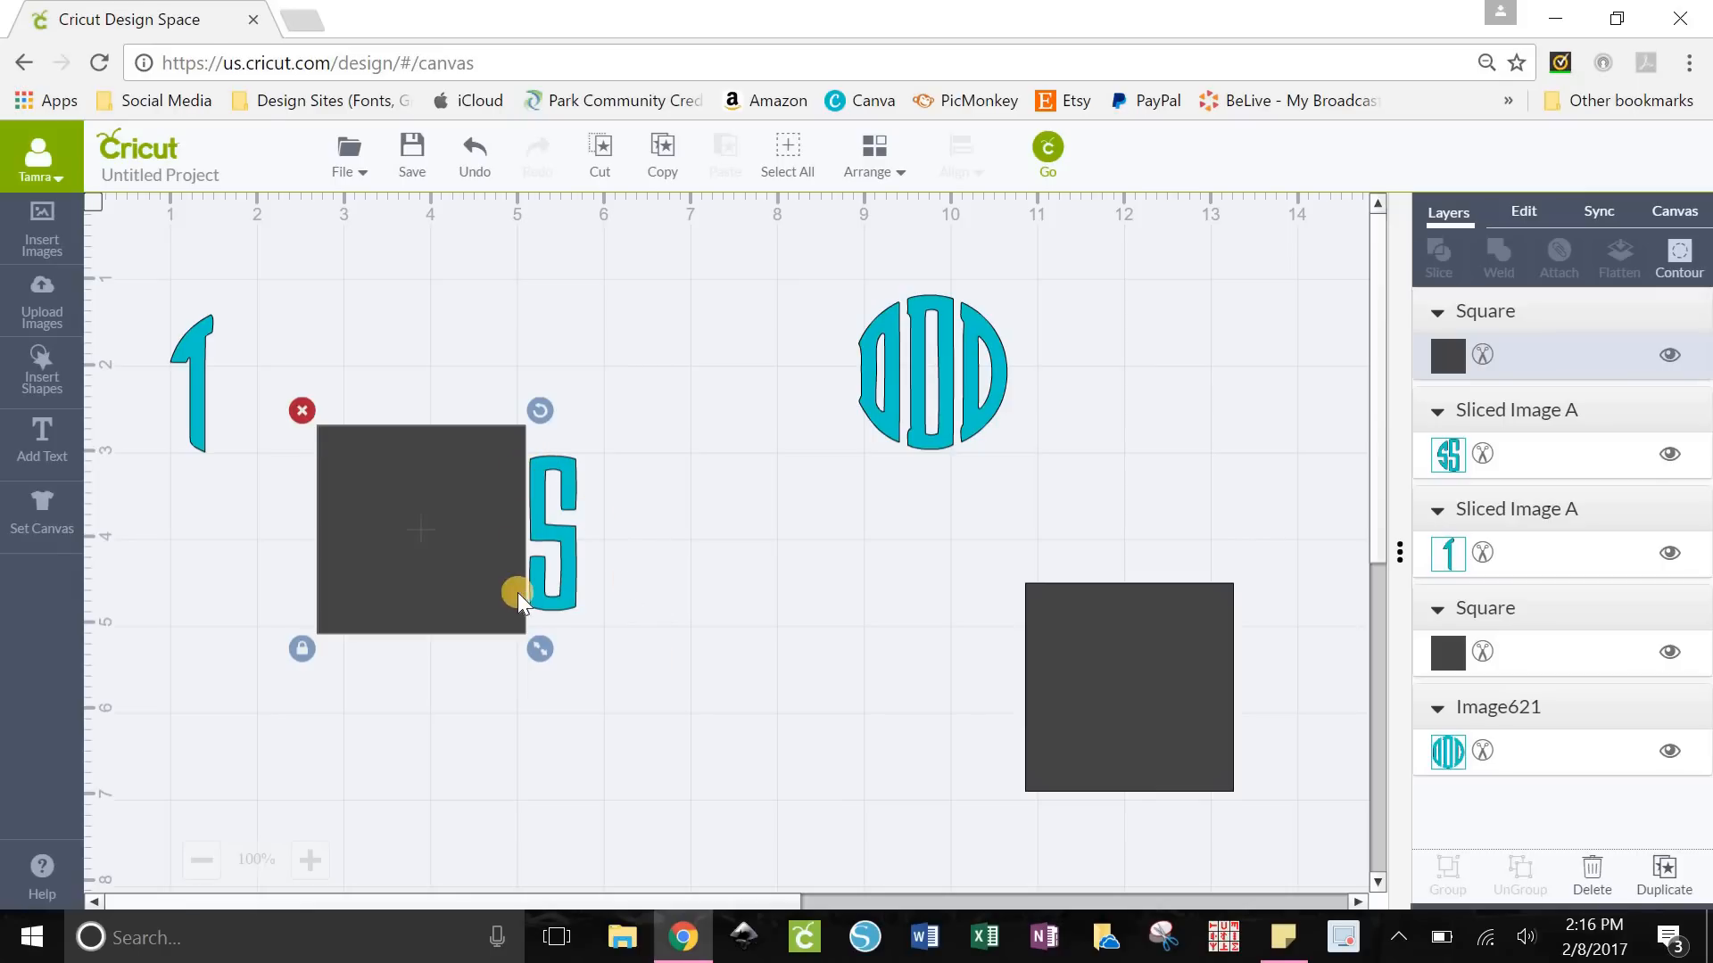
{"action": "left_click", "coordinate": [322, 377]}
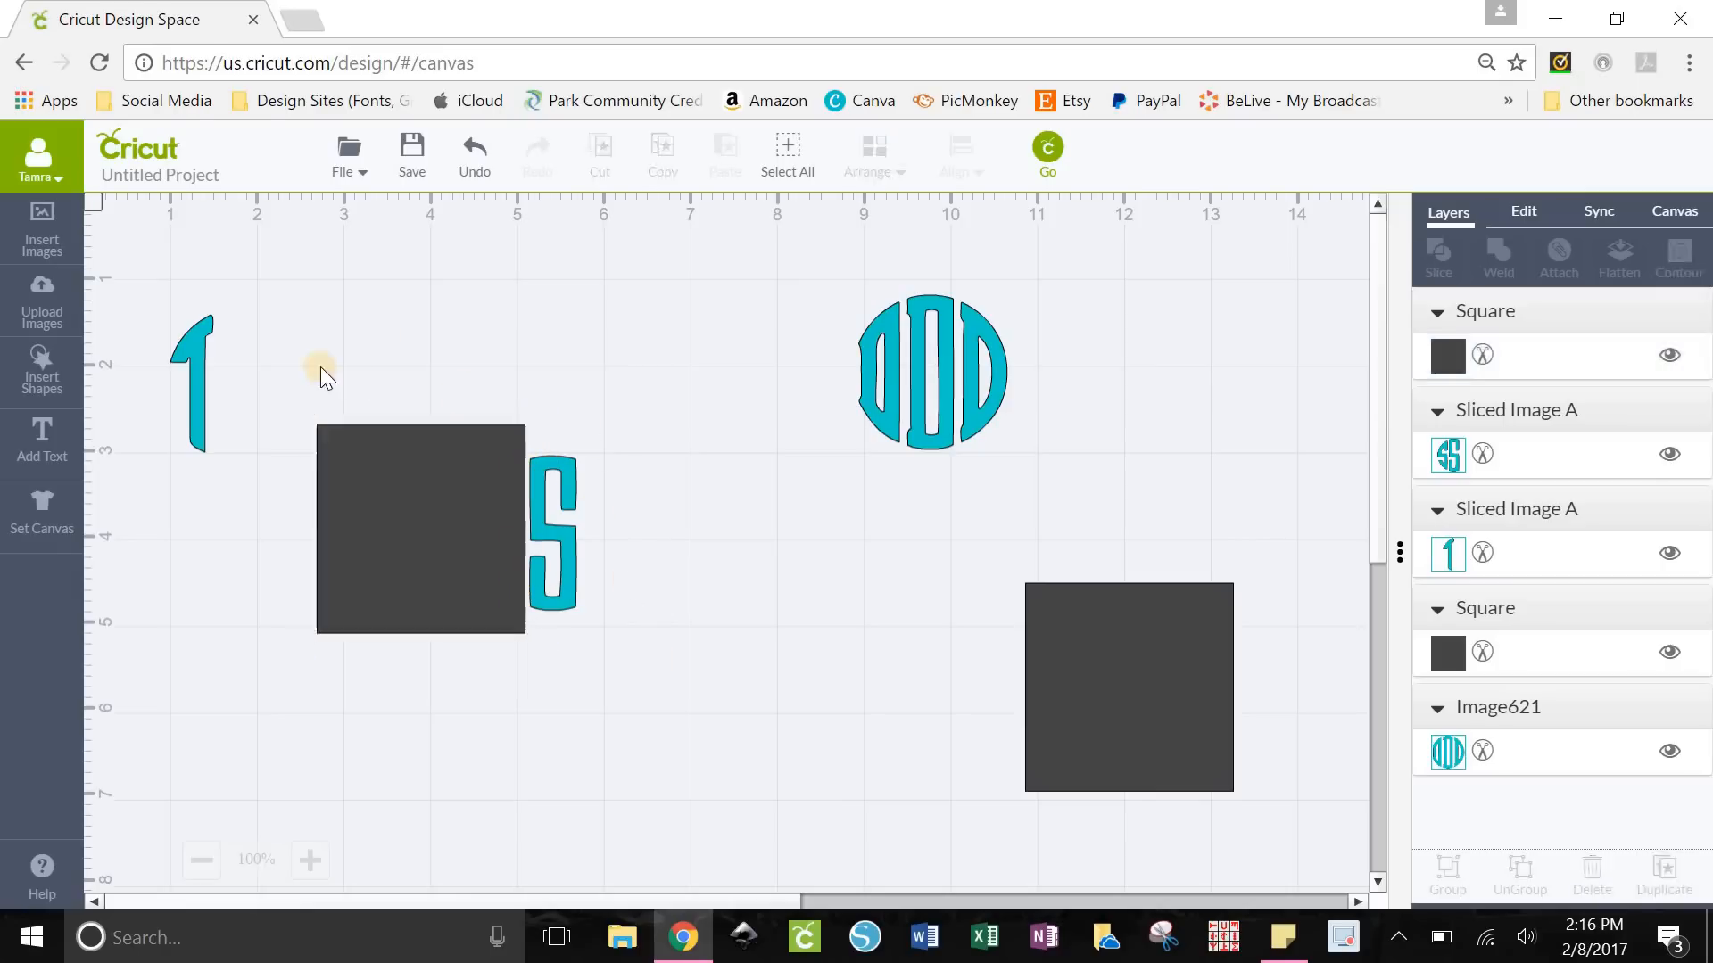
{"action": "left_click", "coordinate": [398, 506]}
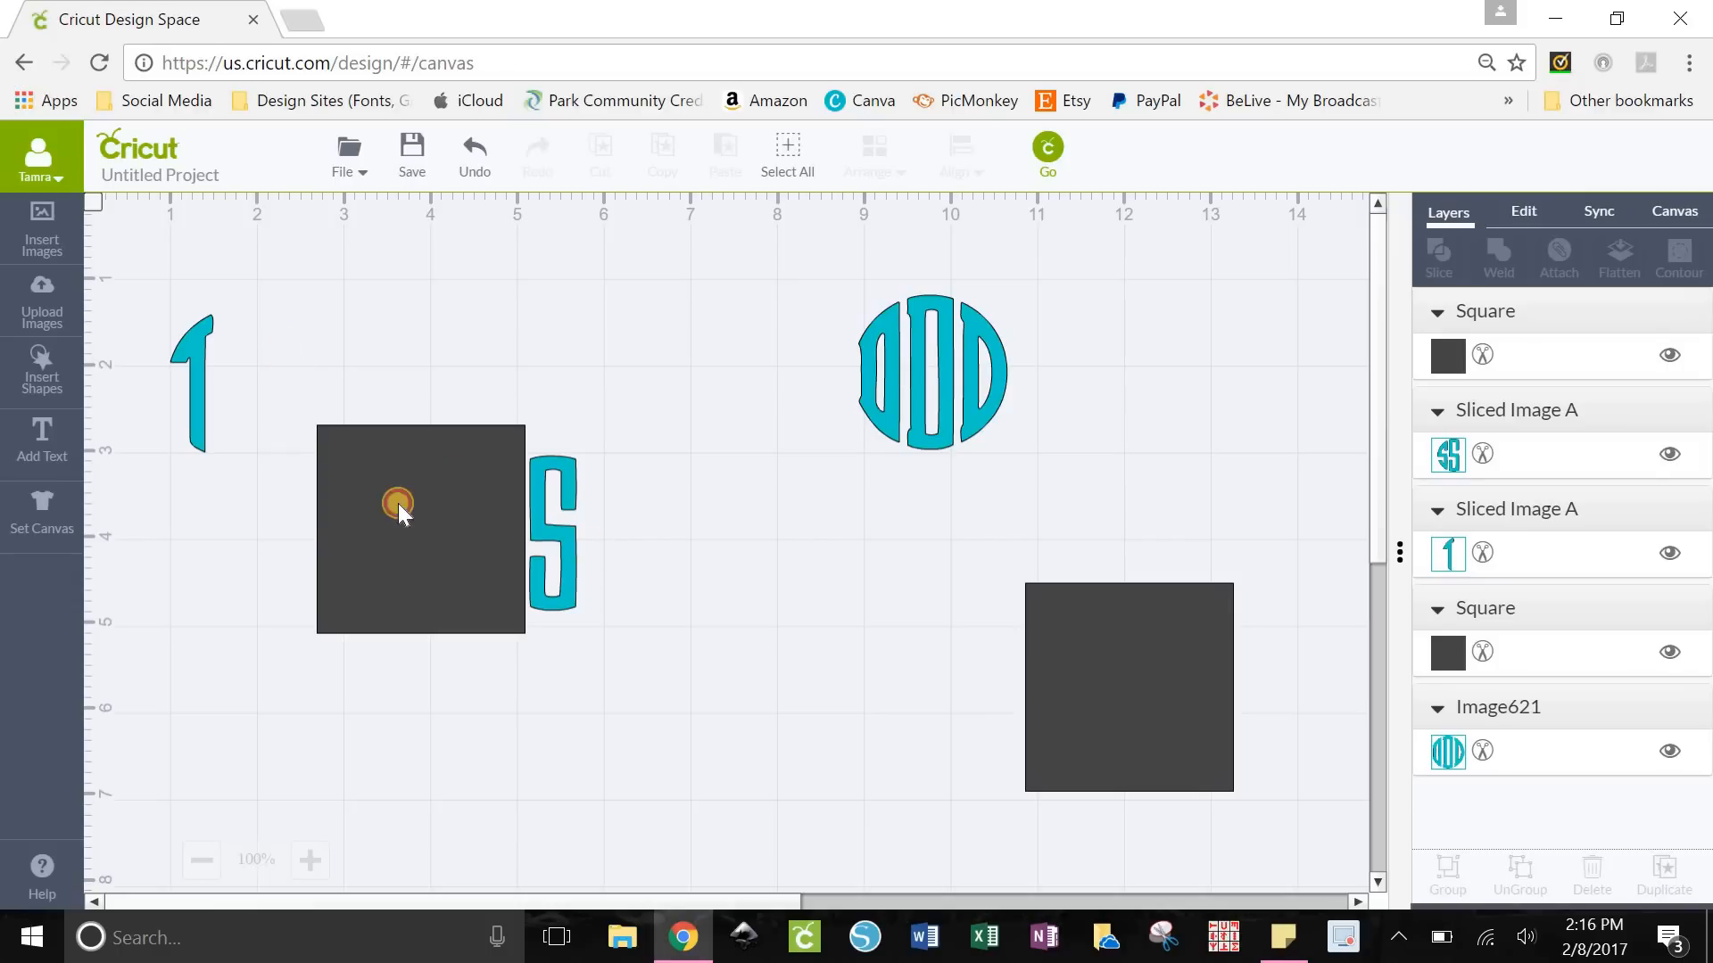
{"action": "left_click", "coordinate": [420, 530]}
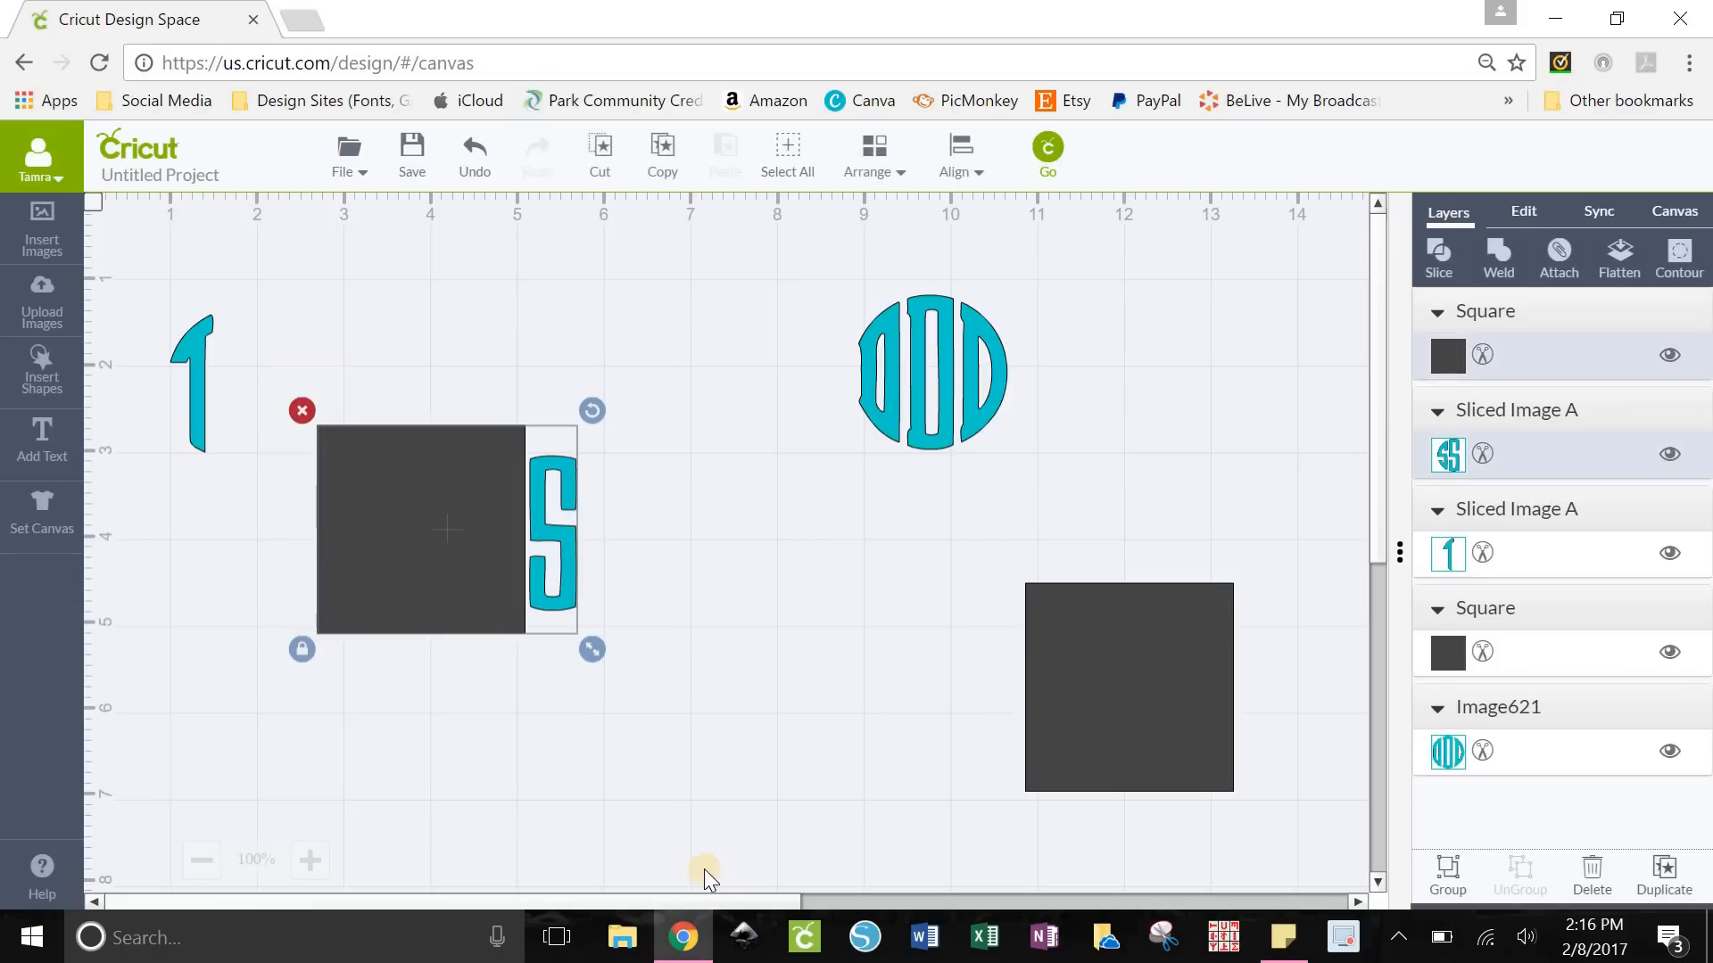
{"action": "left_click", "coordinate": [1438, 259]}
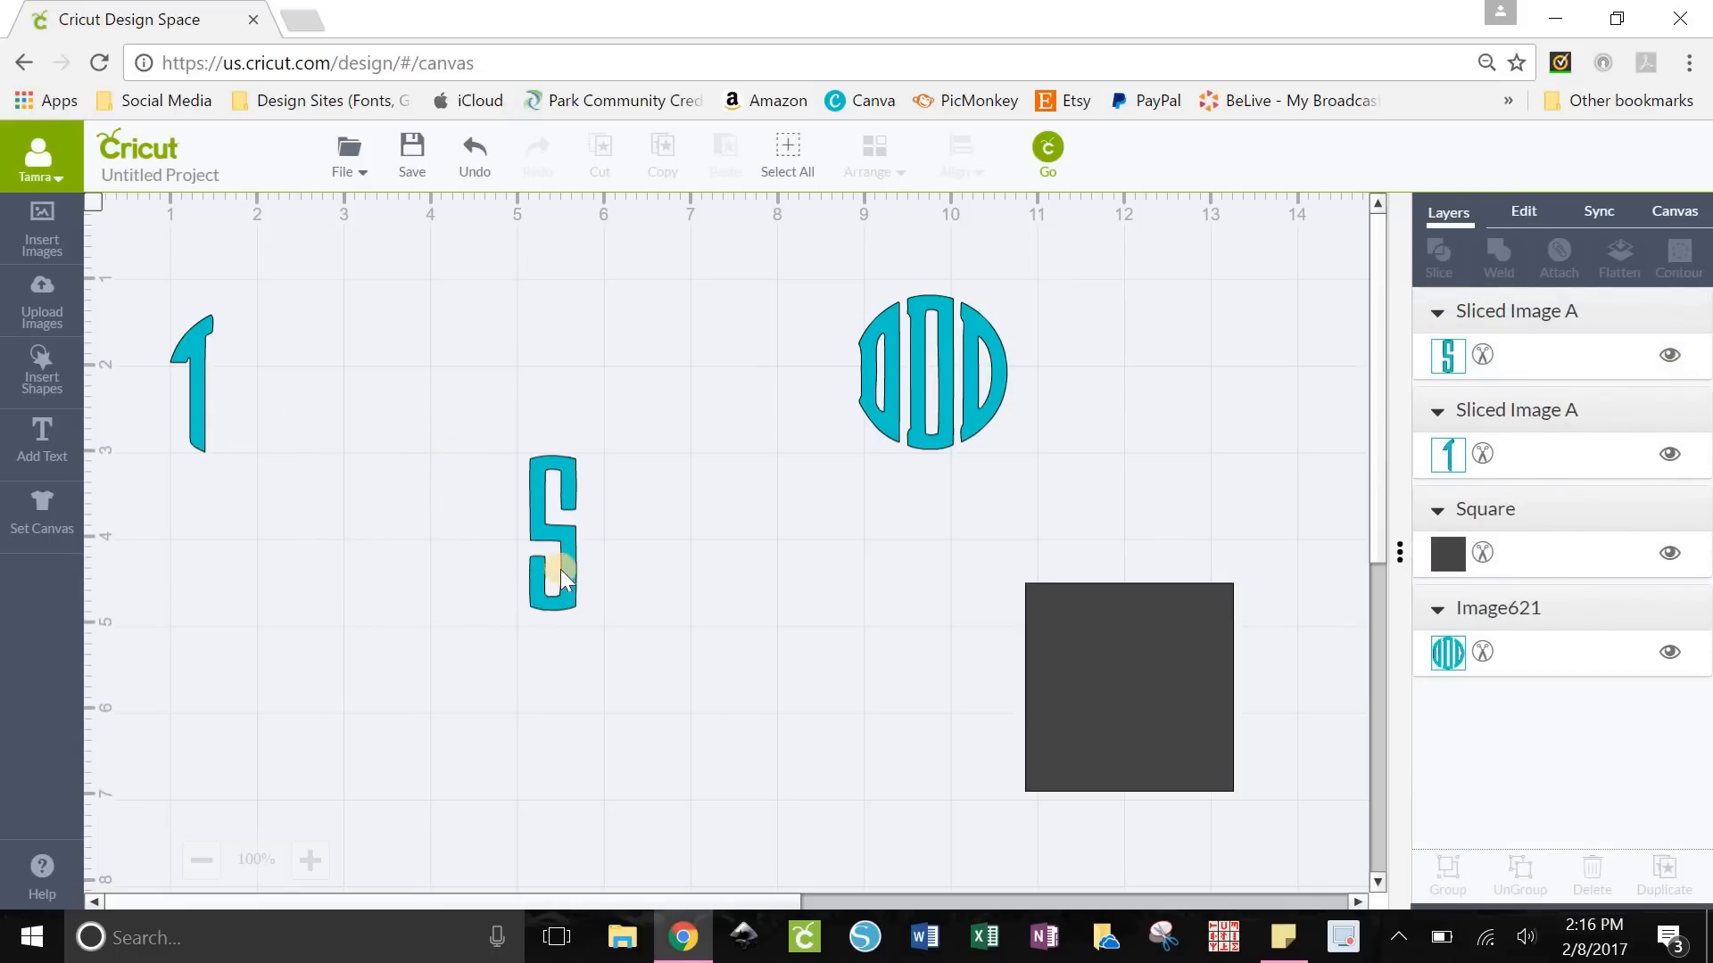
{"action": "left_click_drag", "start_coordinate": [554, 535], "coordinate": [408, 429]}
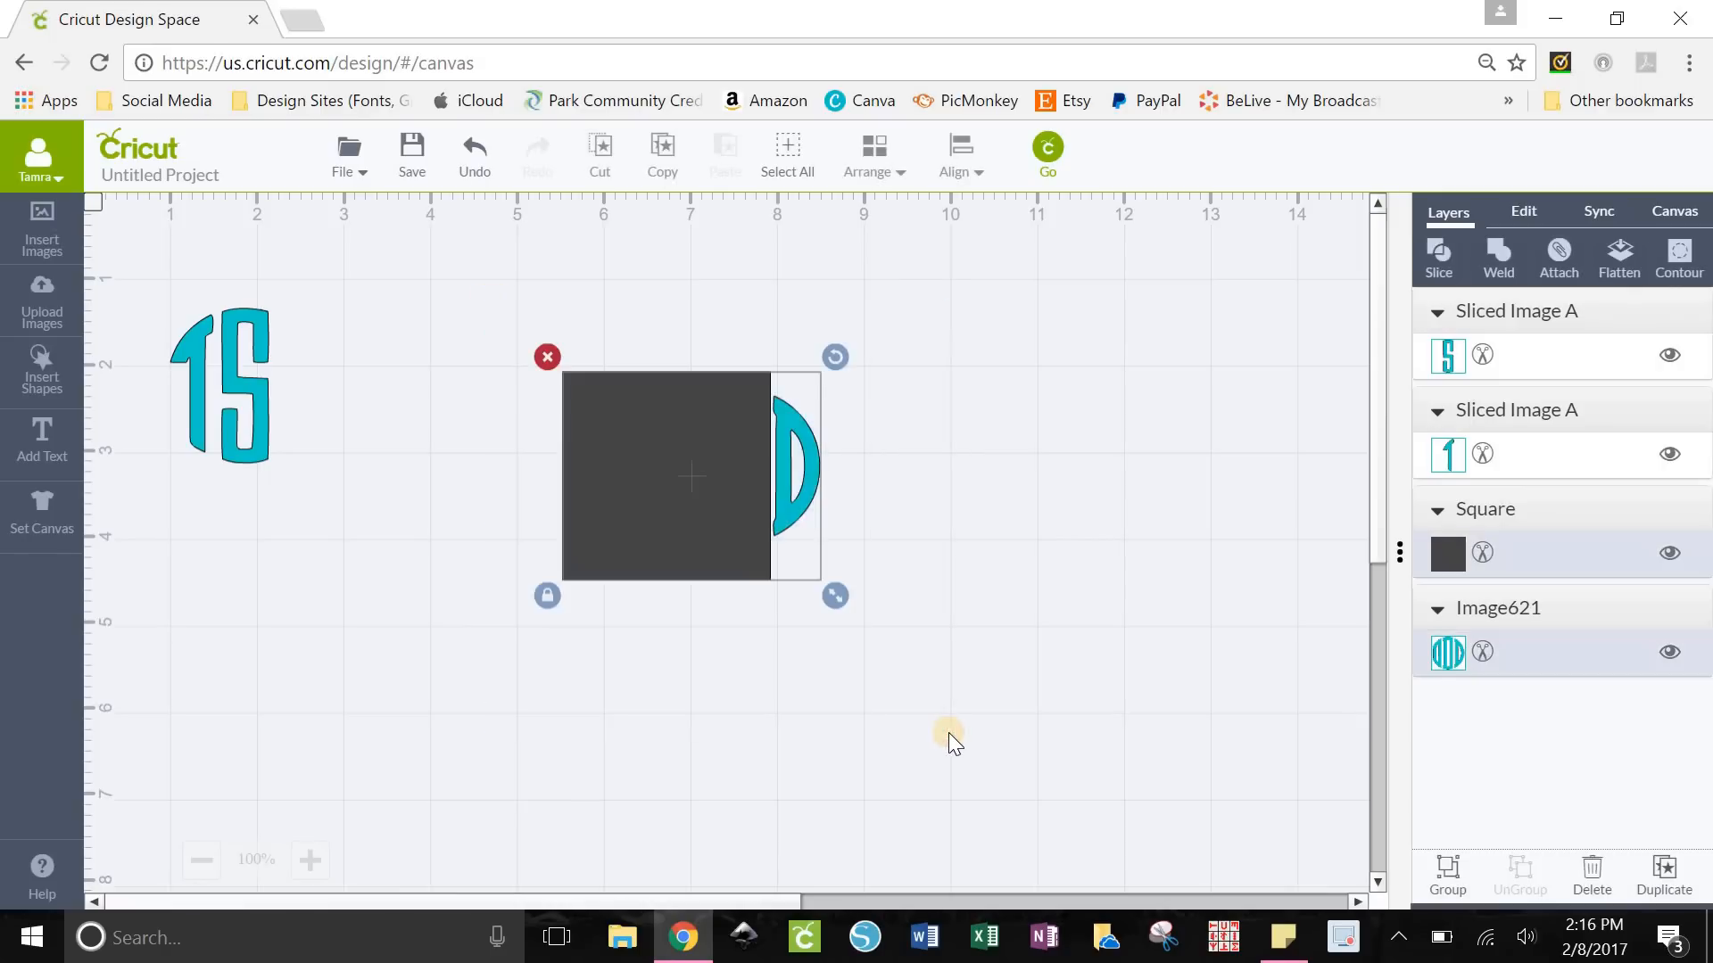
Slice the D monogram with the square and delete the unwanted sliced piece
{"action": "left_click", "coordinate": [1437, 258]}
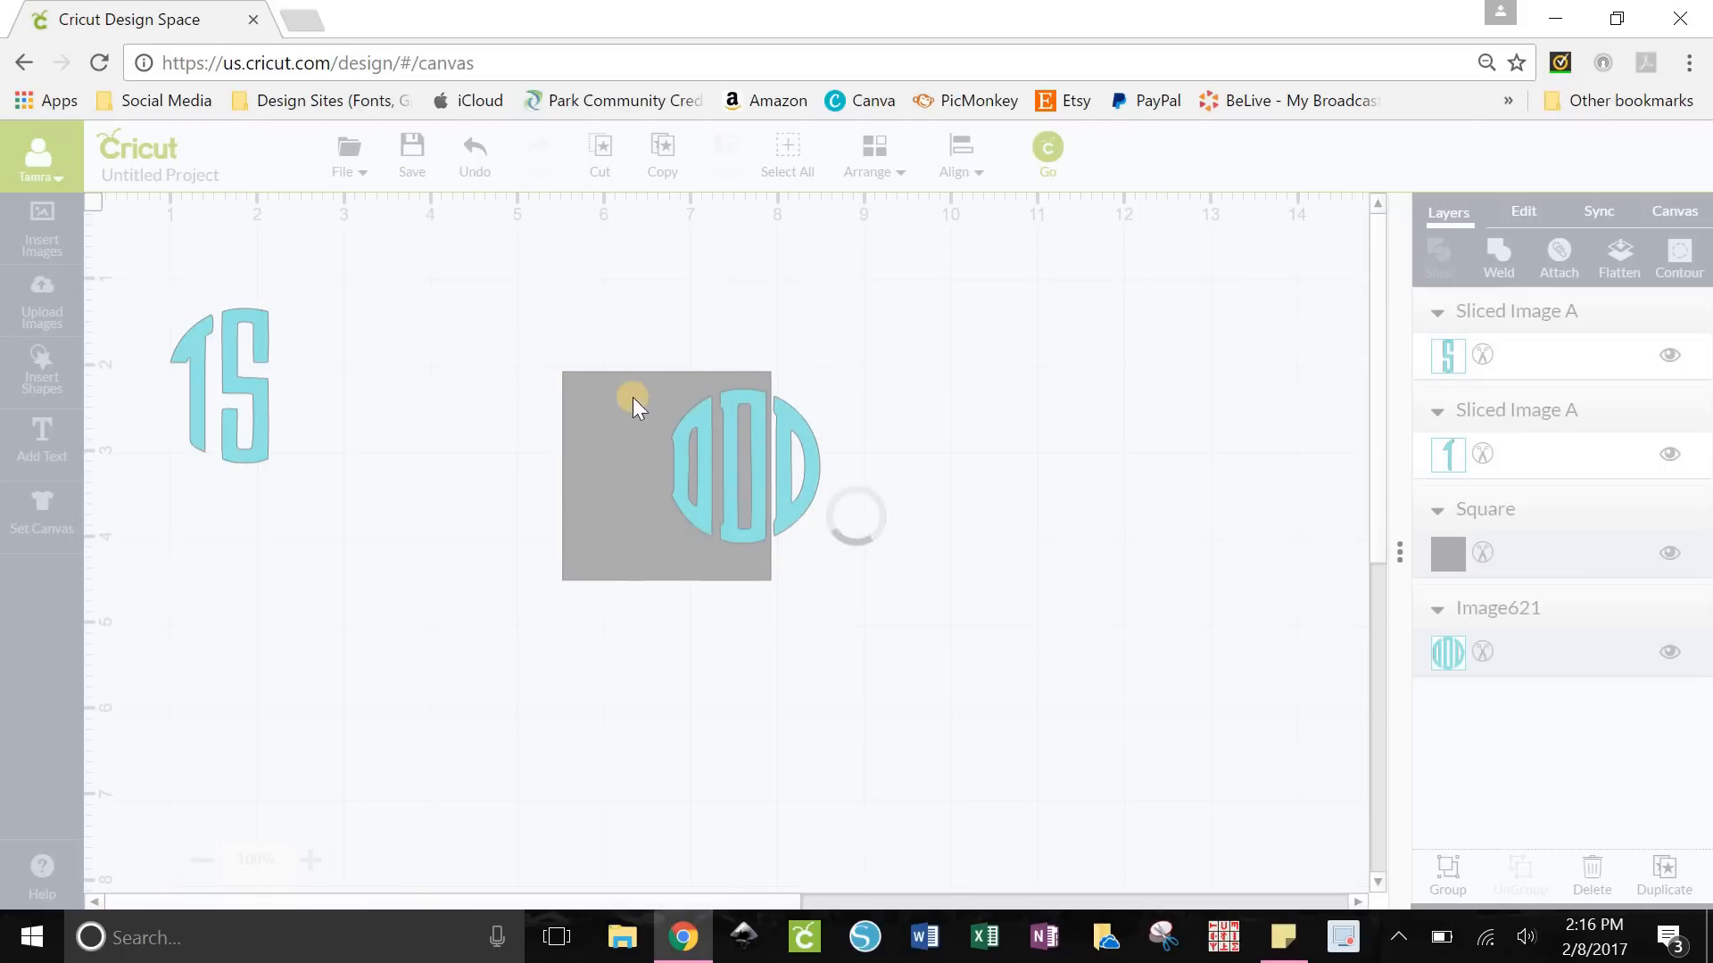
{"action": "left_click", "coordinate": [1437, 259]}
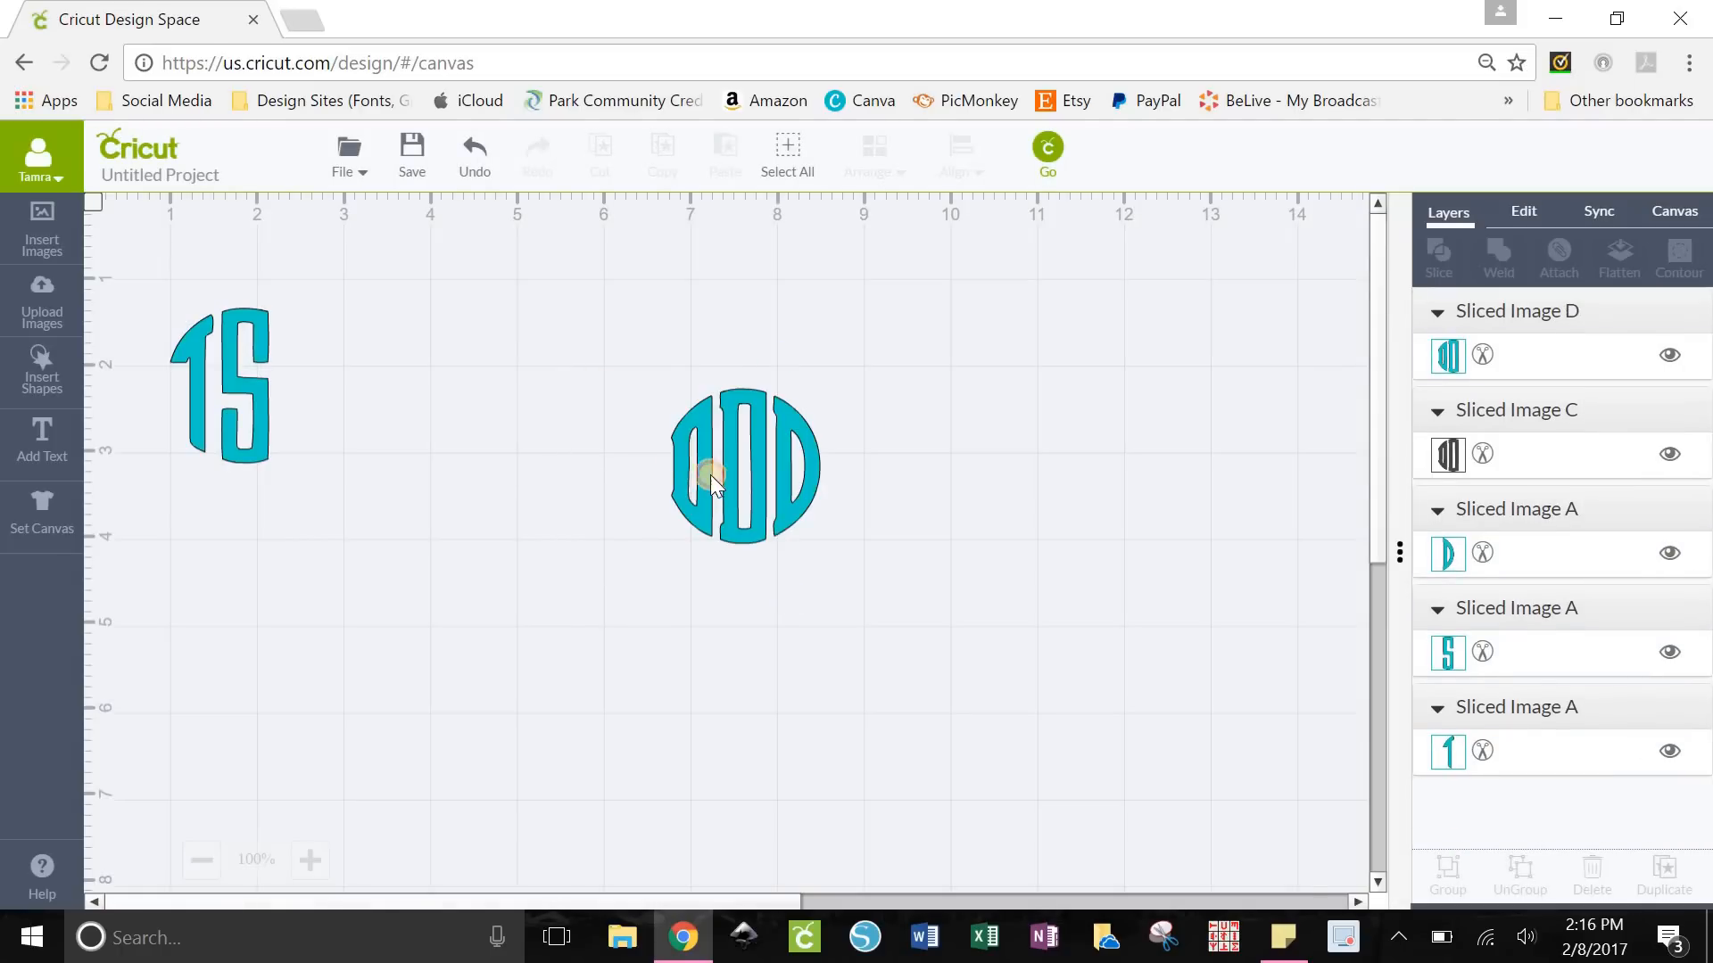
{"action": "left_click", "coordinate": [715, 470]}
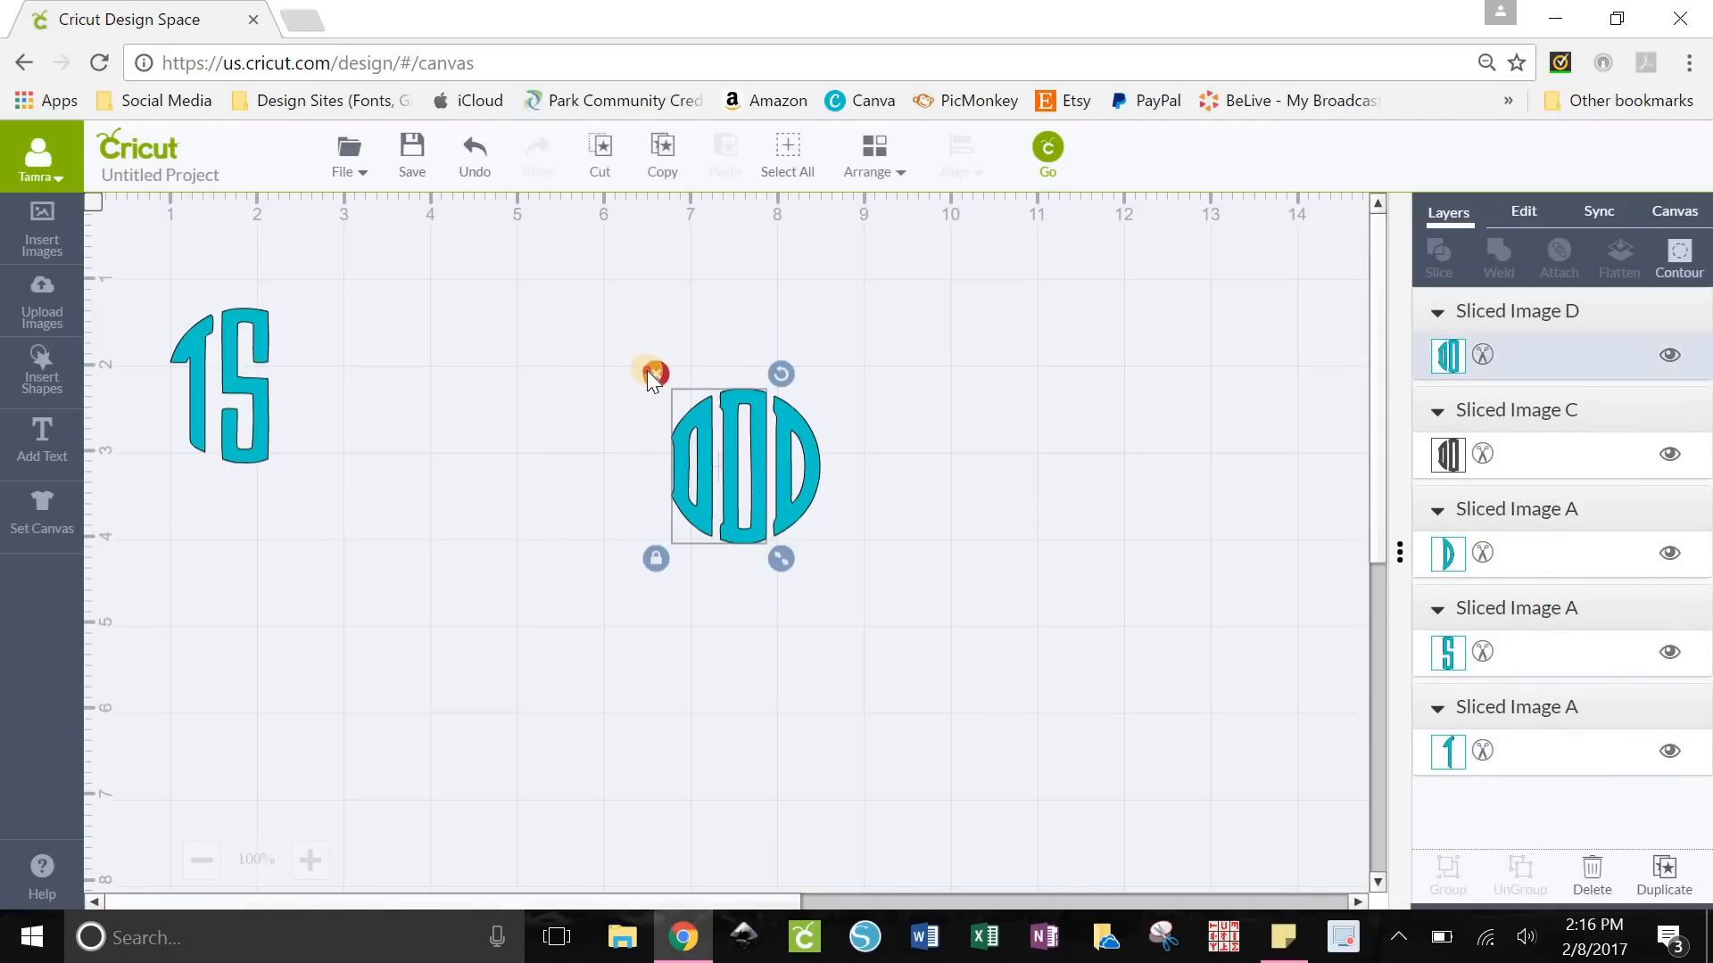
{"action": "left_click", "coordinate": [1591, 868]}
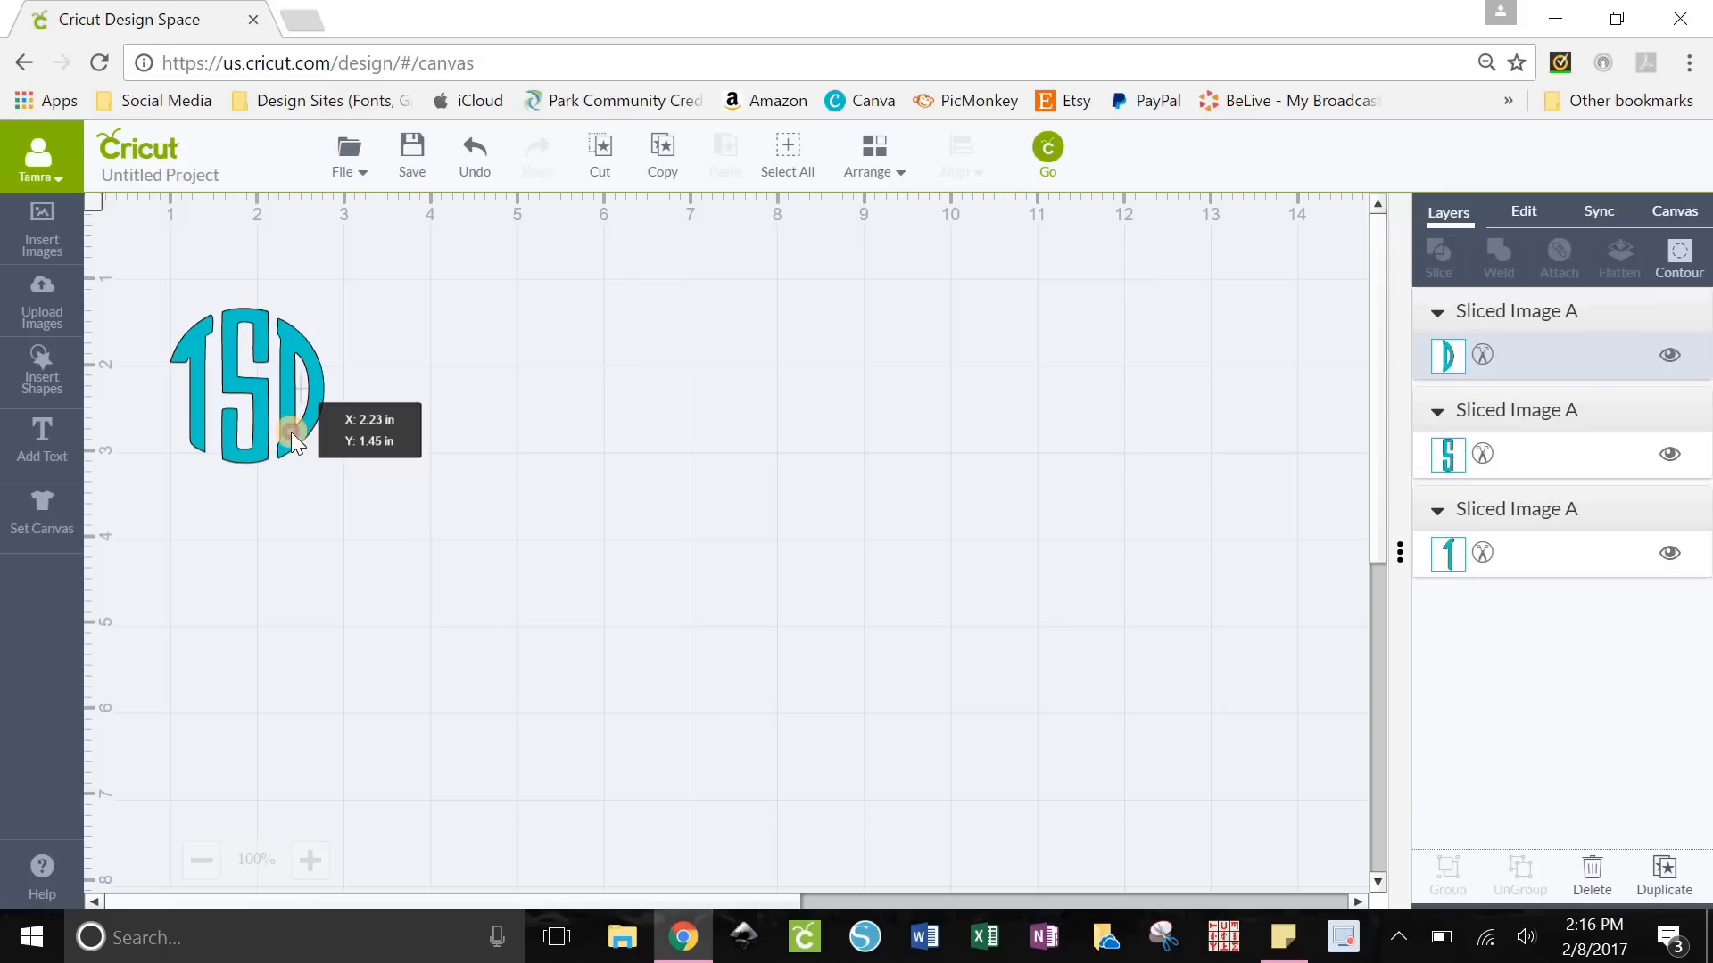
Place the D half beside the T and S and nudge it into line
{"action": "left_click", "coordinate": [360, 678]}
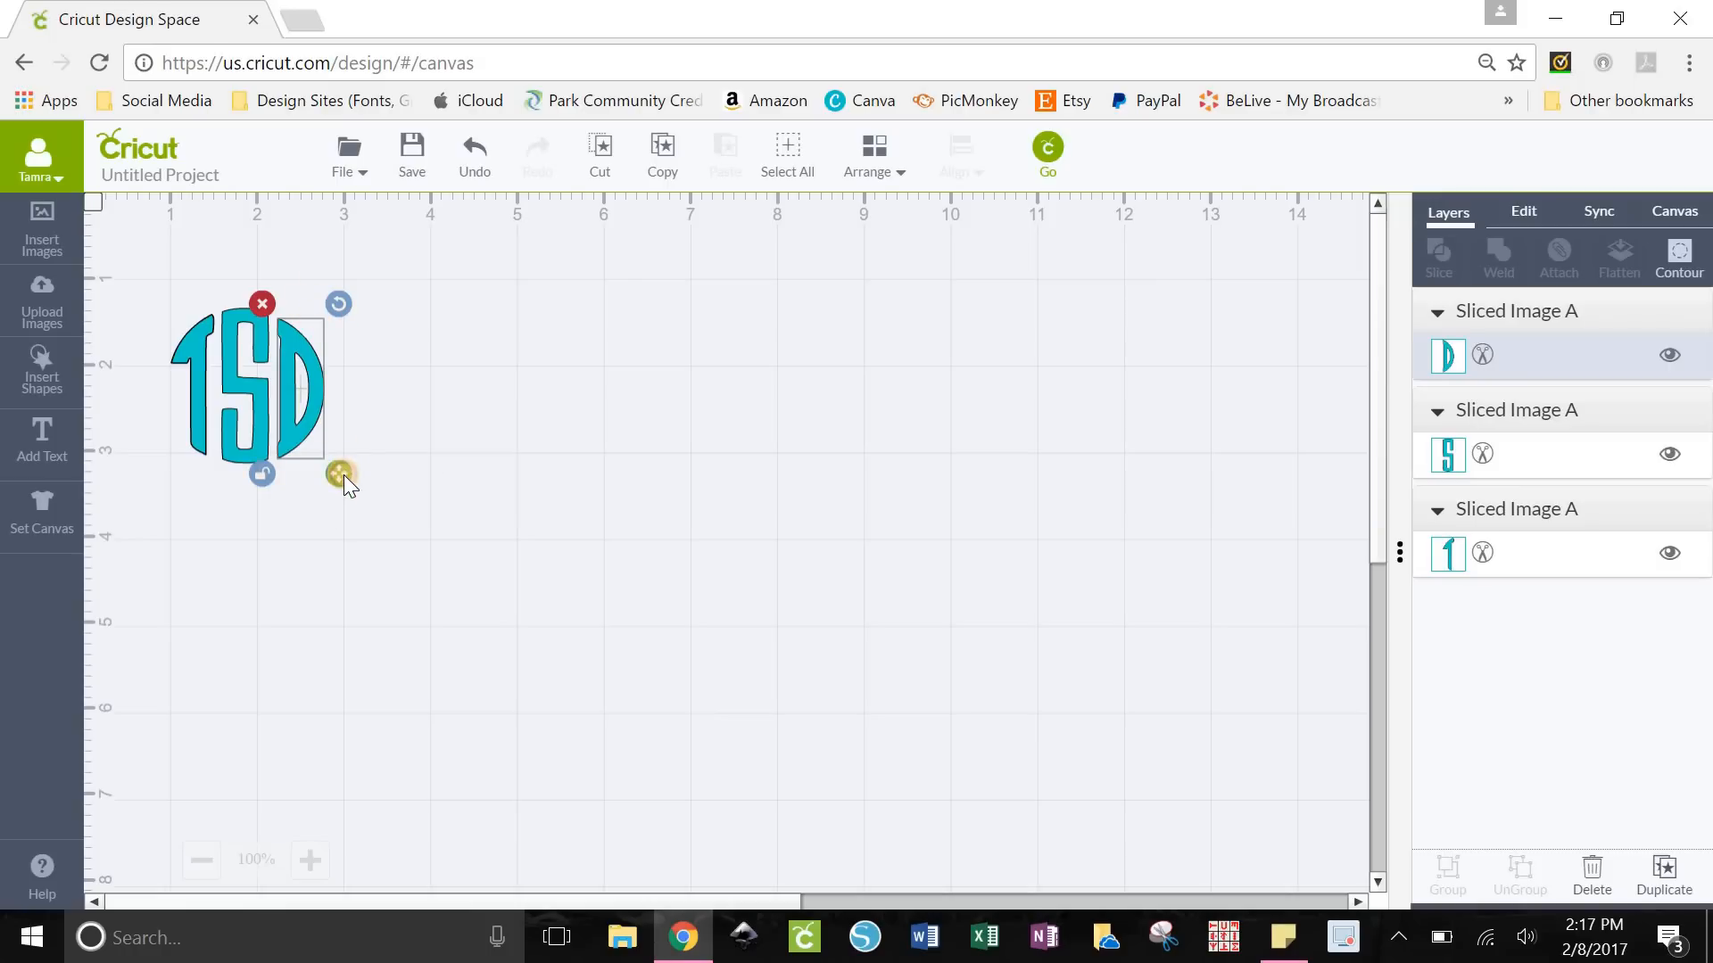
{"action": "mouse_move", "coordinate": [342, 478]}
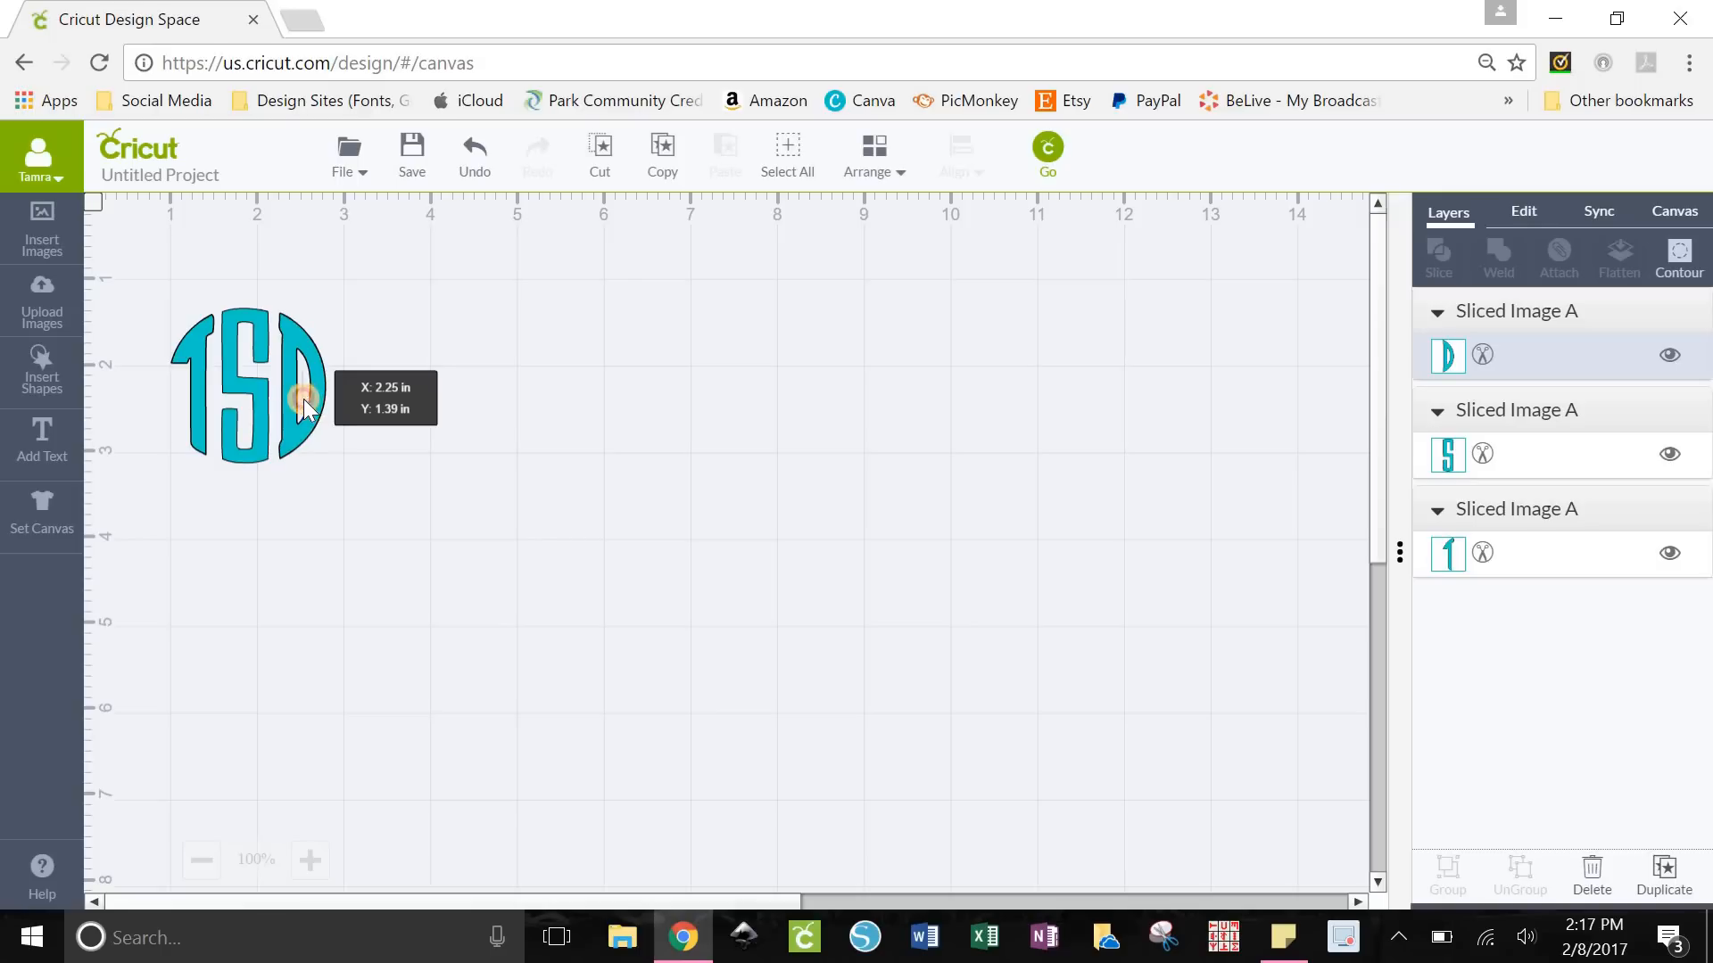
{"action": "left_click", "coordinate": [191, 453]}
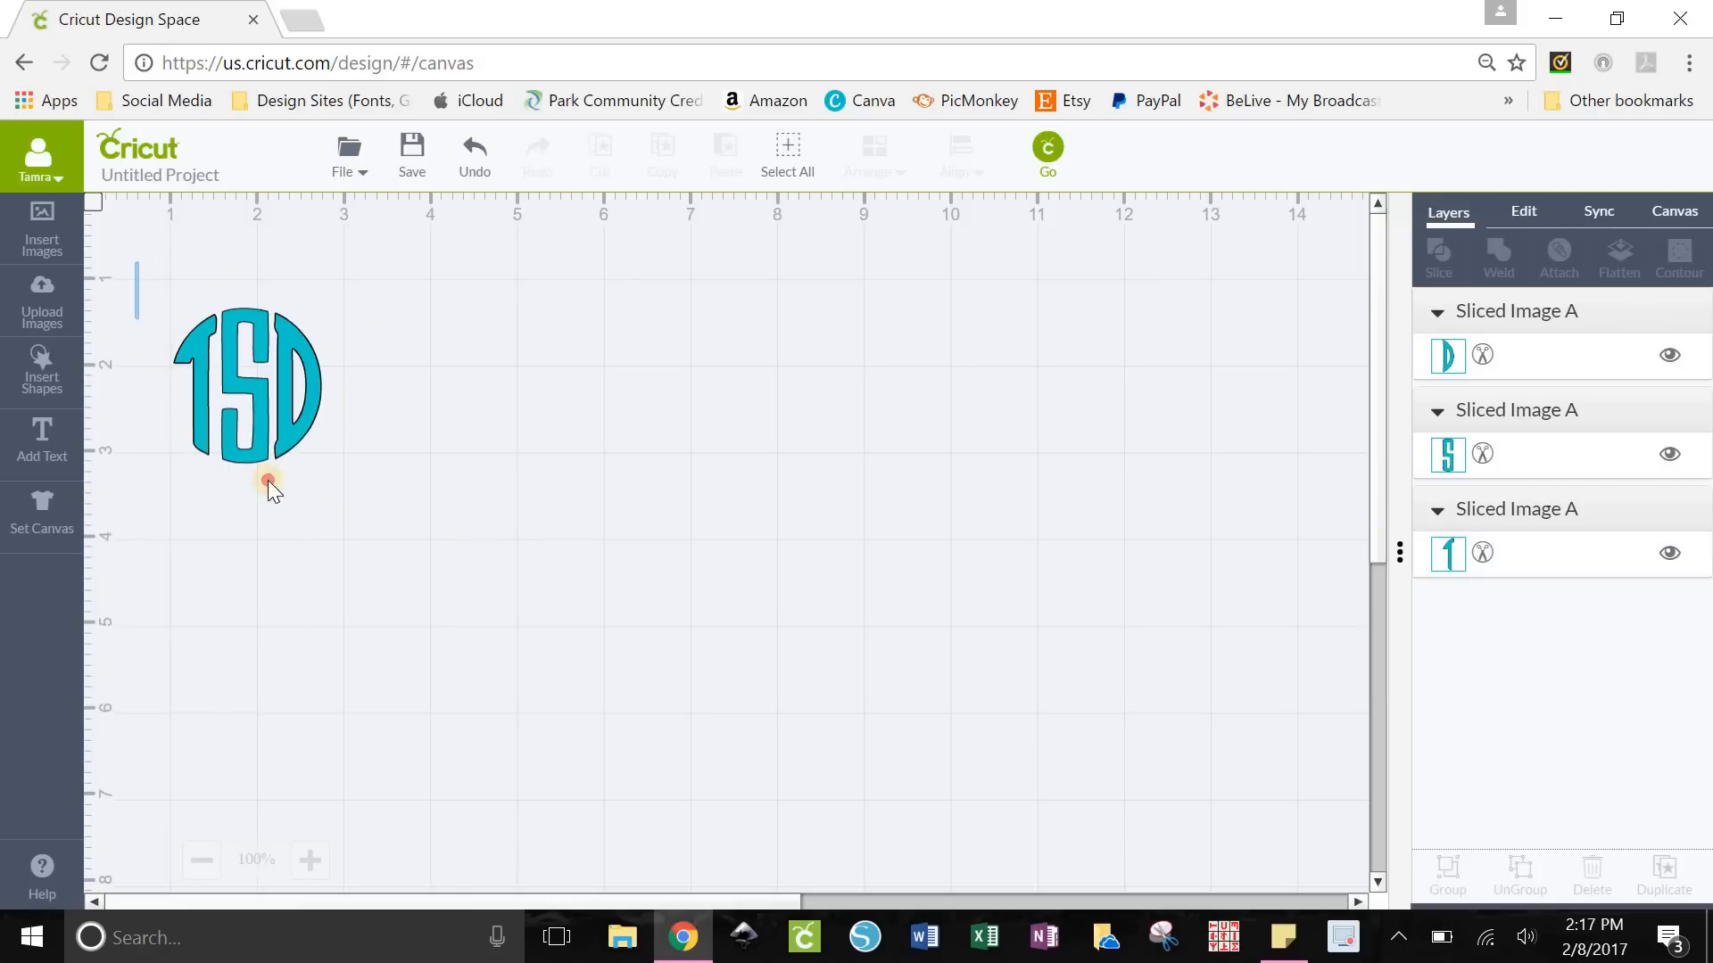
Select the T, S and D pieces together and weld them into one TSD image
{"action": "left_click", "coordinate": [246, 388]}
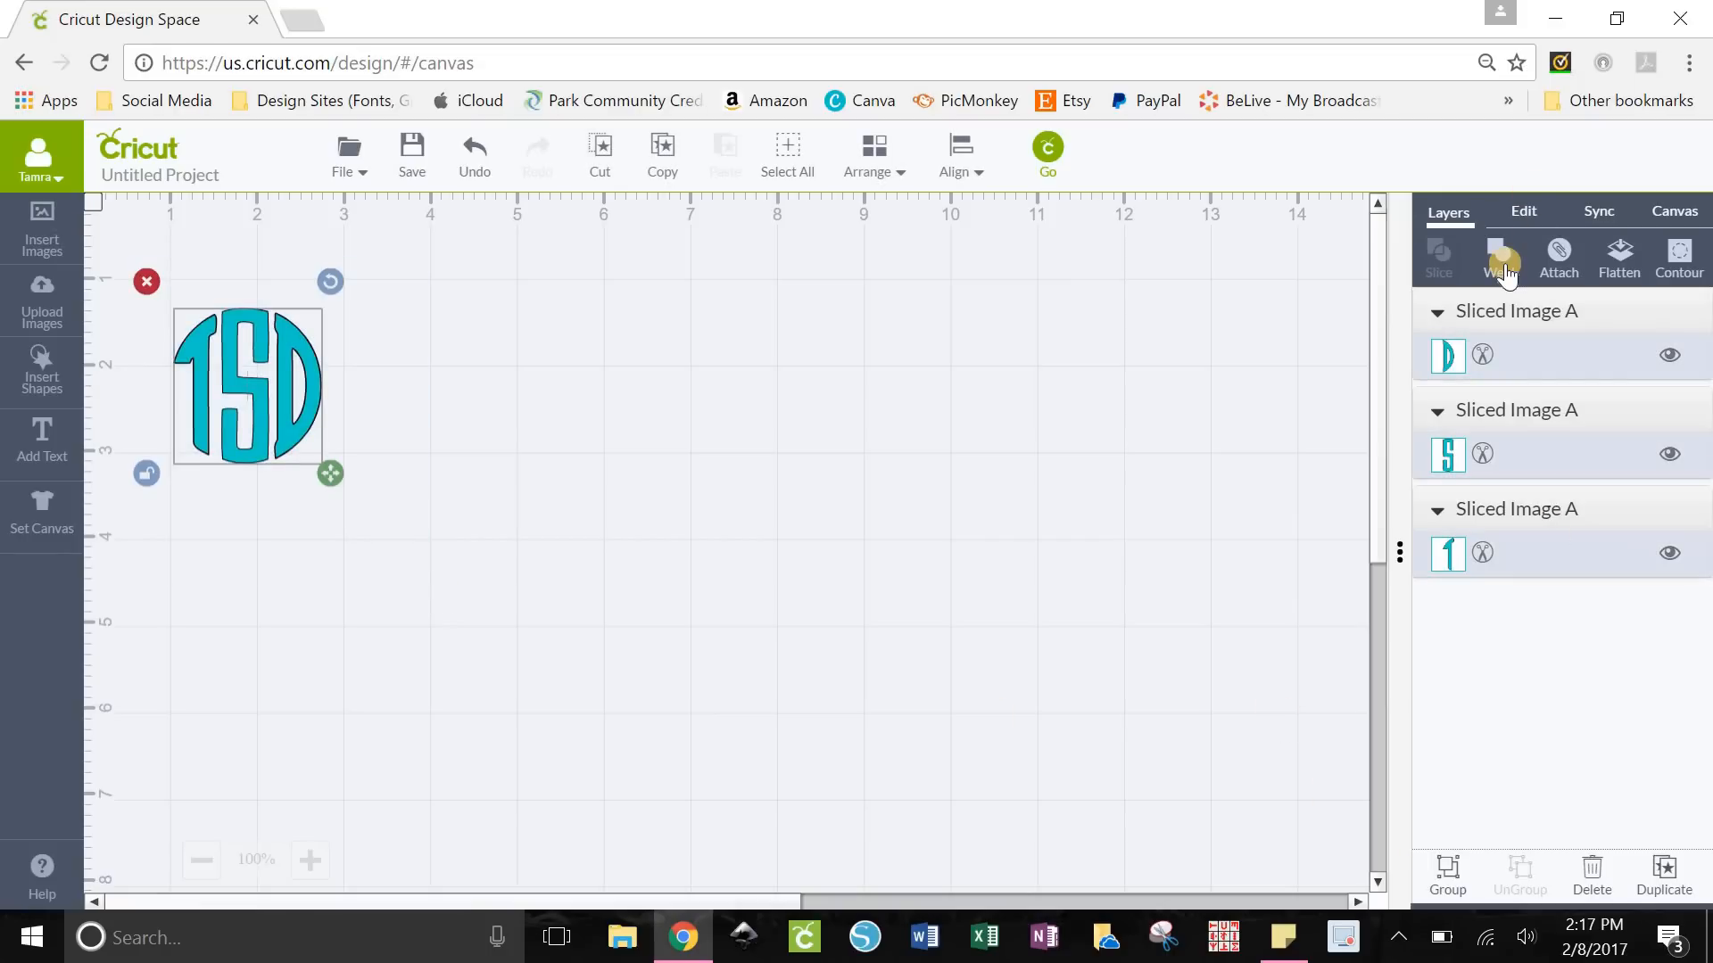
{"action": "left_click", "coordinate": [1497, 259]}
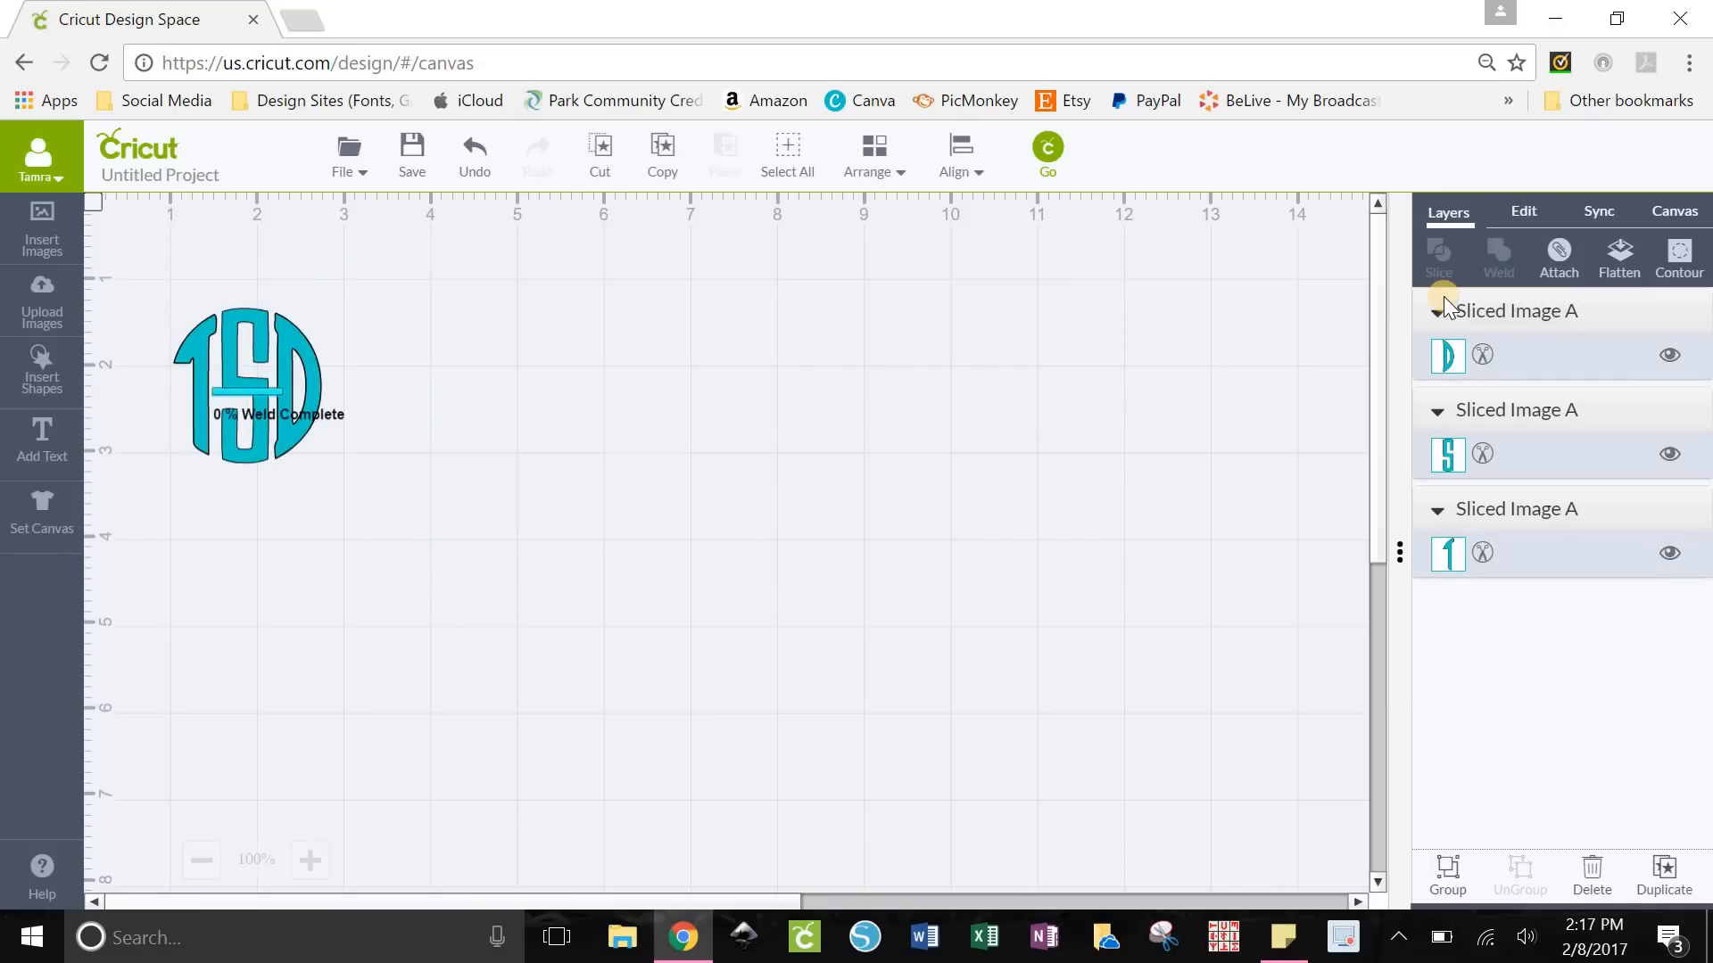
{"action": "left_click", "coordinate": [1498, 258]}
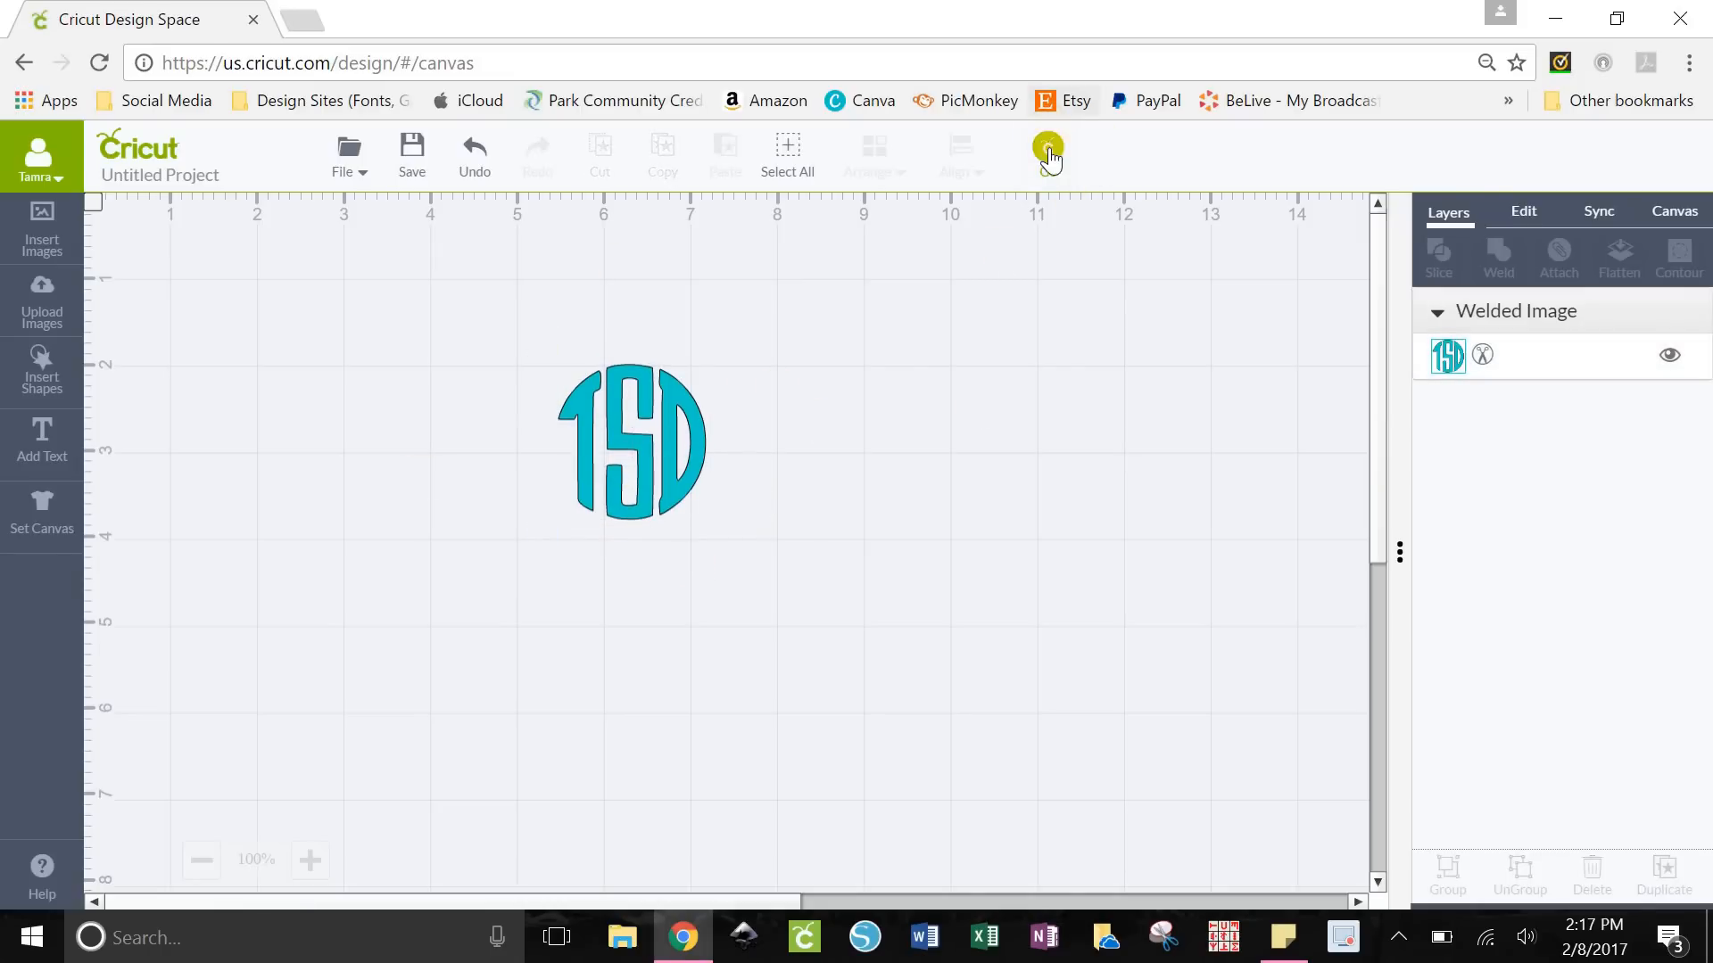
{"action": "left_click", "coordinate": [1048, 152]}
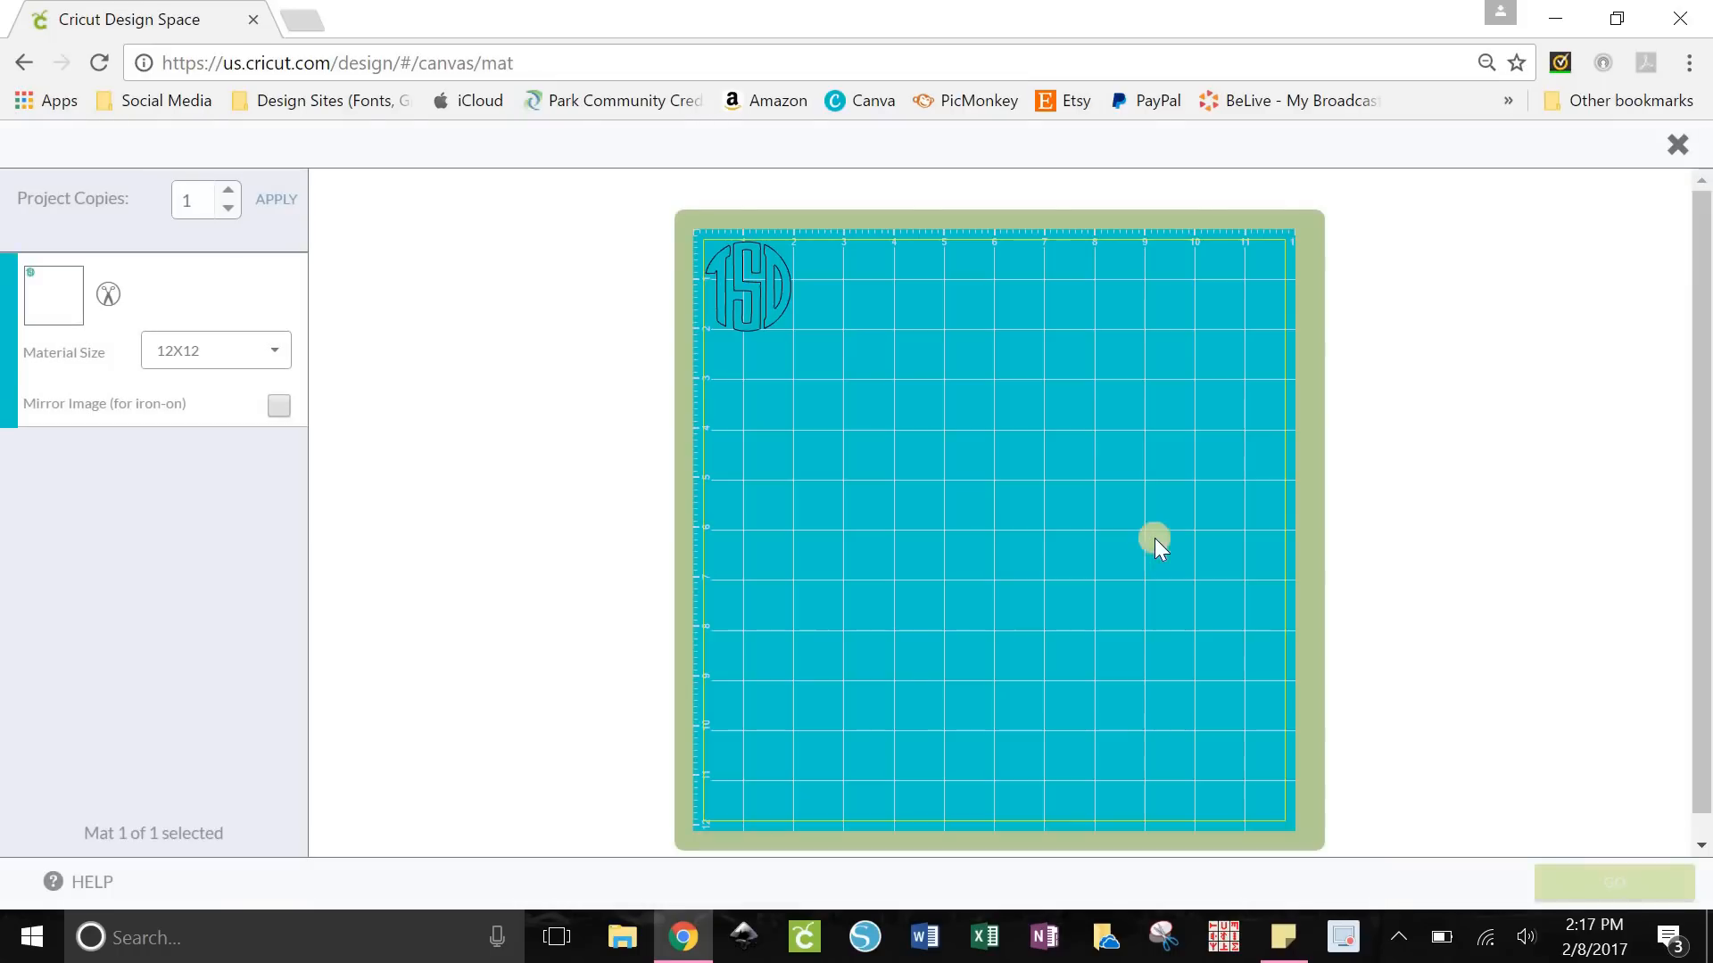
{"action": "left_click", "coordinate": [747, 284]}
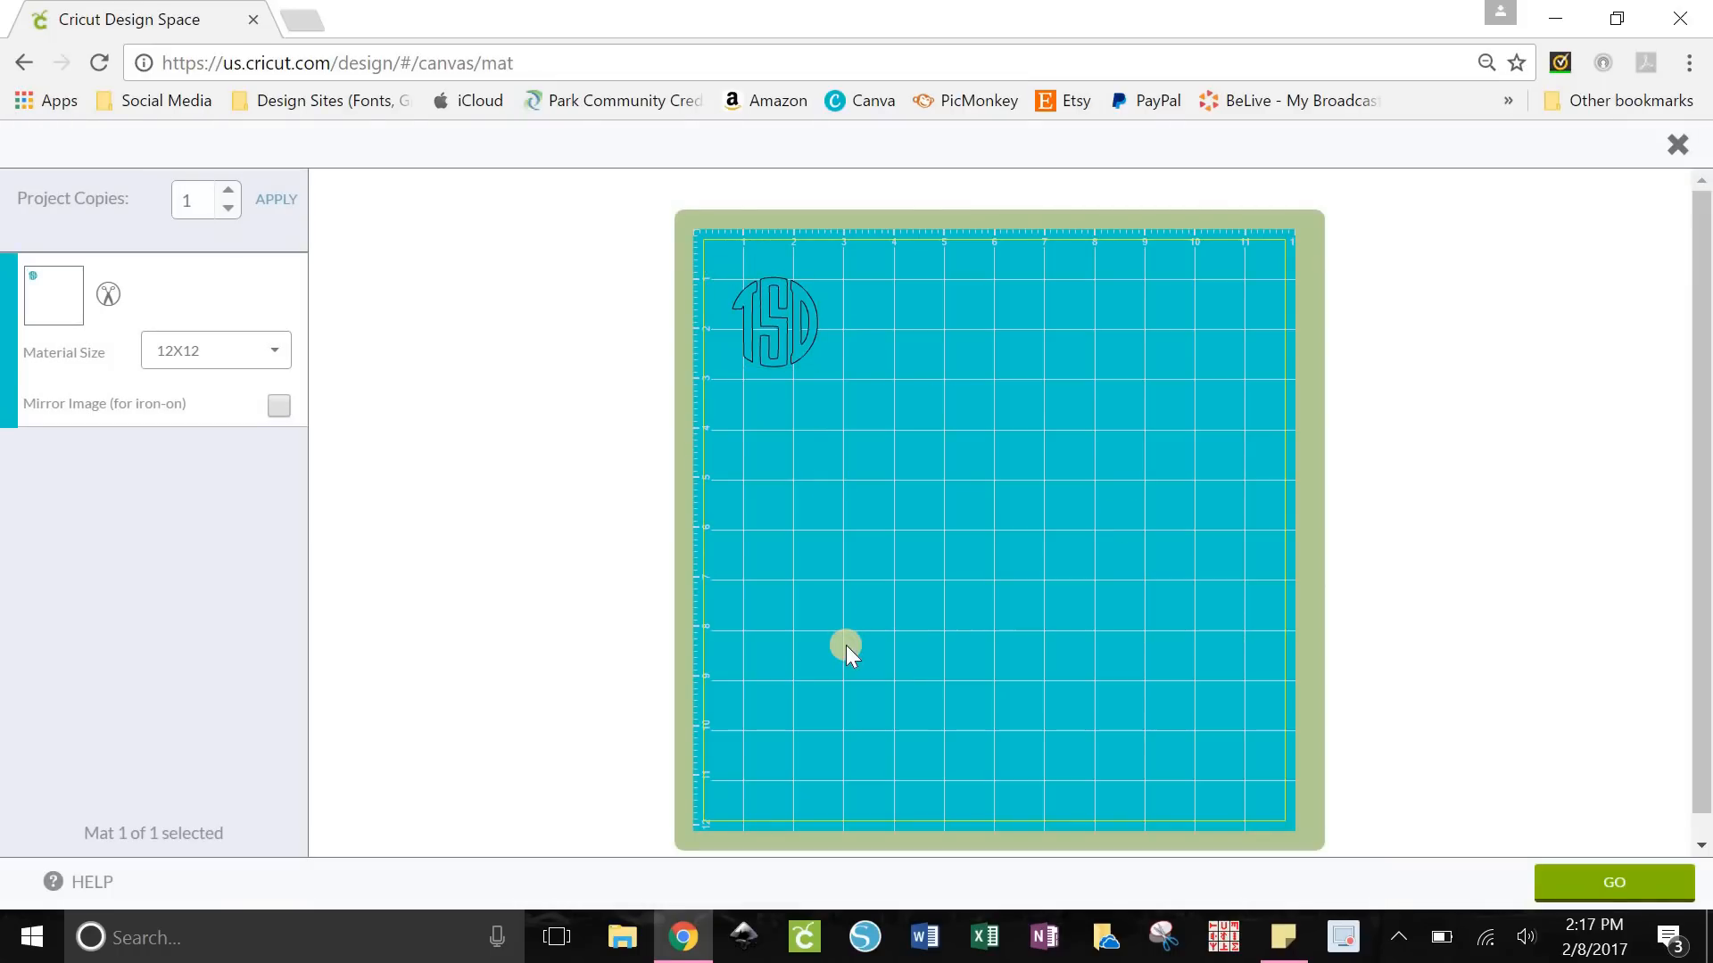
{"action": "left_click", "coordinate": [764, 317]}
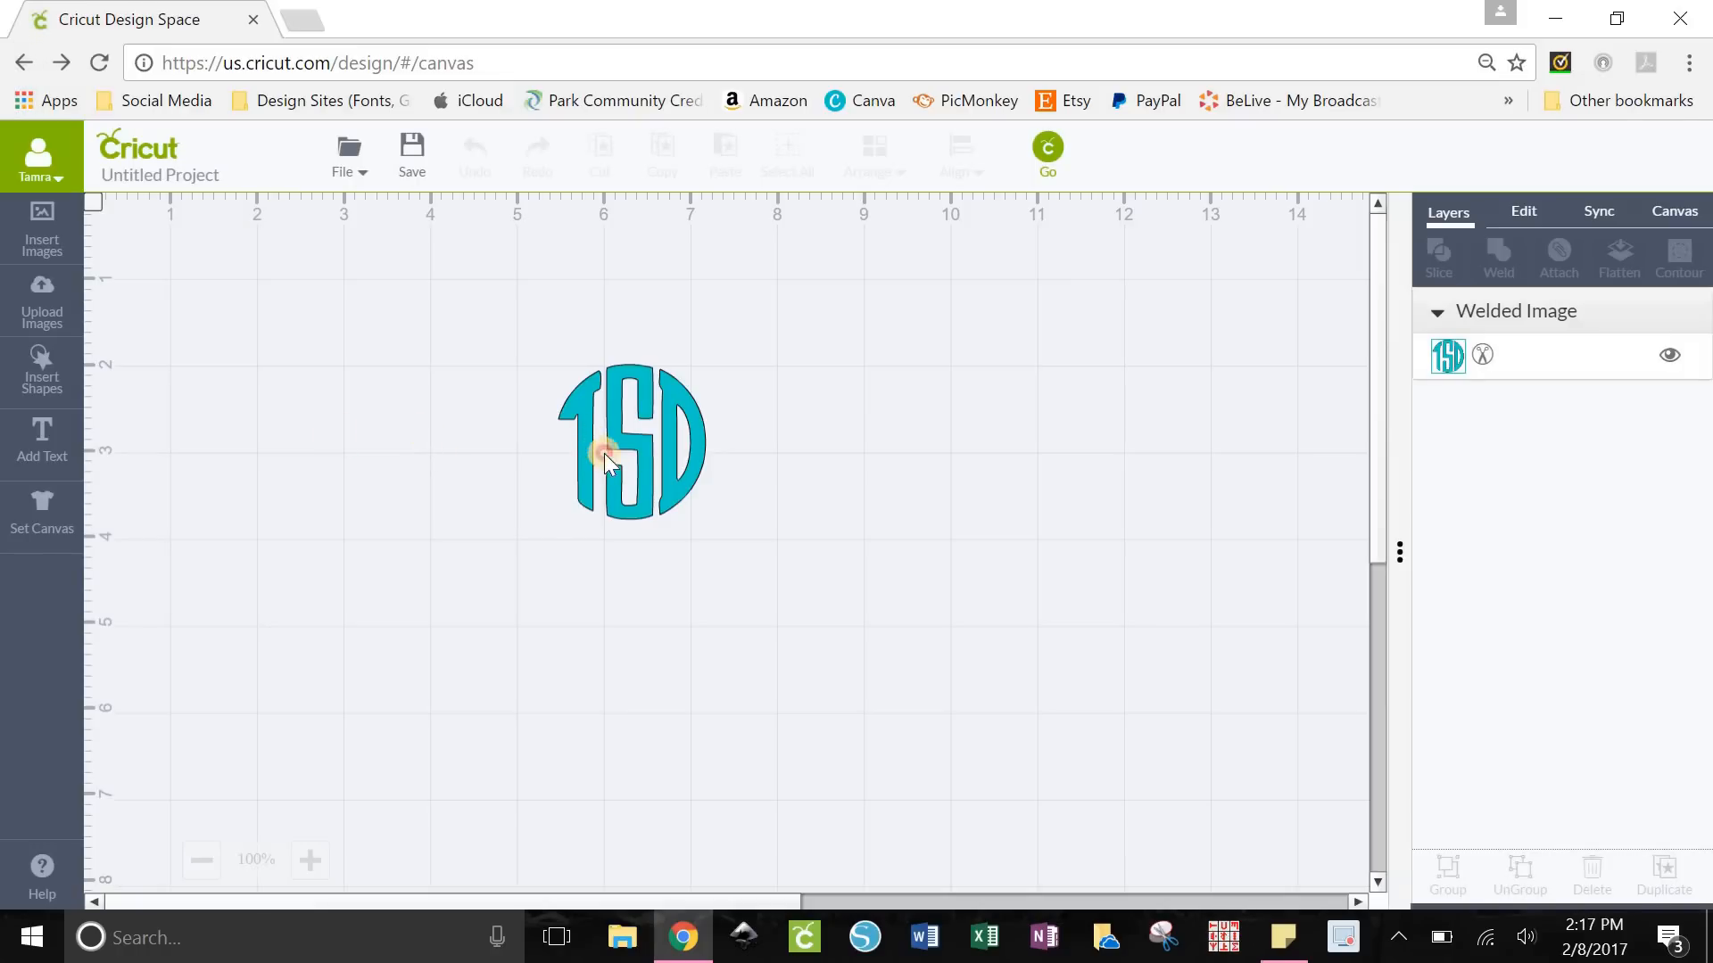
Drag the welded TSD monogram slightly up and left, then reselect and deselect it
{"action": "left_click", "coordinate": [631, 440]}
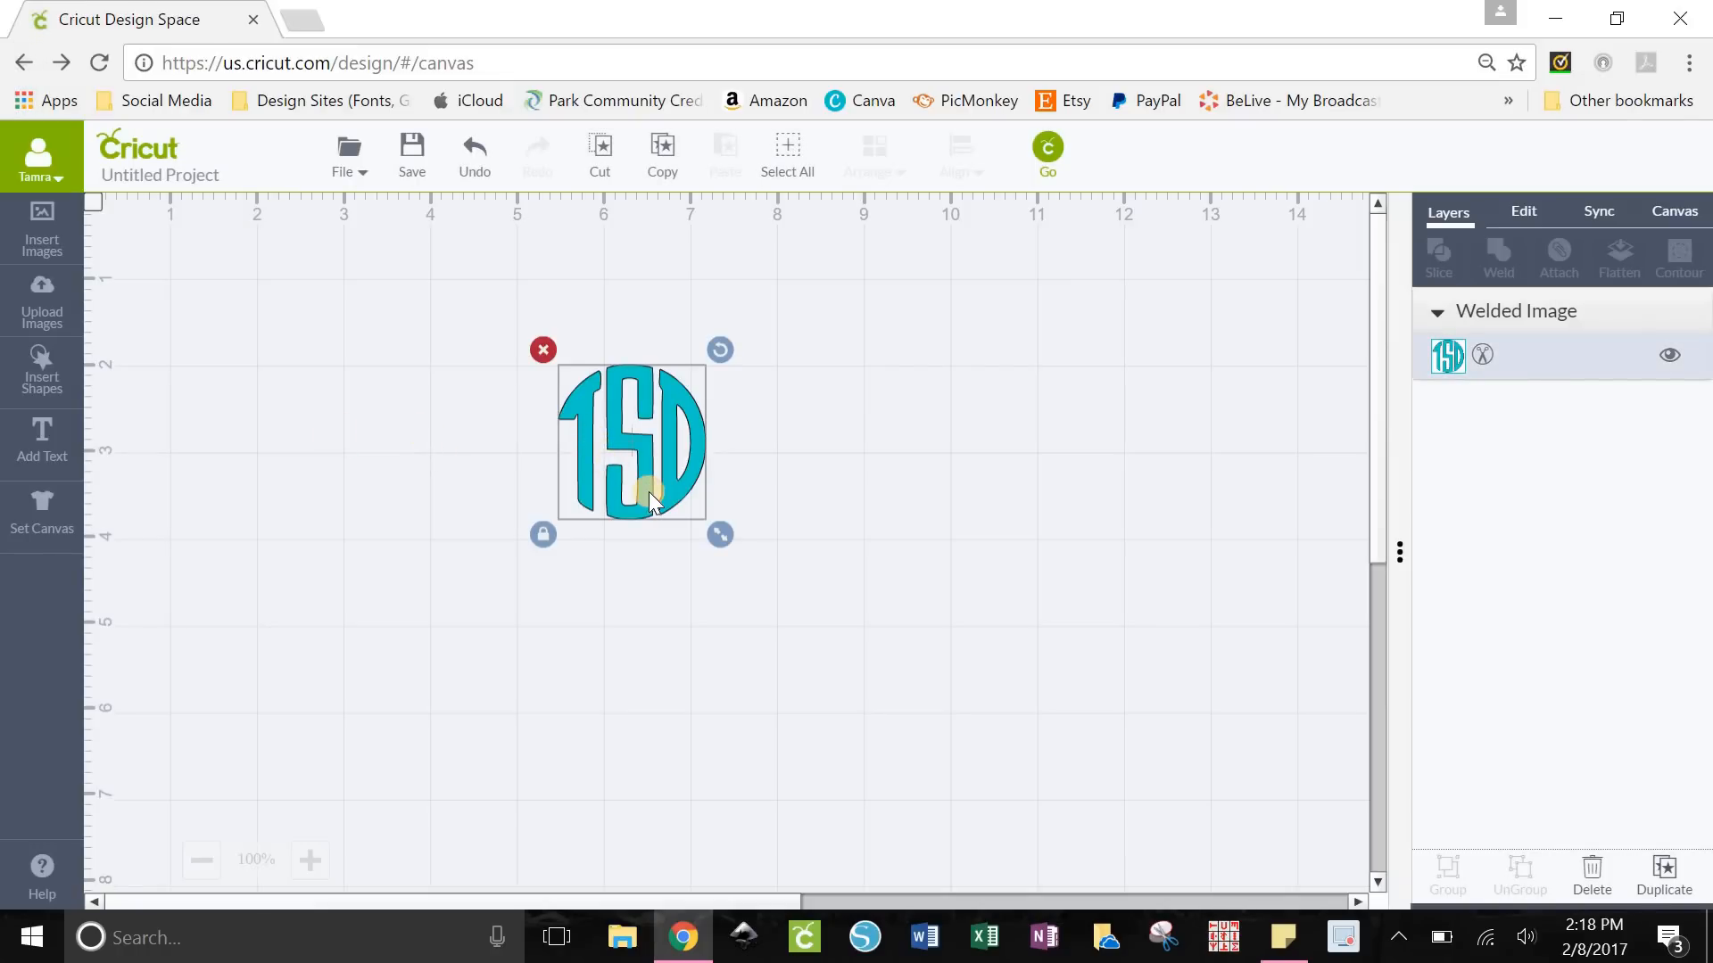
{"action": "mouse_move", "coordinate": [798, 490]}
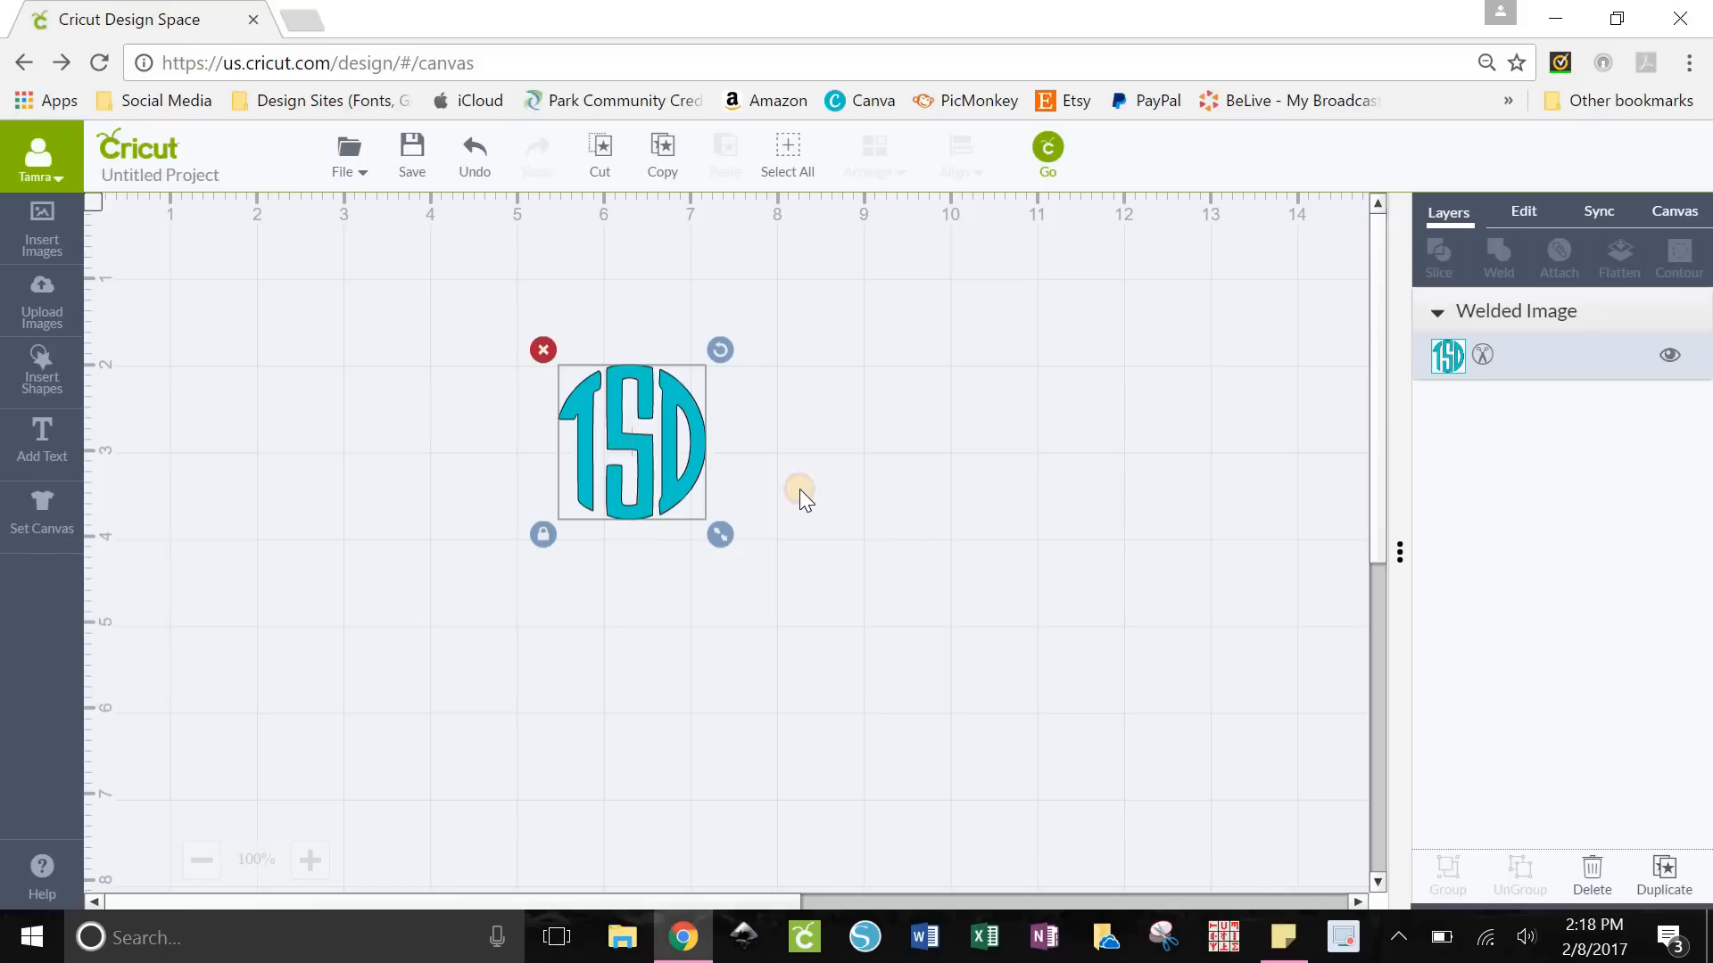
{"action": "mouse_move", "coordinate": [819, 493]}
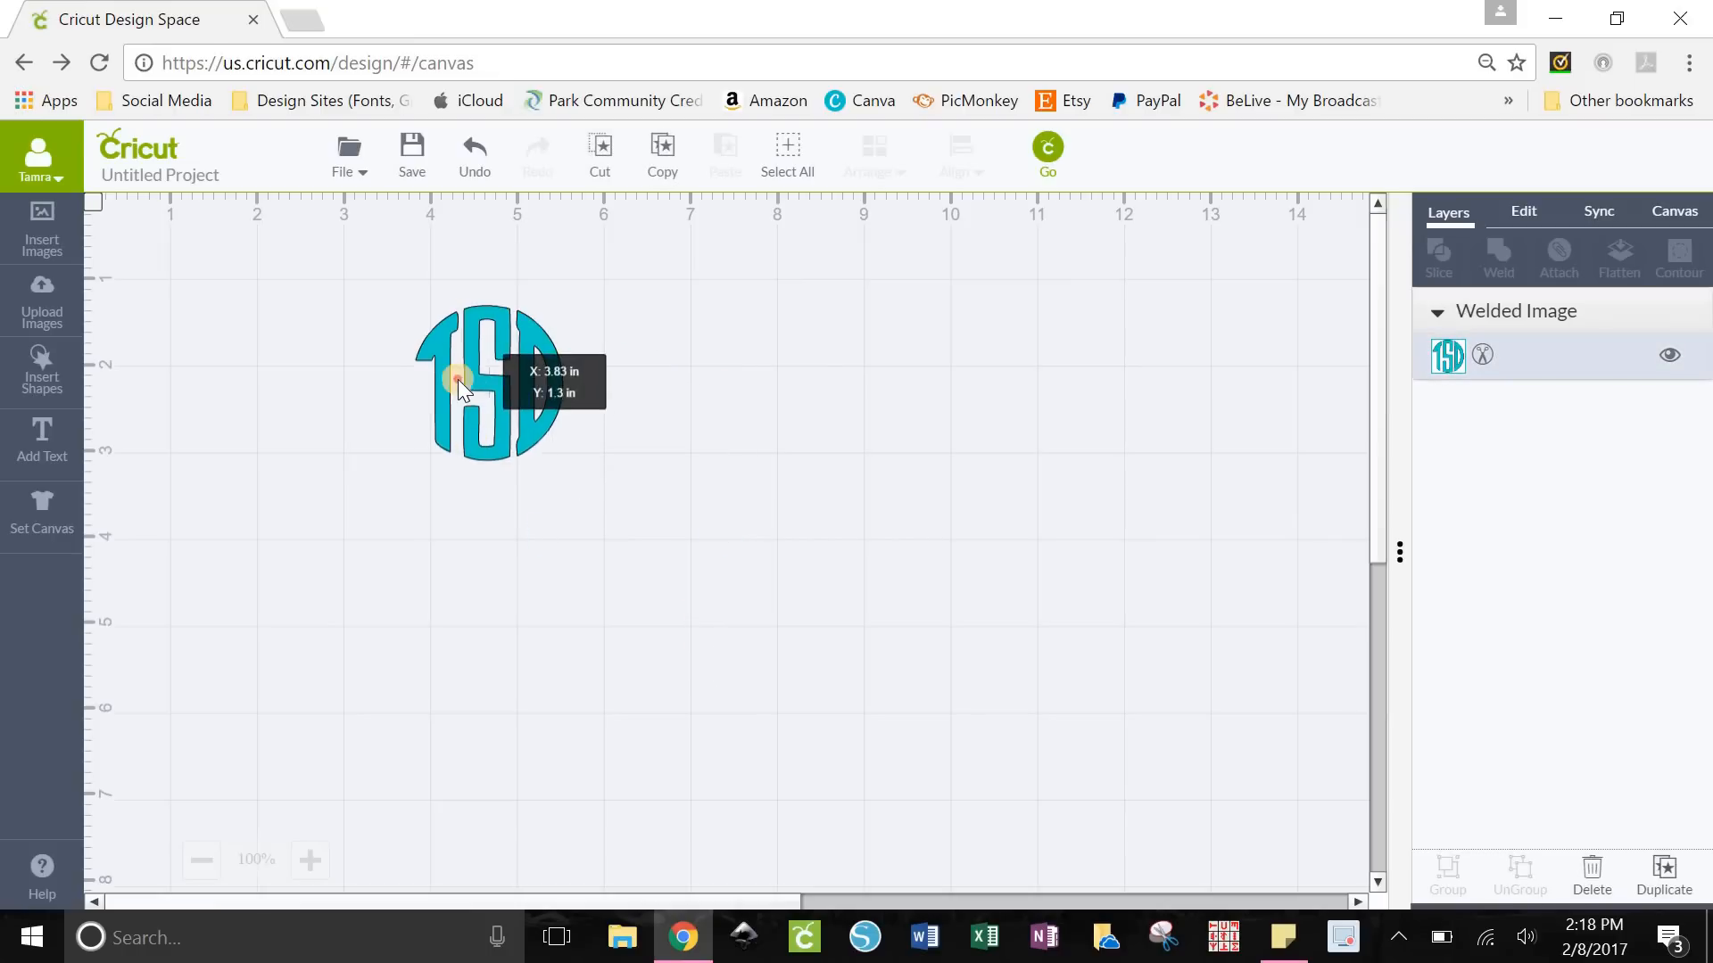
{"action": "left_click_drag", "start_coordinate": [459, 380], "coordinate": [457, 365]}
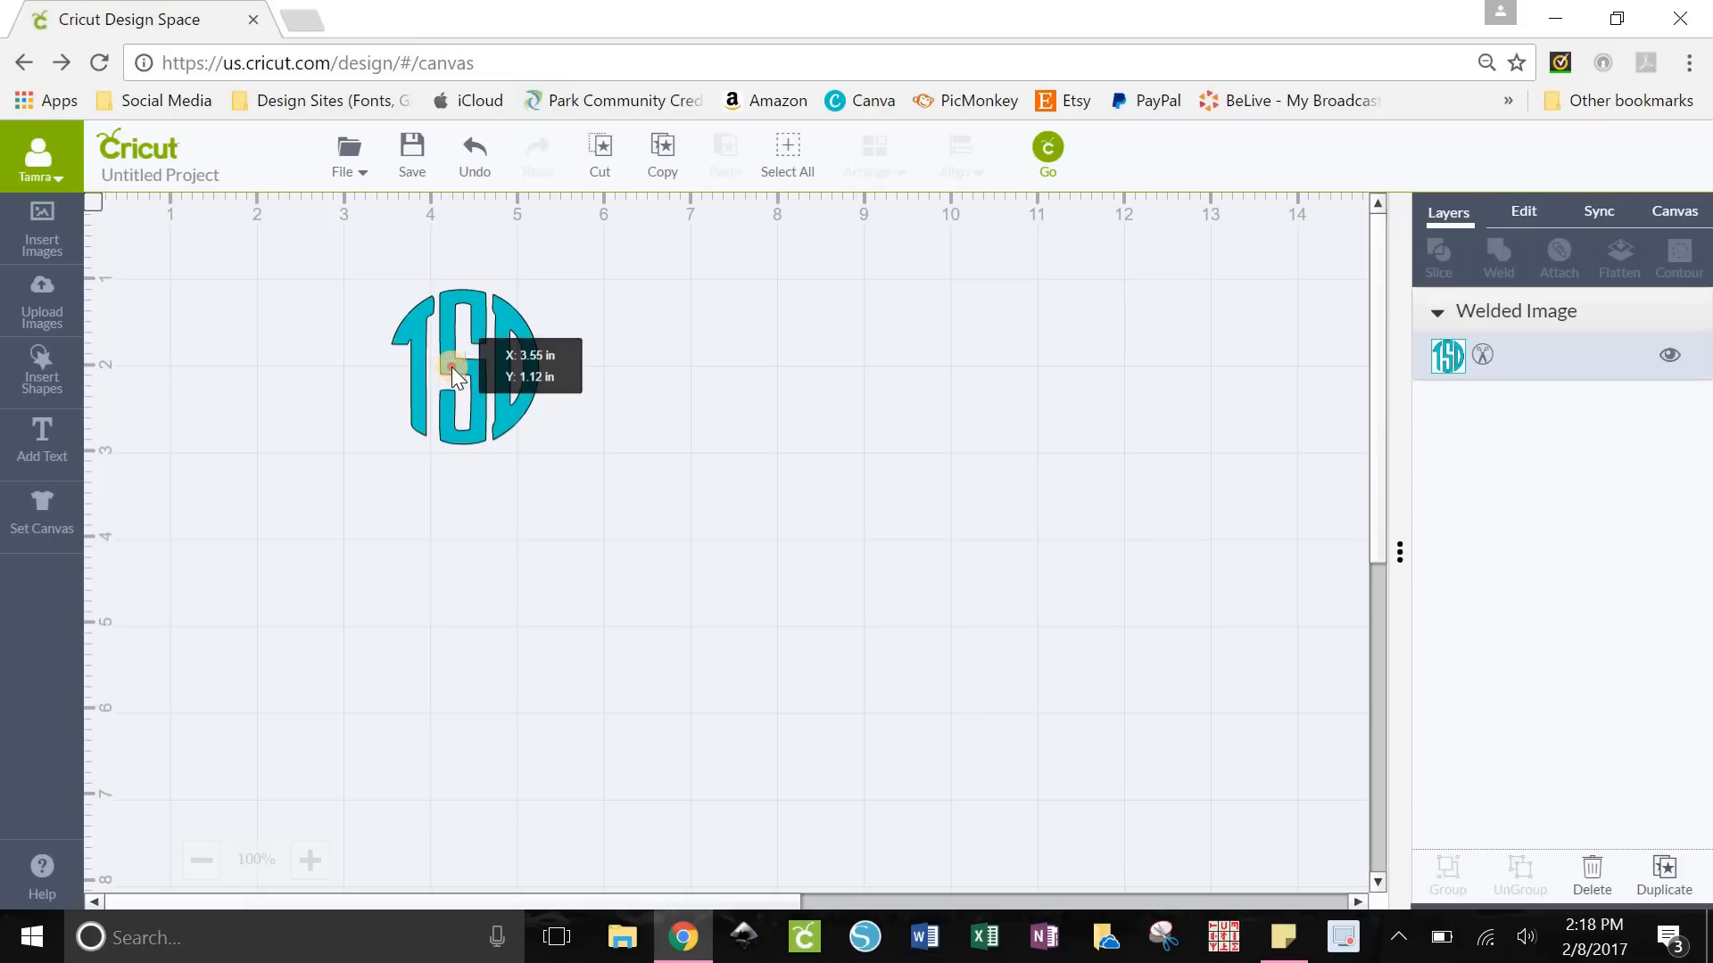
{"action": "left_click", "coordinate": [458, 371]}
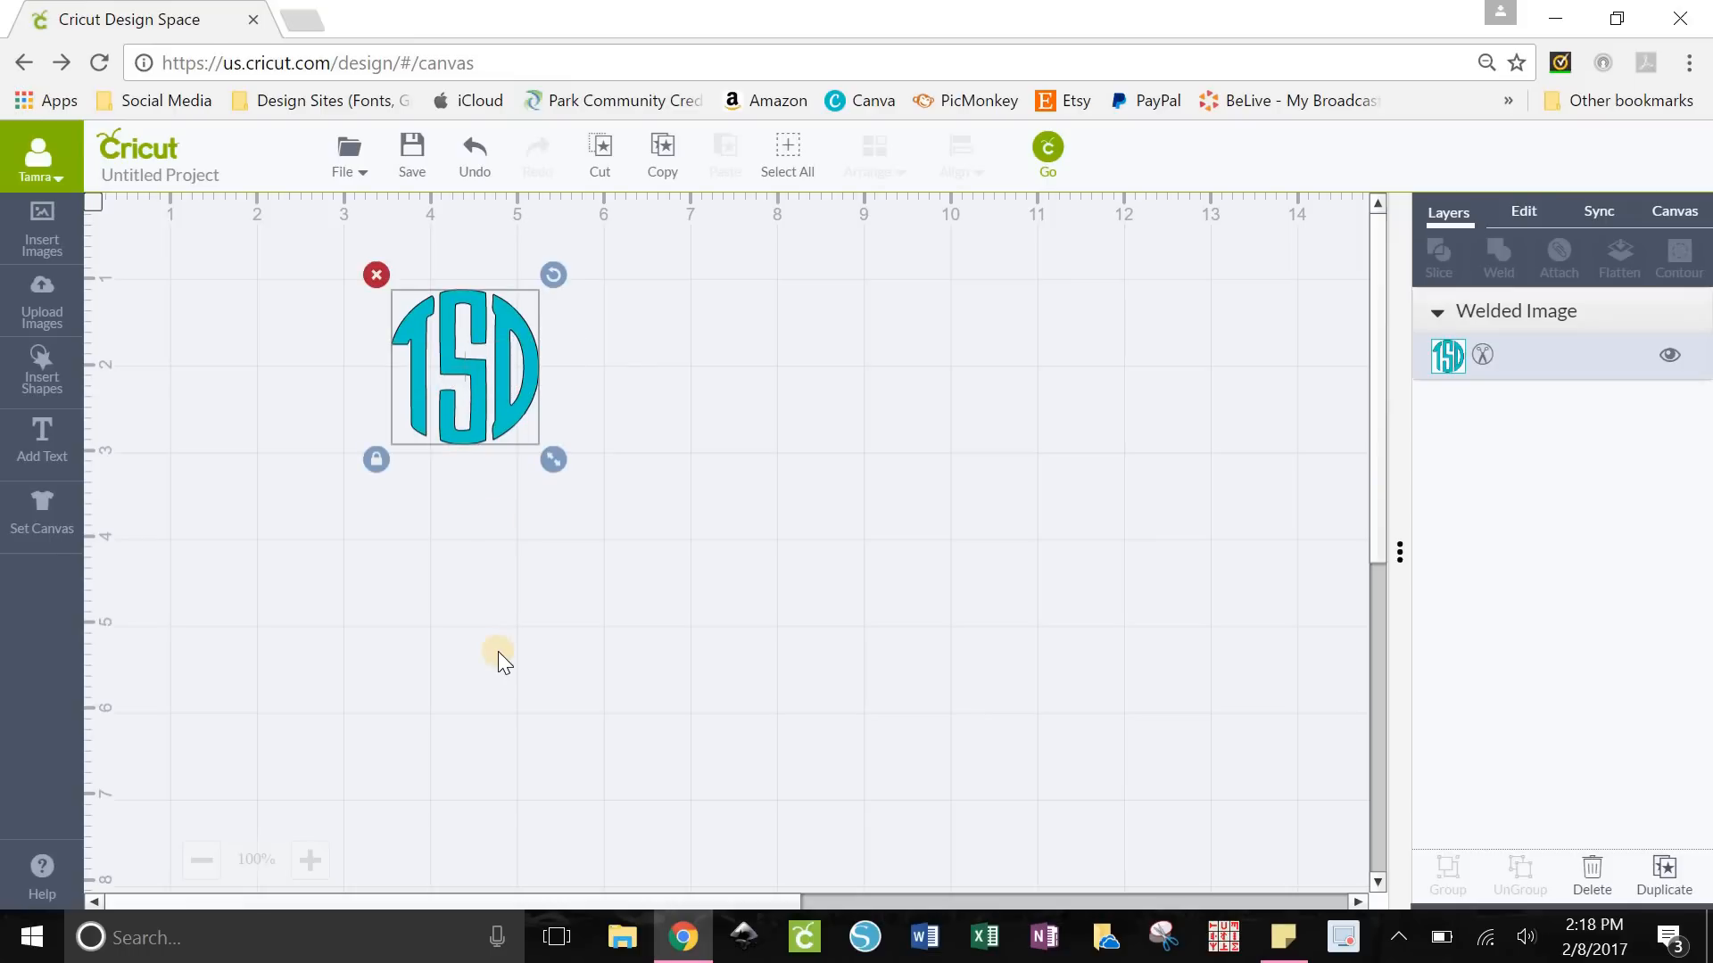
{"action": "mouse_move", "coordinate": [492, 557]}
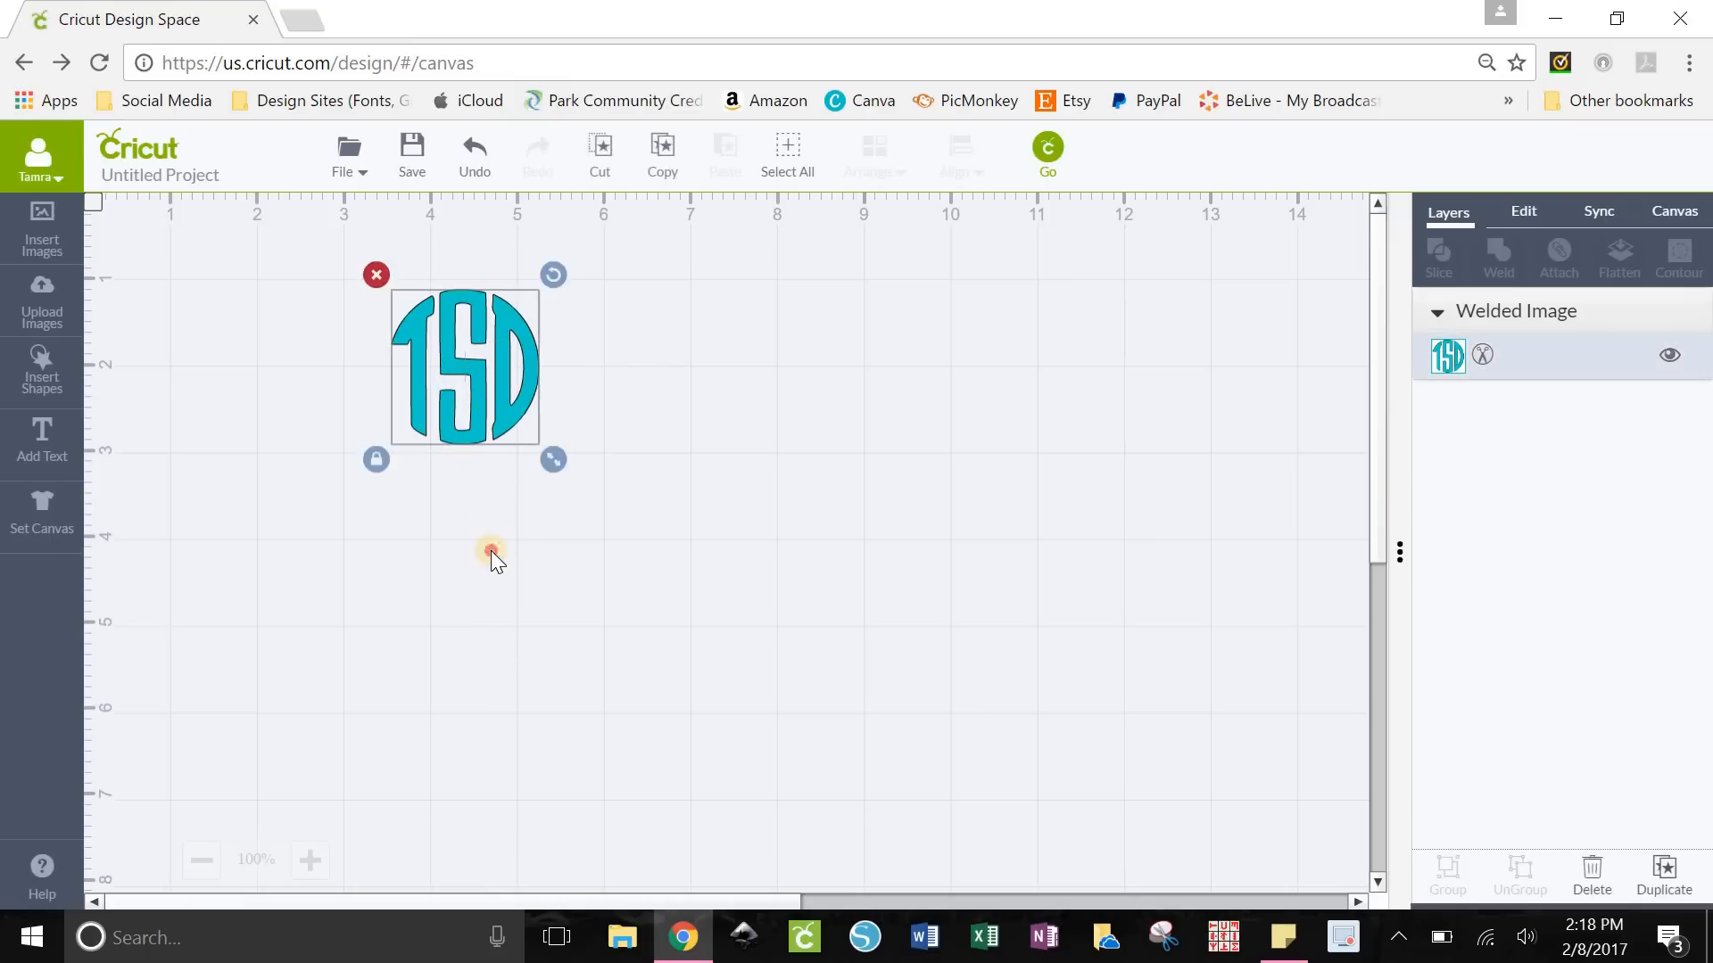
{"action": "left_click", "coordinate": [492, 551]}
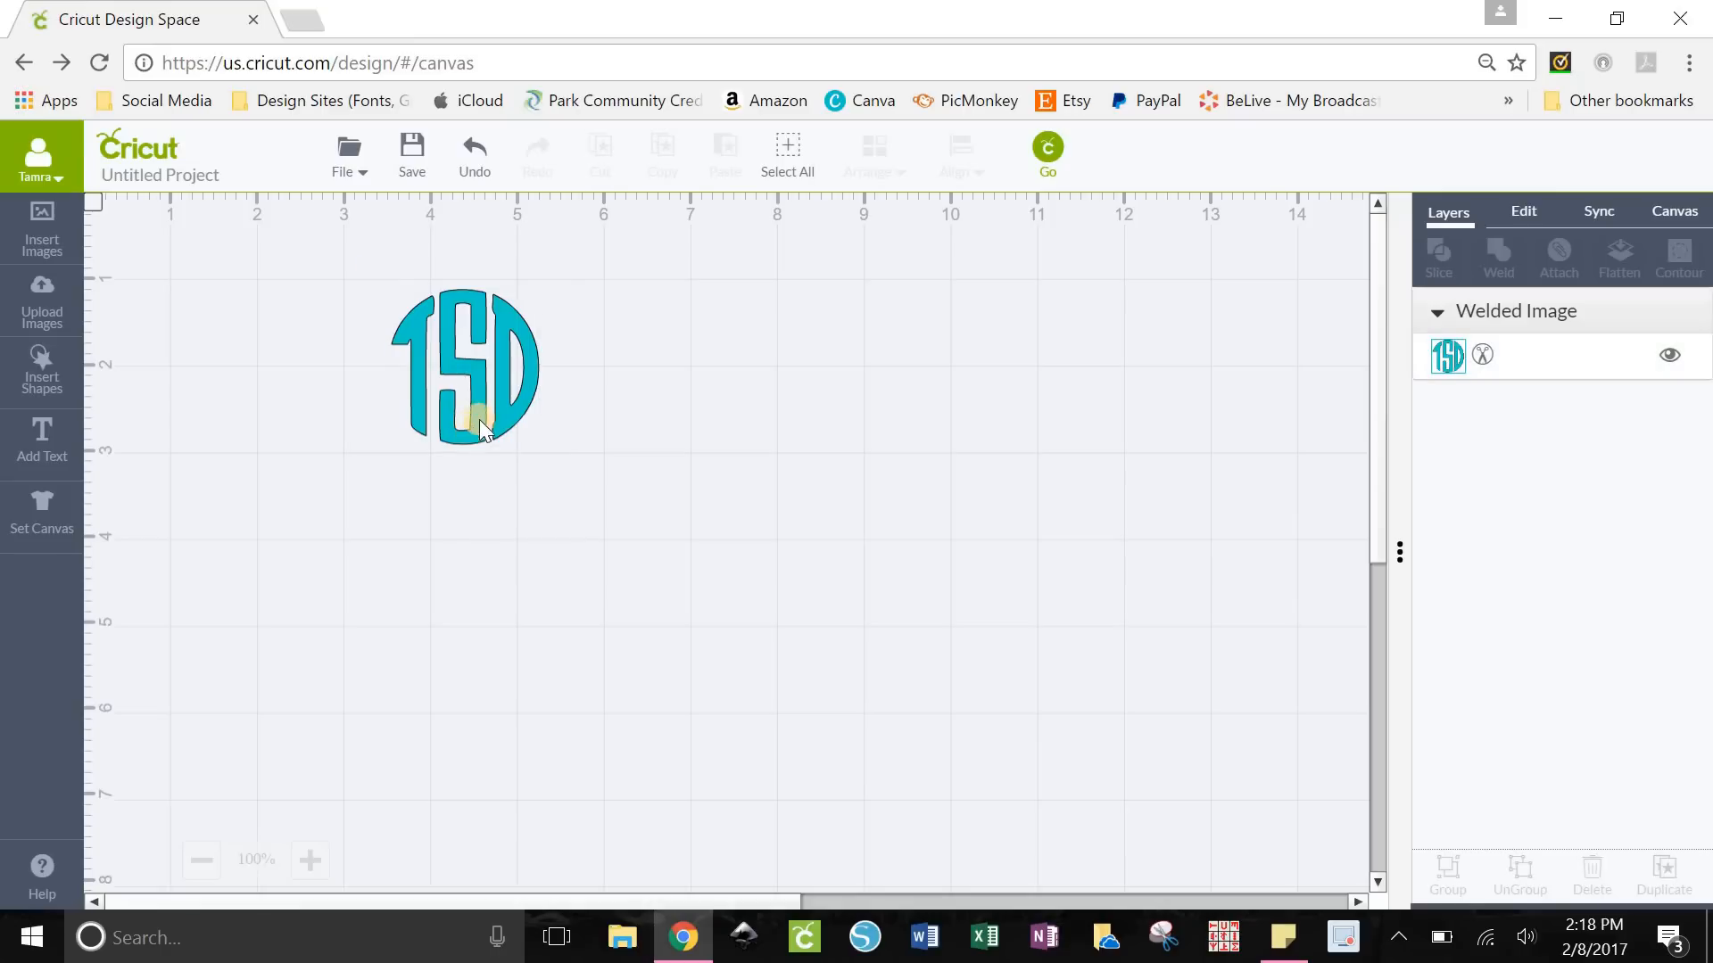
{"action": "mouse_move", "coordinate": [498, 377]}
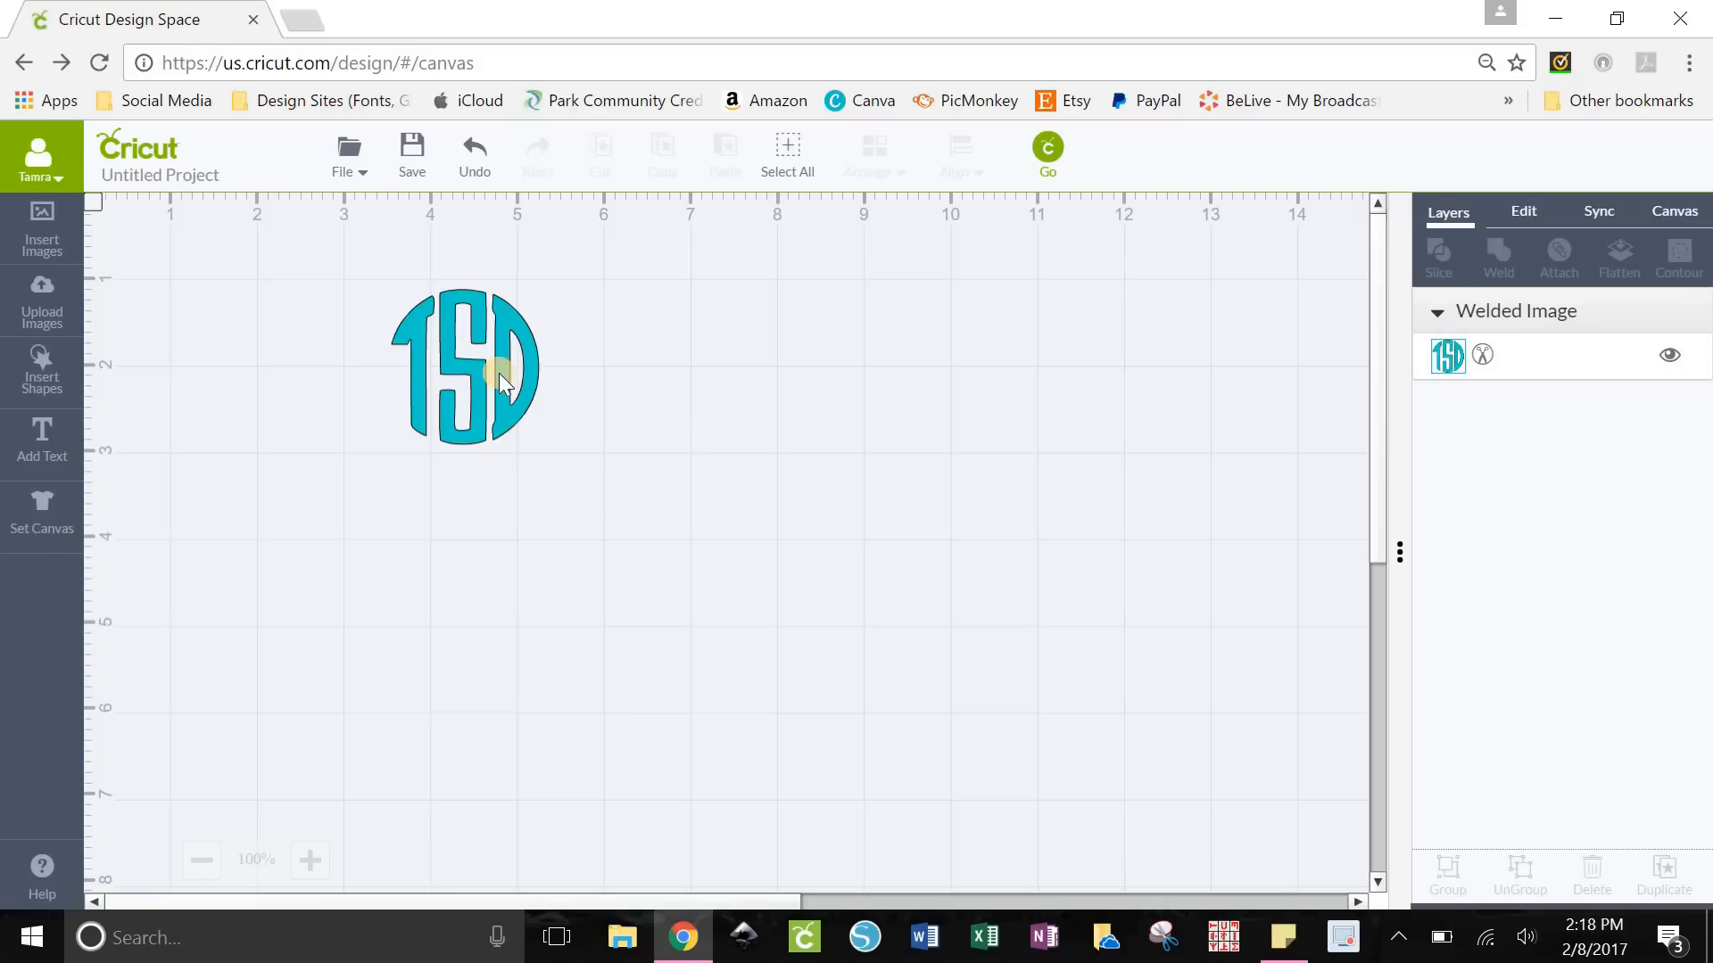
{"action": "left_click", "coordinate": [464, 366]}
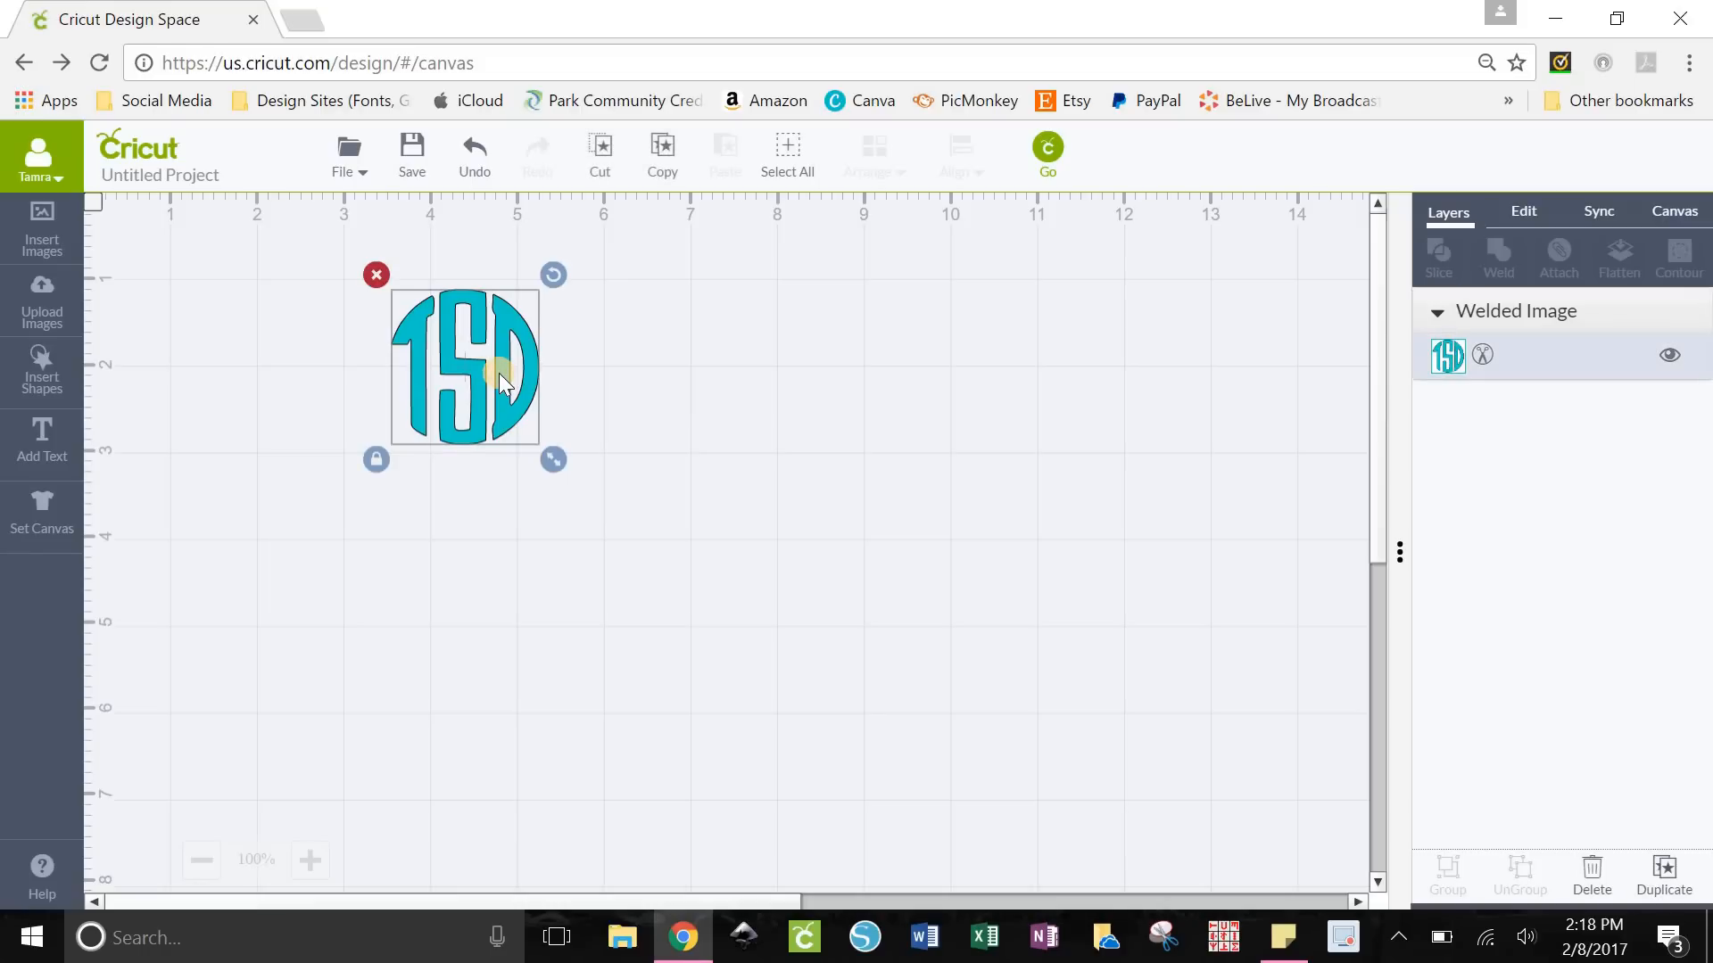
{"action": "left_click", "coordinate": [621, 409]}
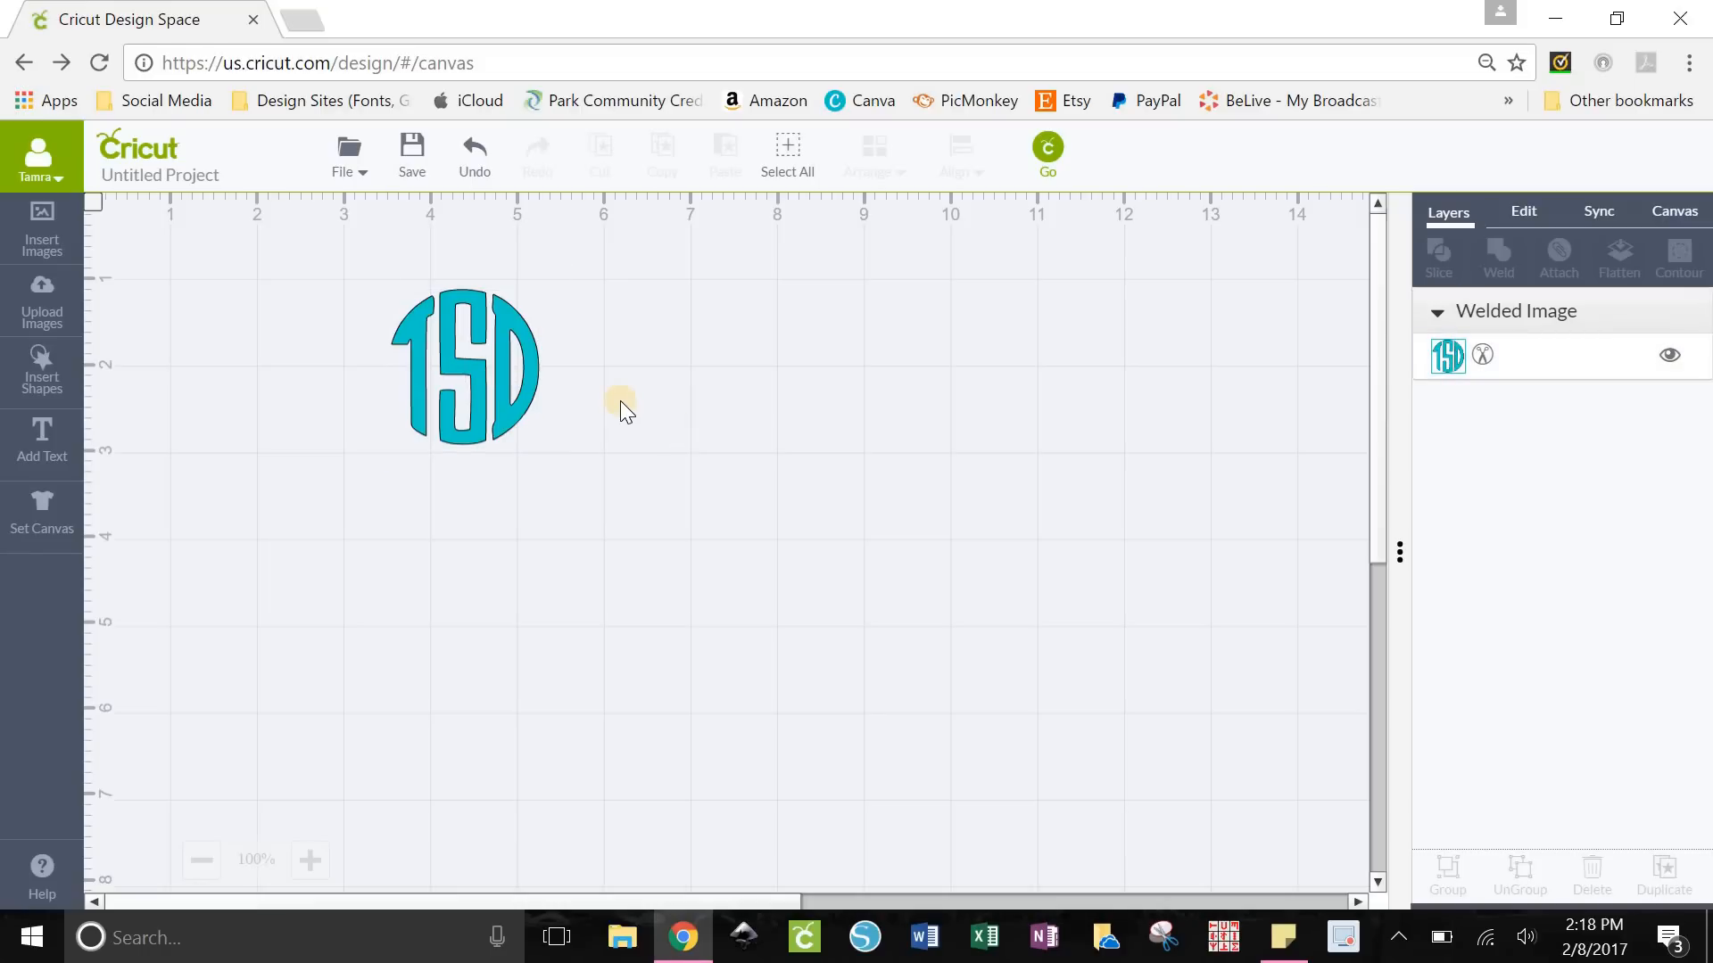